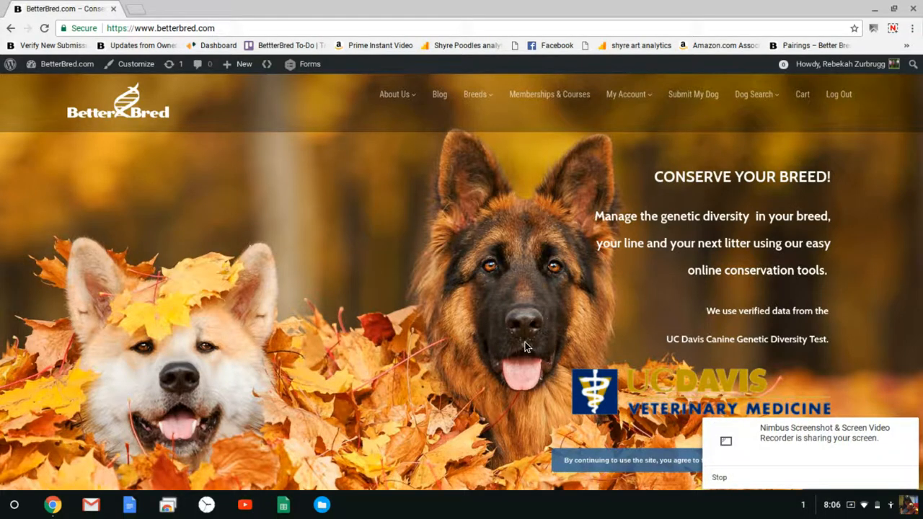
{"action": "mouse_move", "coordinate": [733, 79]}
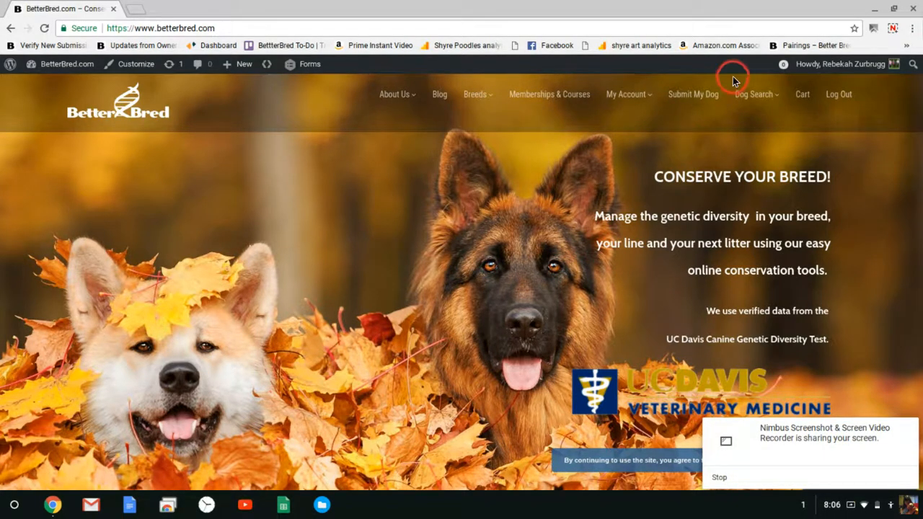
- Go to the Dog Search page from the BetterBred home page
{"action": "left_click", "coordinate": [754, 93]}
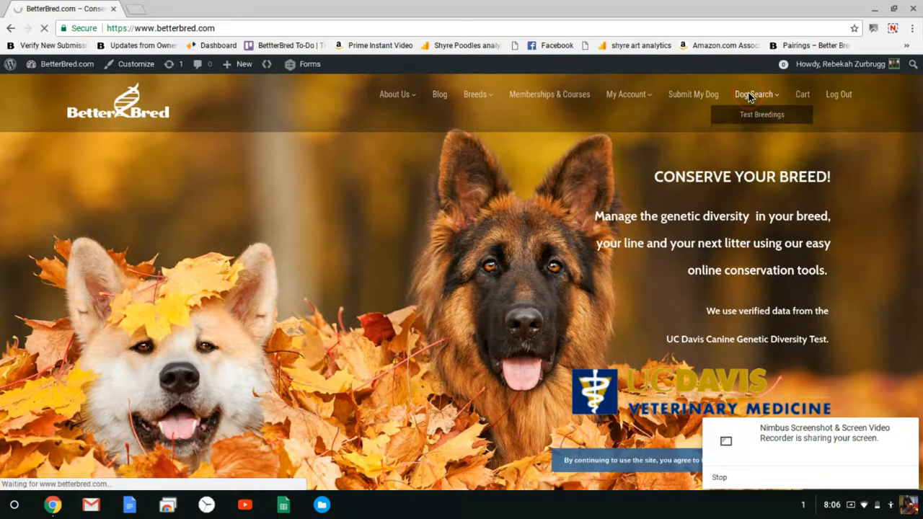
- Search registered name 'Nov', choose Nova and select the Shiloh Shepherd Nova result
{"action": "left_click", "coordinate": [754, 94]}
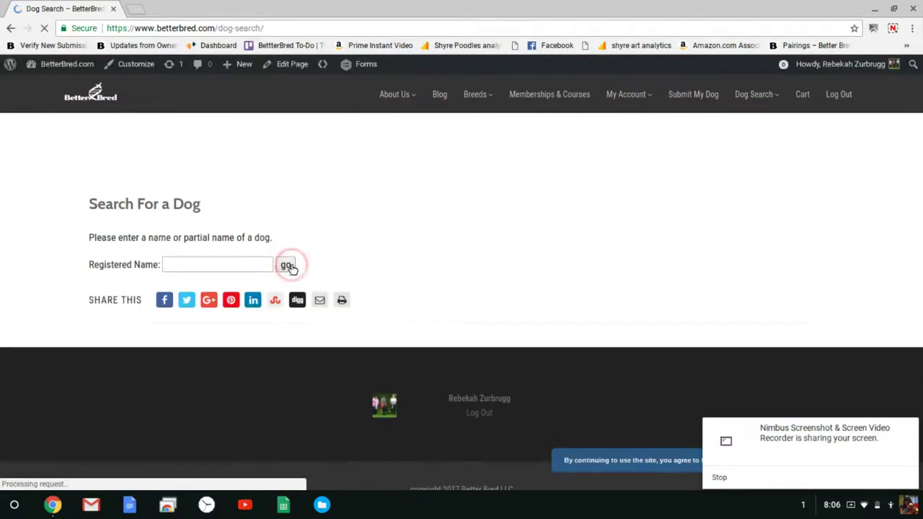
{"action": "left_click", "coordinate": [286, 265]}
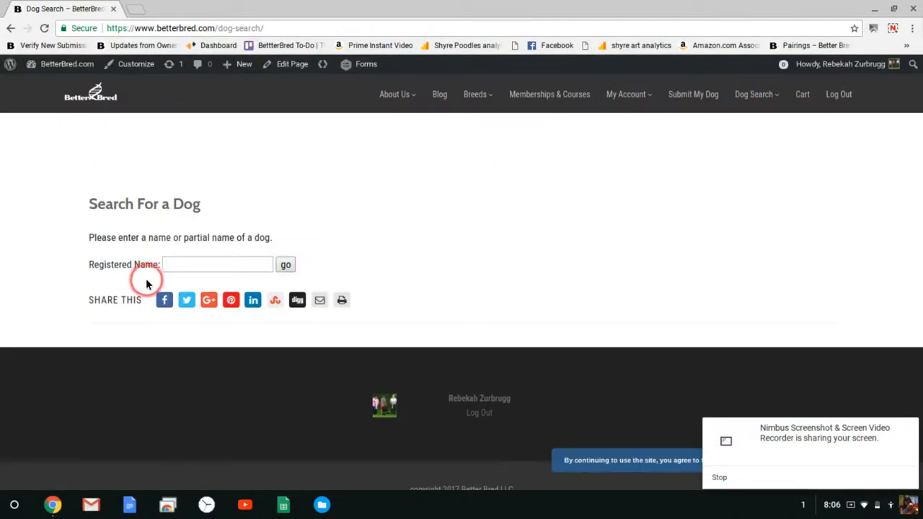
{"action": "type", "text": "Nov"}
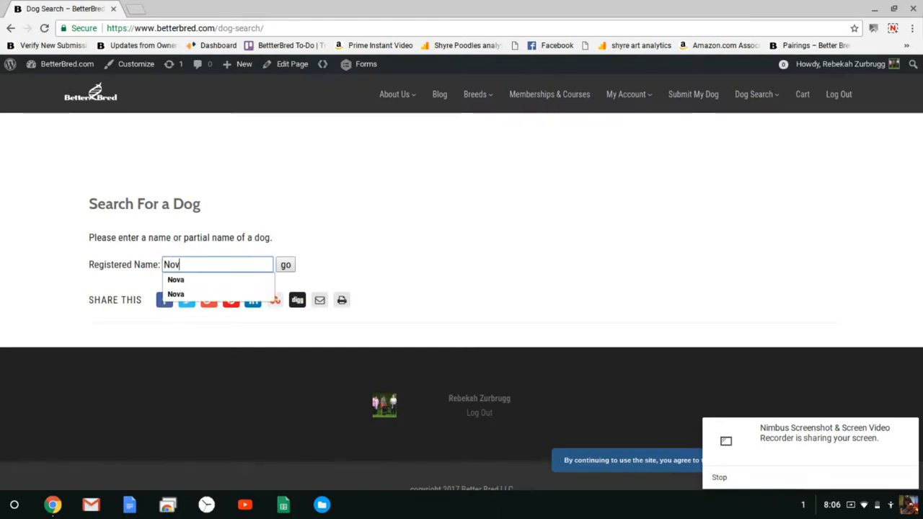
{"action": "left_click", "coordinate": [176, 279]}
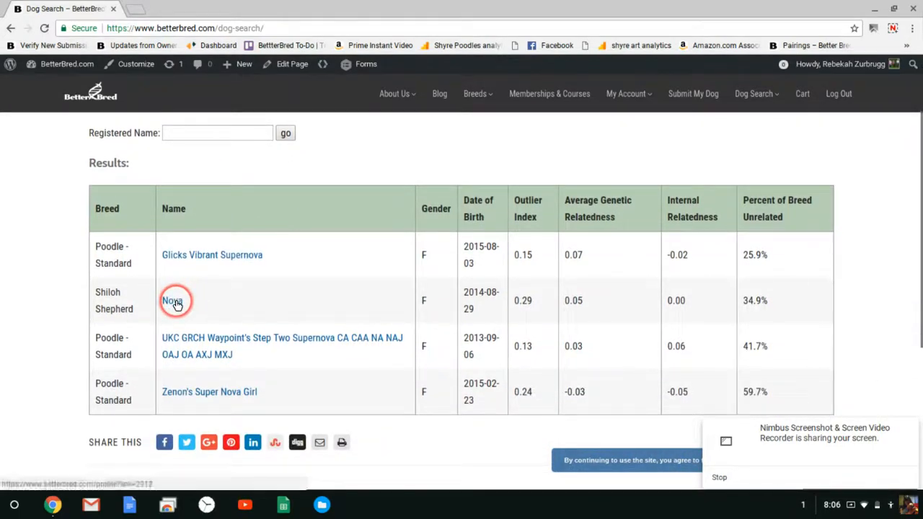
{"action": "left_click", "coordinate": [172, 301]}
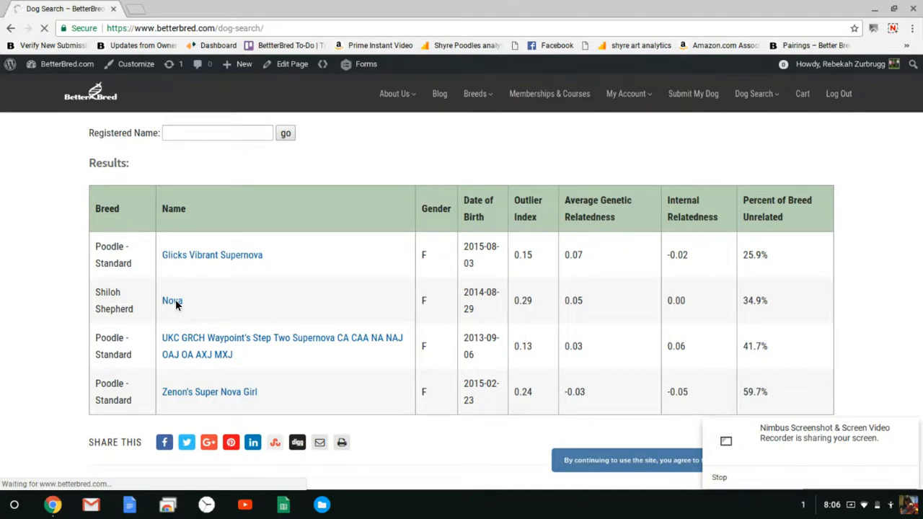
{"action": "left_click", "coordinate": [172, 301]}
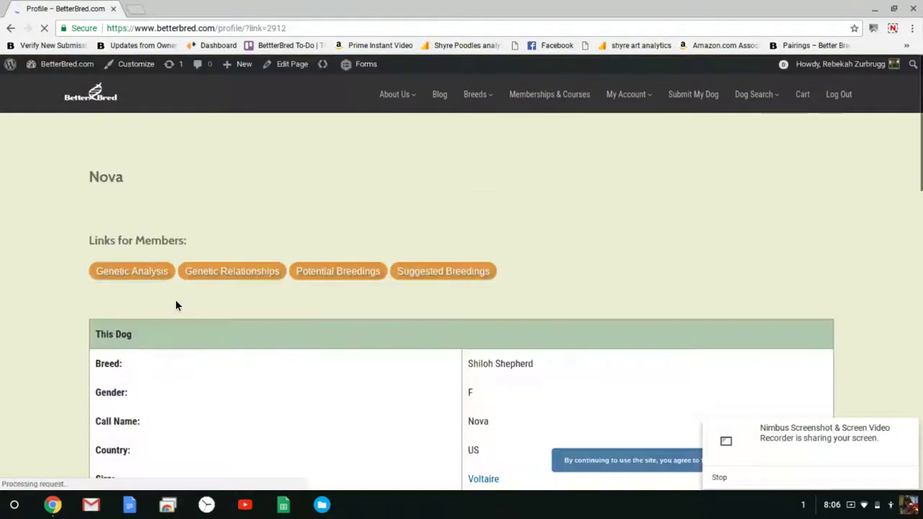
{"action": "scroll", "scroll_direction": "down", "scroll_amount": 3}
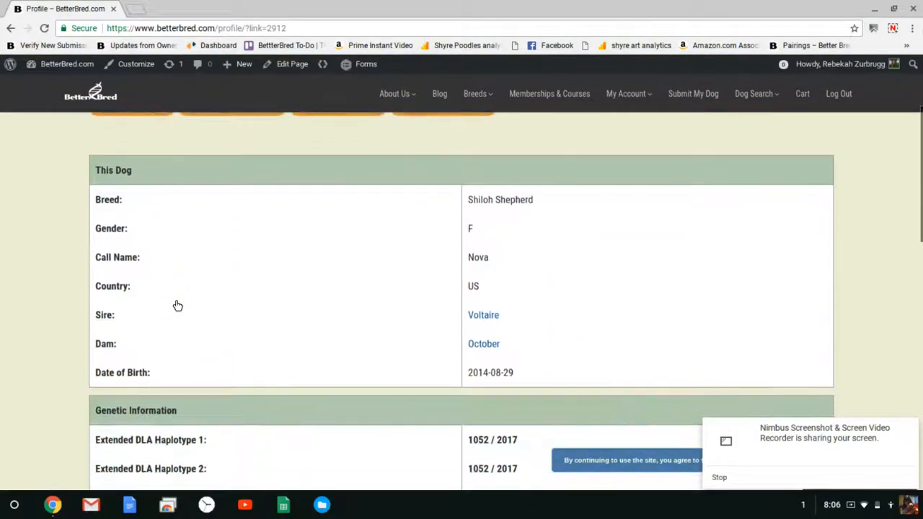
{"action": "scroll", "scroll_direction": "up", "scroll_amount": 3}
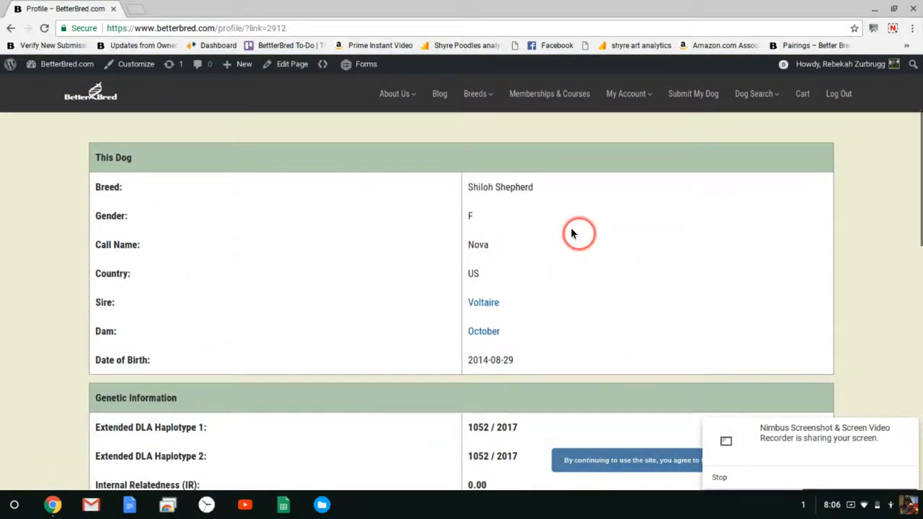
{"action": "scroll", "scroll_direction": "down", "scroll_amount": 3}
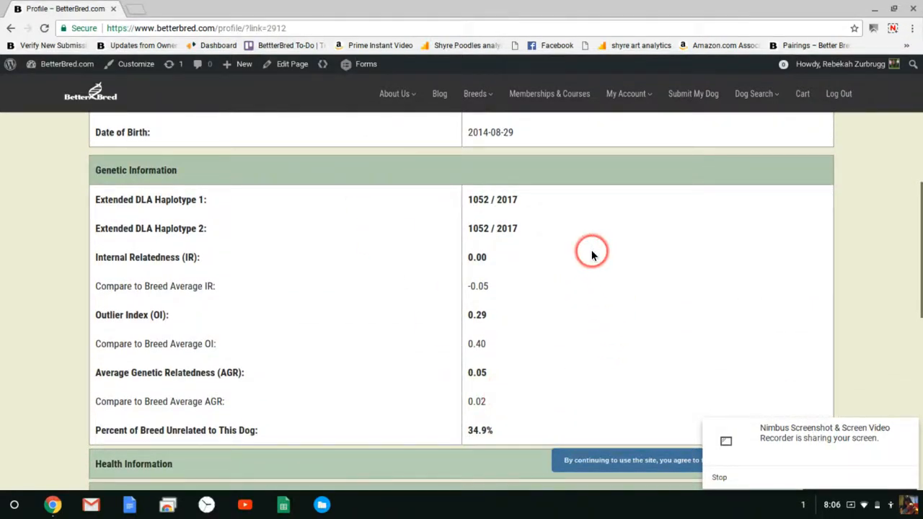
{"action": "mouse_move", "coordinate": [540, 224]}
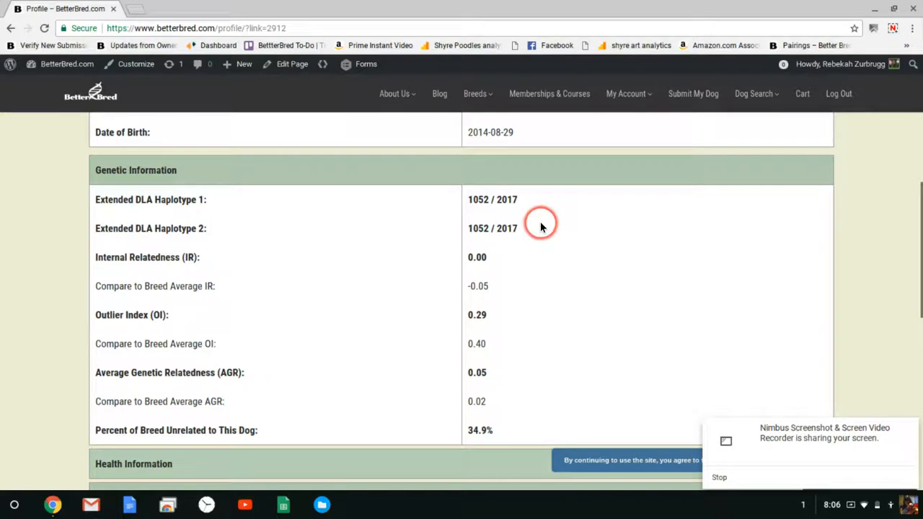
{"action": "mouse_move", "coordinate": [542, 228]}
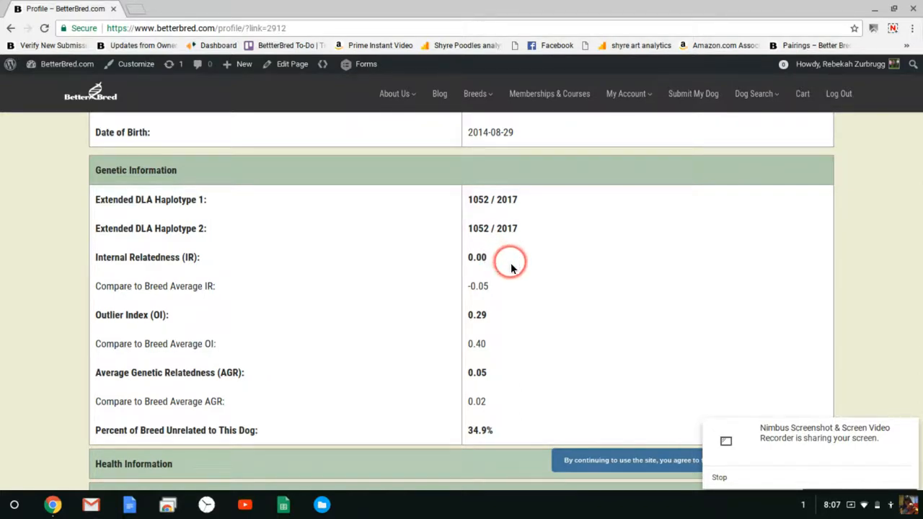
{"action": "mouse_move", "coordinate": [510, 285]}
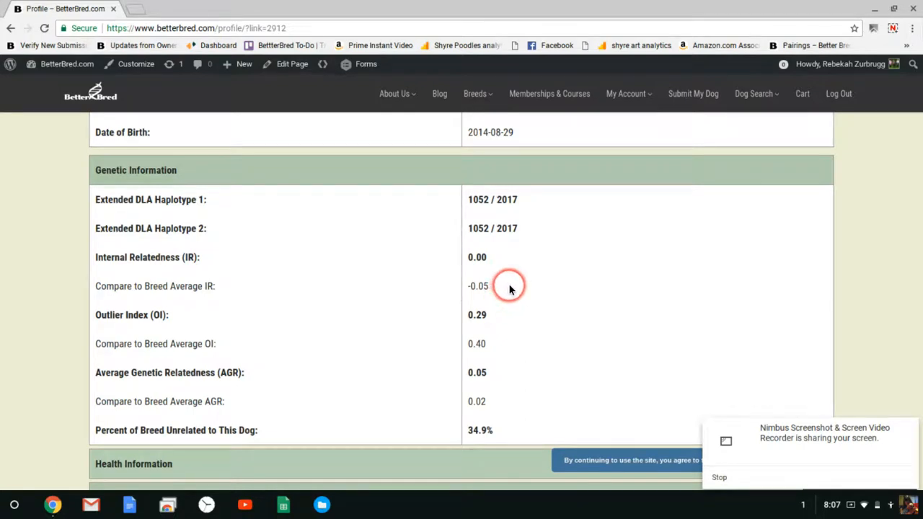
{"action": "mouse_move", "coordinate": [507, 320]}
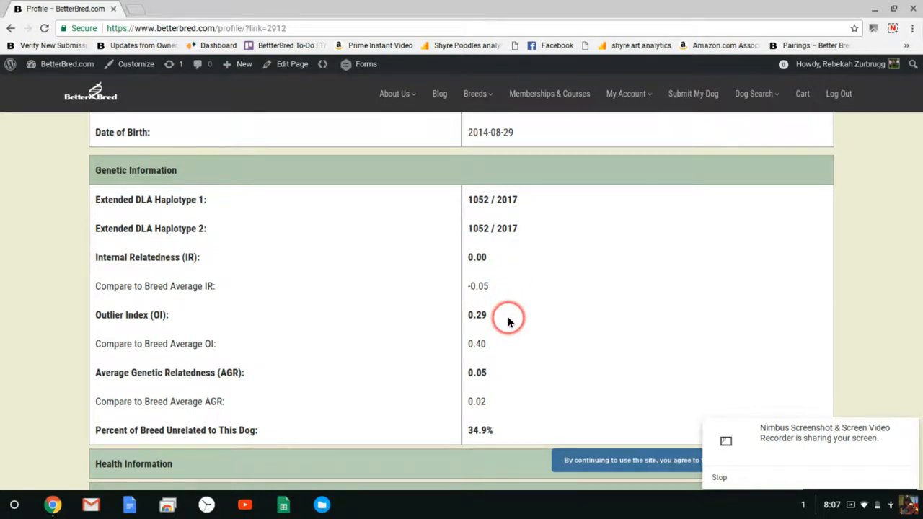
{"action": "mouse_move", "coordinate": [458, 343]}
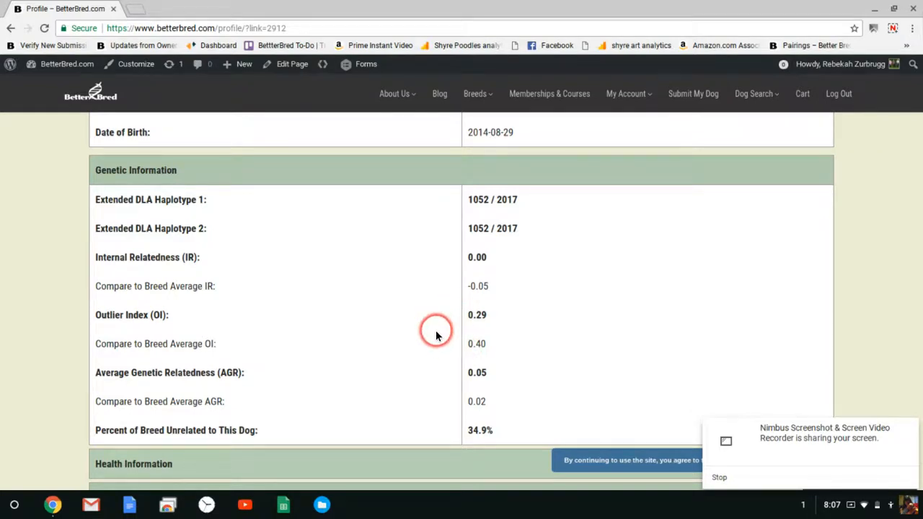
{"action": "mouse_move", "coordinate": [447, 346]}
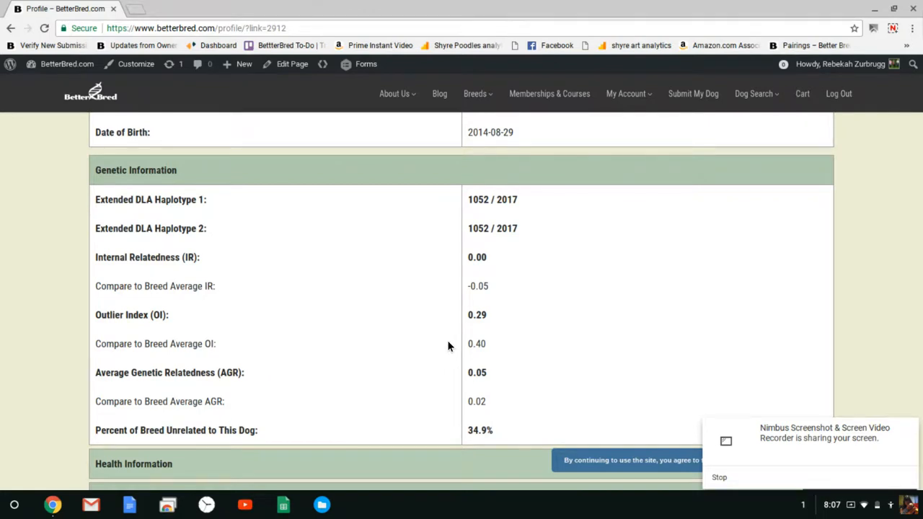
{"action": "left_click", "coordinate": [440, 337]}
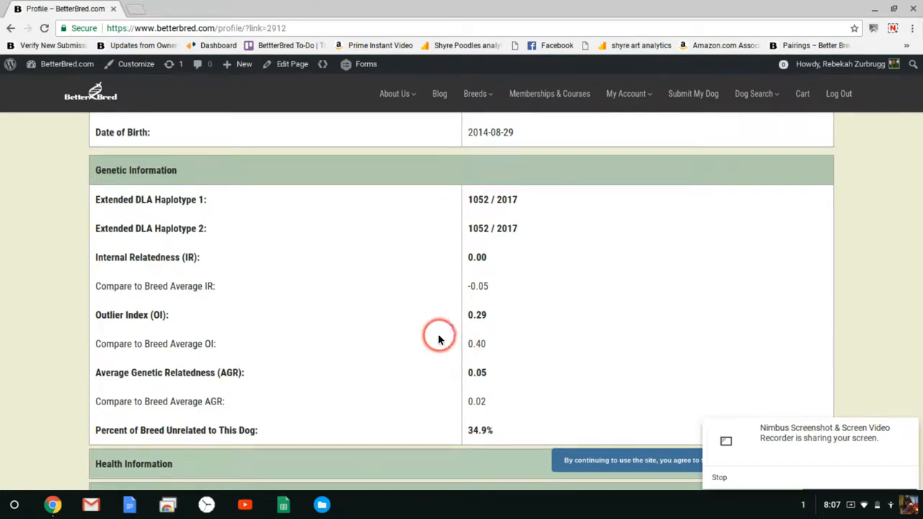
{"action": "mouse_move", "coordinate": [436, 343]}
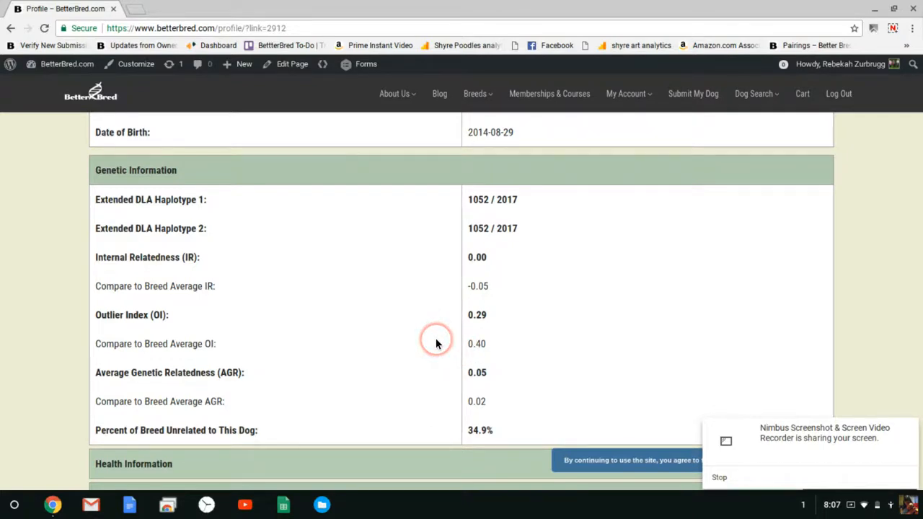
{"action": "mouse_move", "coordinate": [450, 372]}
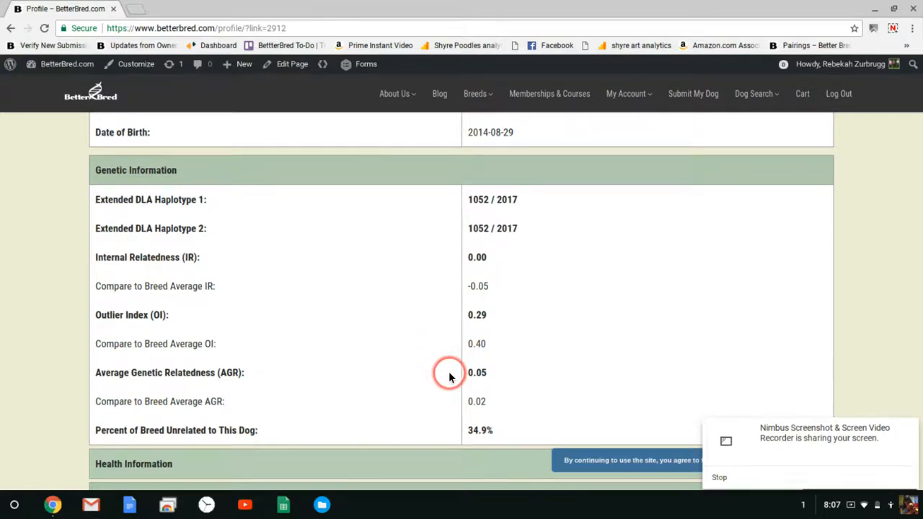
{"action": "mouse_move", "coordinate": [450, 401]}
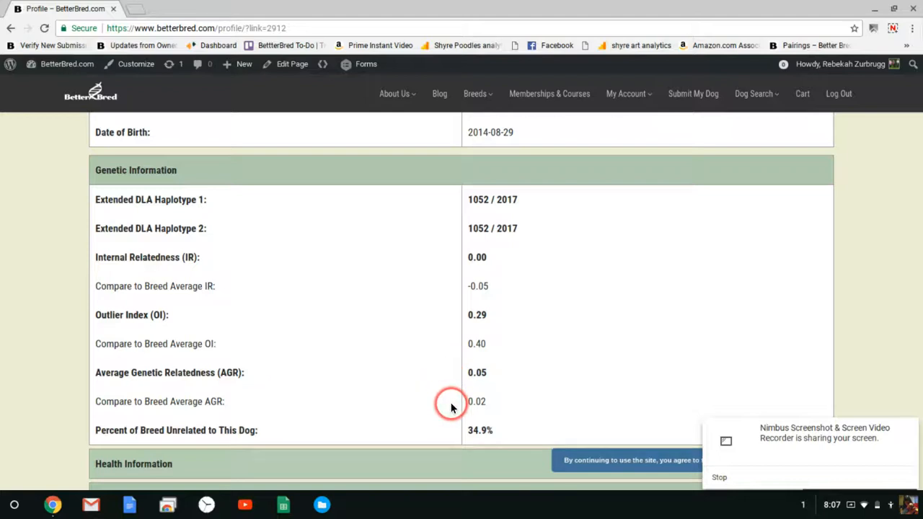
{"action": "mouse_move", "coordinate": [425, 417]}
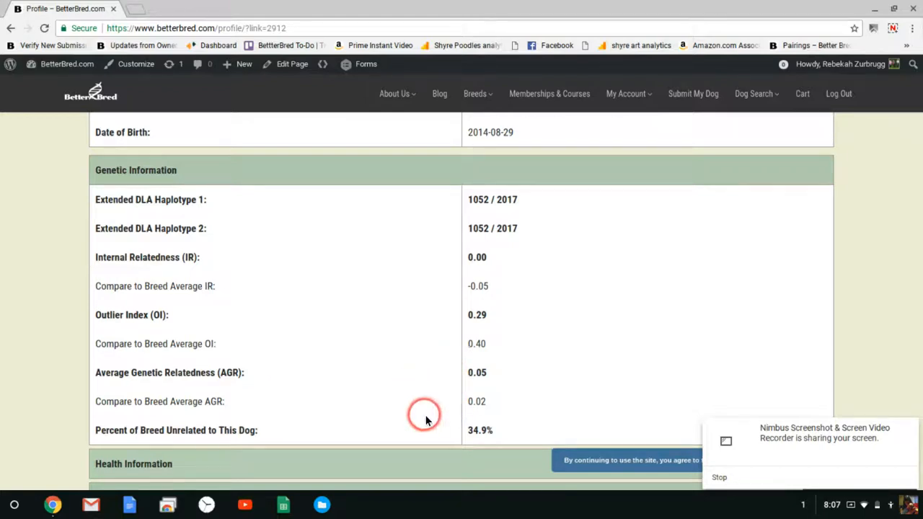
{"action": "mouse_move", "coordinate": [403, 380]}
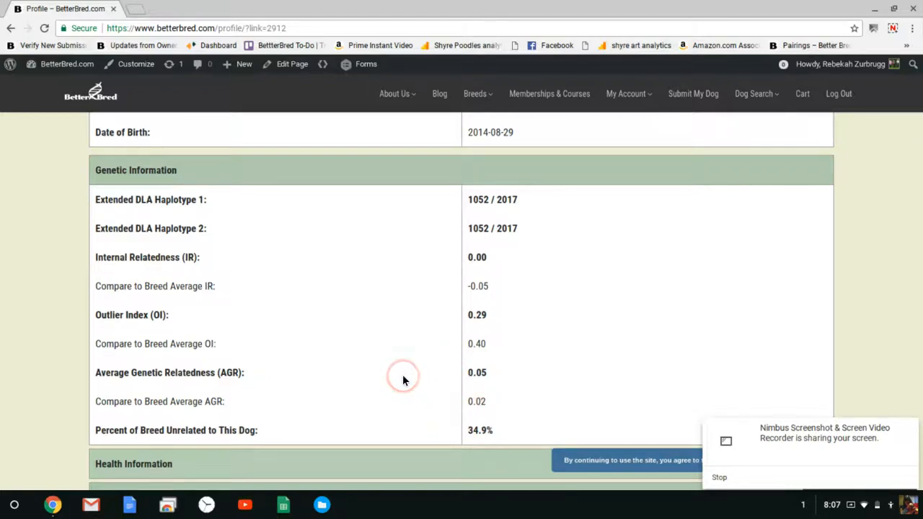
{"action": "mouse_move", "coordinate": [403, 380]}
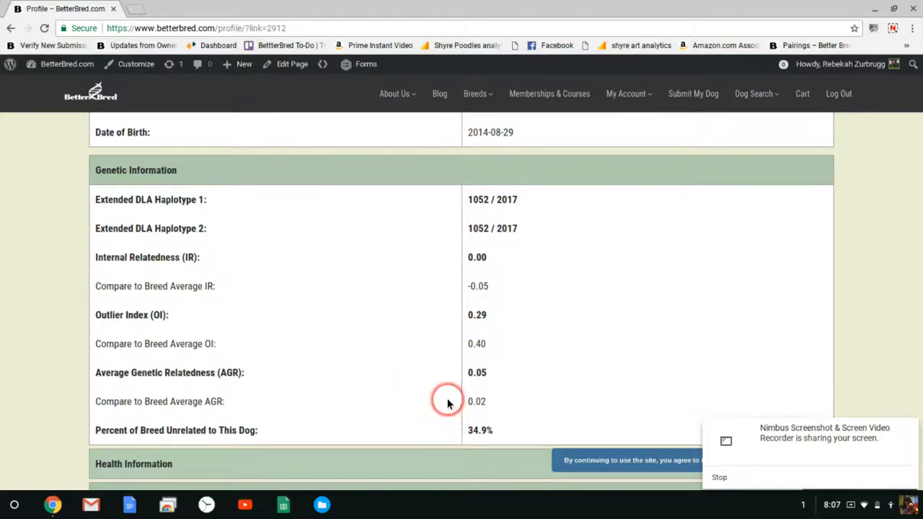
{"action": "scroll", "scroll_direction": "up", "scroll_amount": 3}
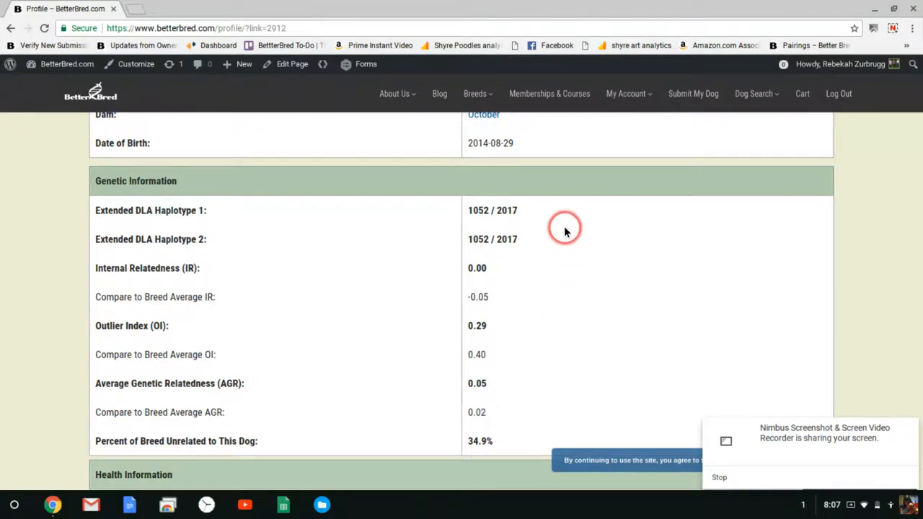
{"action": "mouse_move", "coordinate": [548, 404]}
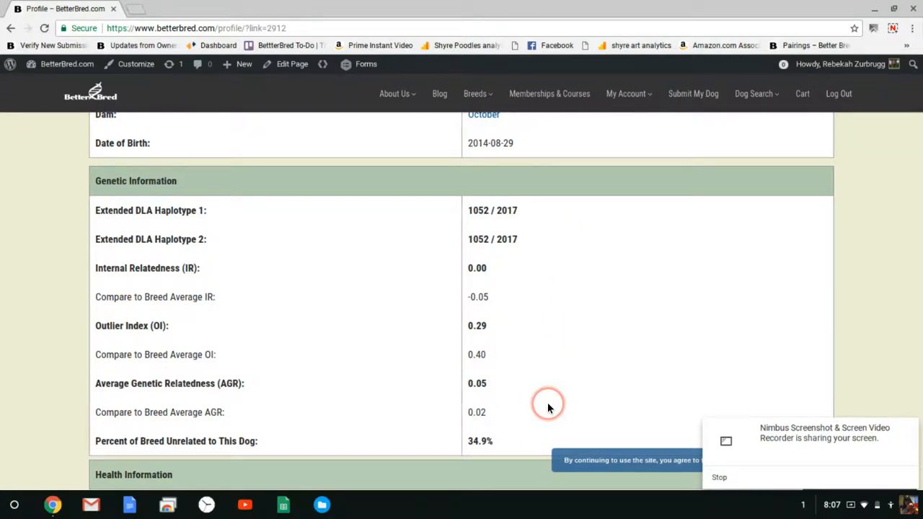
{"action": "mouse_move", "coordinate": [577, 332]}
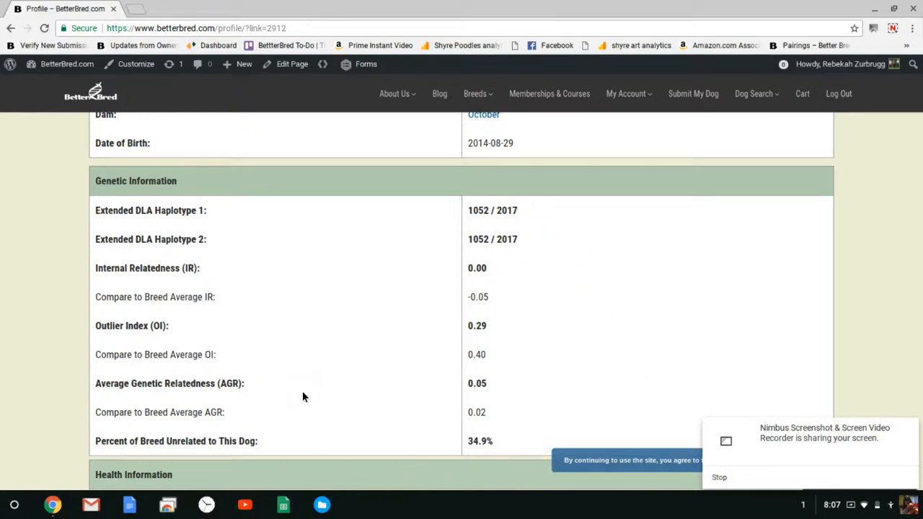
{"action": "left_click", "coordinate": [534, 432]}
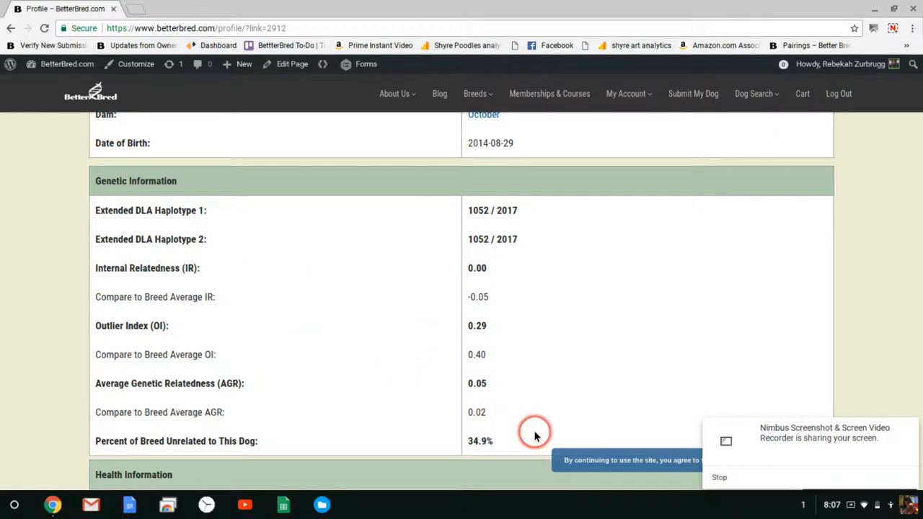
{"action": "mouse_move", "coordinate": [323, 505]}
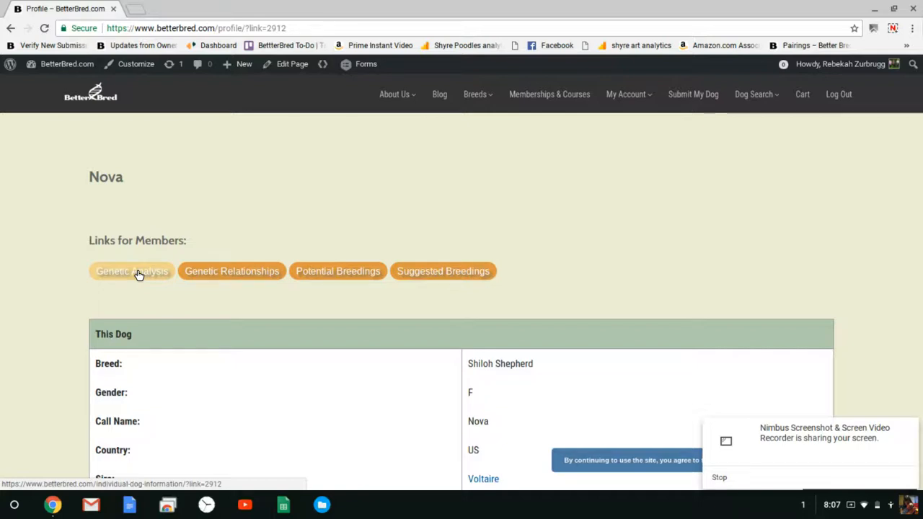
{"action": "left_click", "coordinate": [133, 271]}
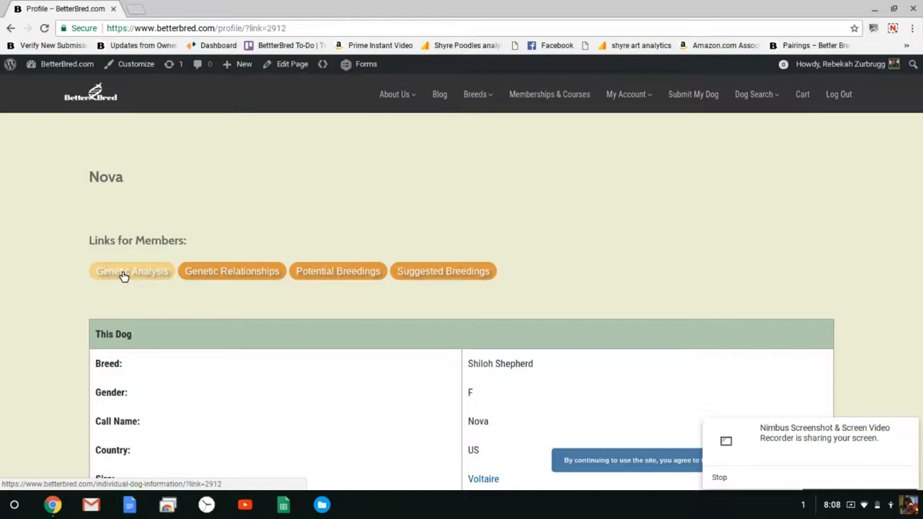
{"action": "left_click", "coordinate": [132, 272]}
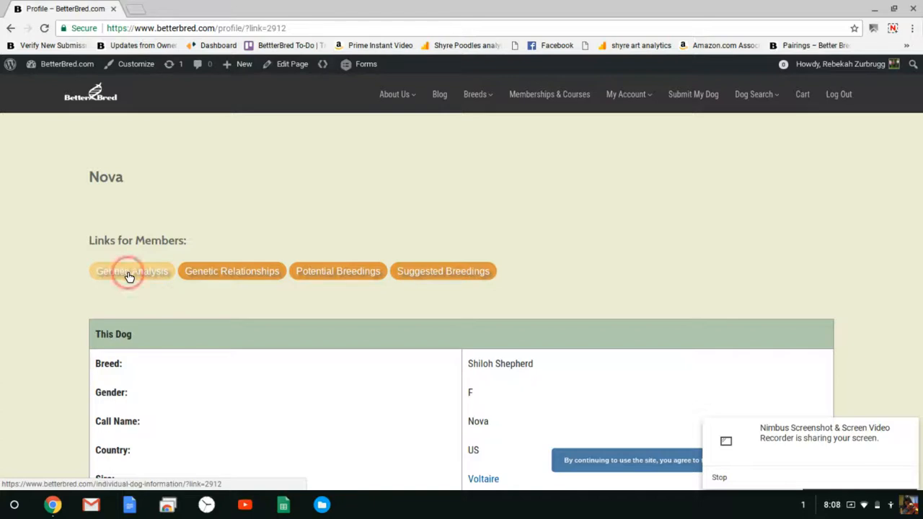
{"action": "mouse_move", "coordinate": [232, 271]}
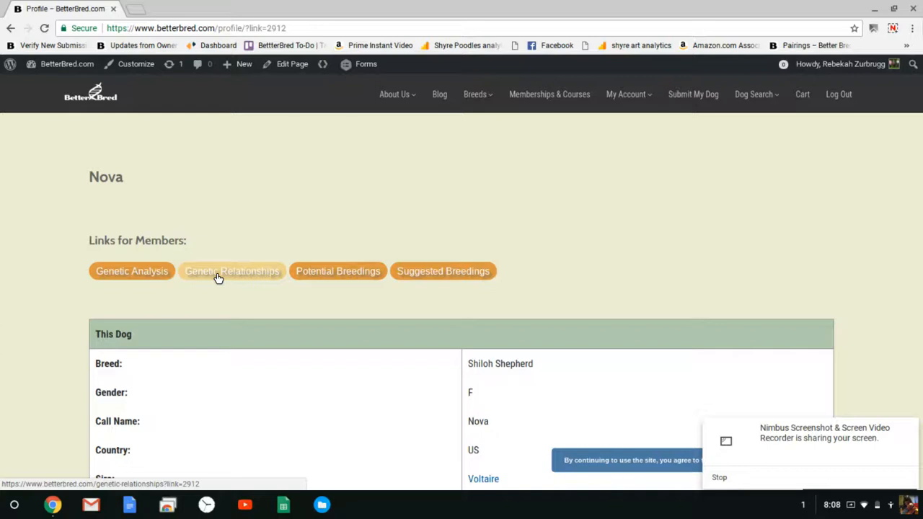
{"action": "left_click", "coordinate": [232, 271]}
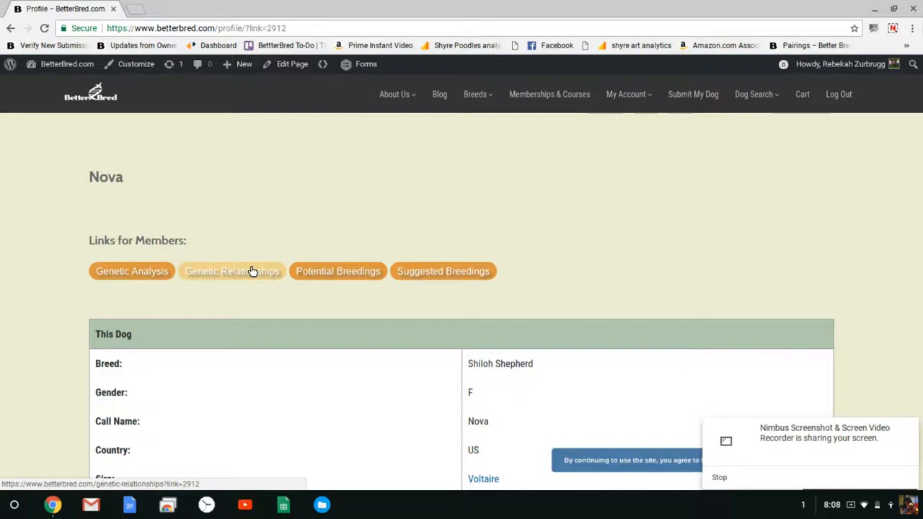
{"action": "left_click", "coordinate": [231, 272]}
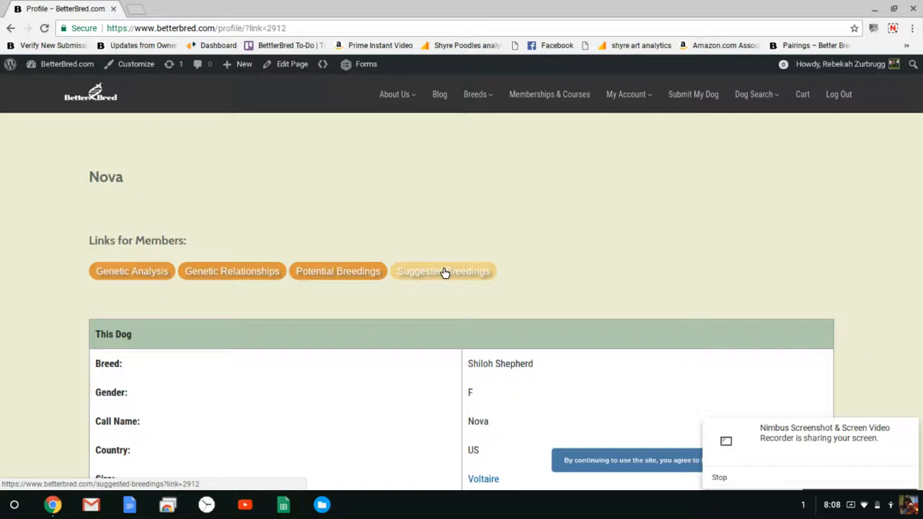
{"action": "left_click", "coordinate": [444, 271]}
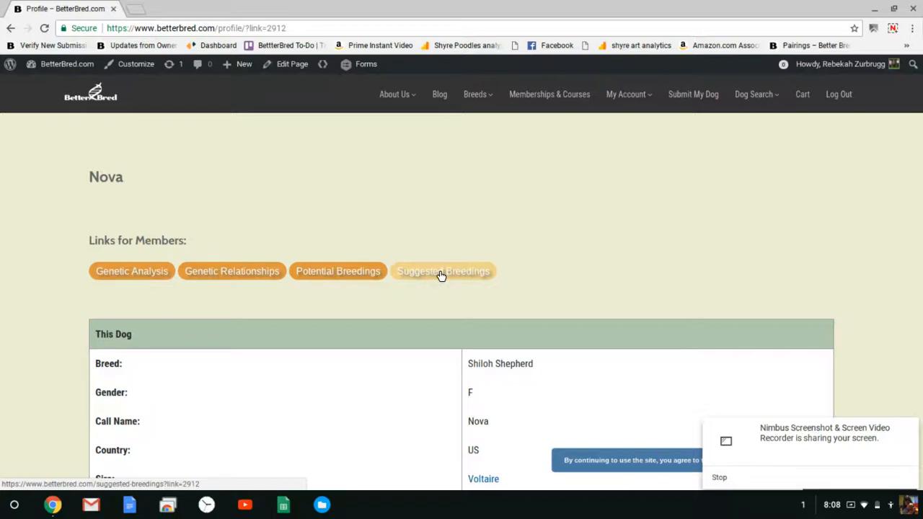
{"action": "left_click", "coordinate": [442, 271]}
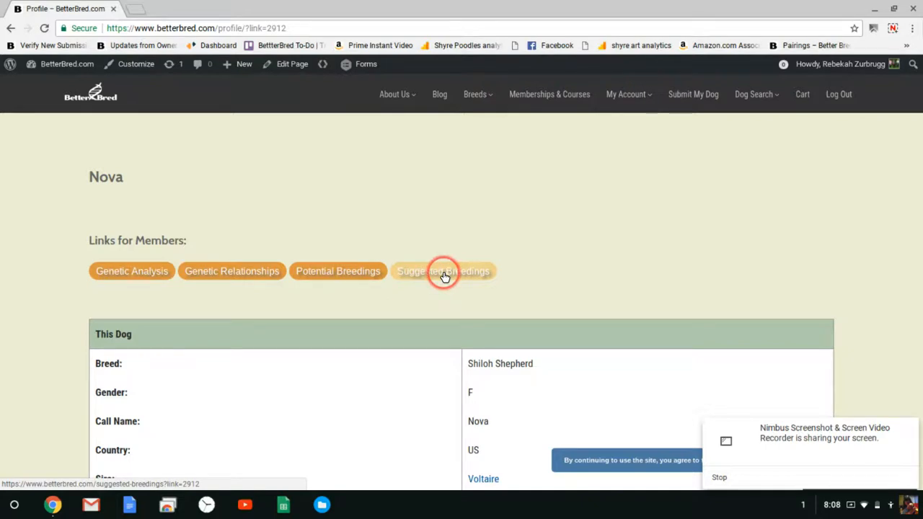
{"action": "mouse_move", "coordinate": [338, 271]}
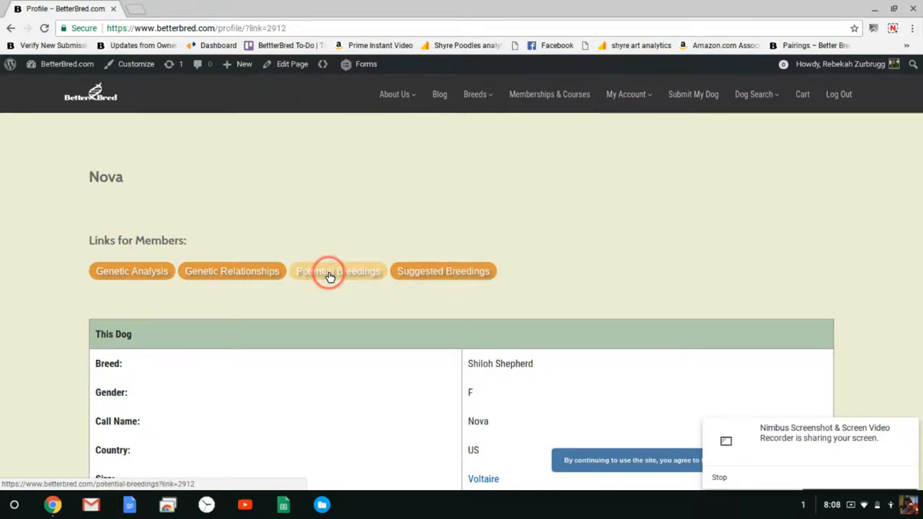
- Show Nova's Potential Breedings with the colour key and ranked sire table
{"action": "left_click", "coordinate": [338, 271]}
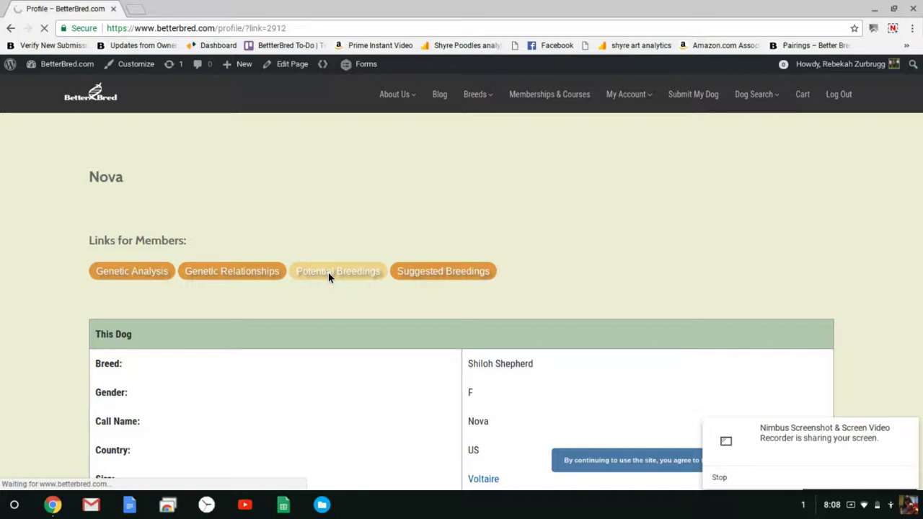
{"action": "left_click", "coordinate": [338, 271]}
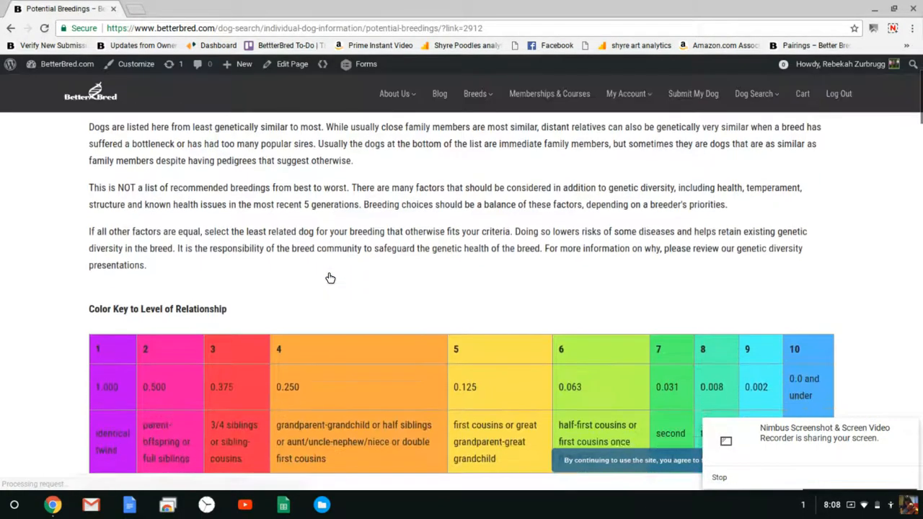
{"action": "scroll", "scroll_direction": "down", "scroll_amount": 3}
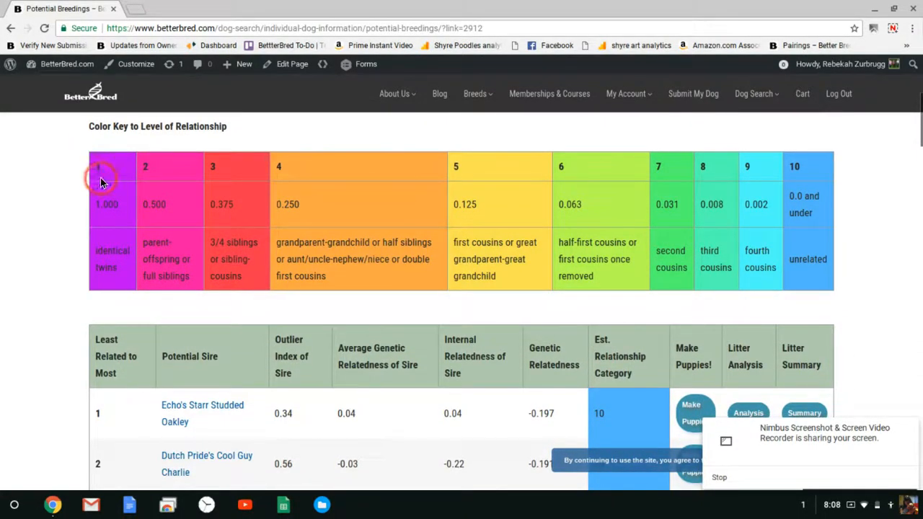
{"action": "mouse_move", "coordinate": [802, 196]}
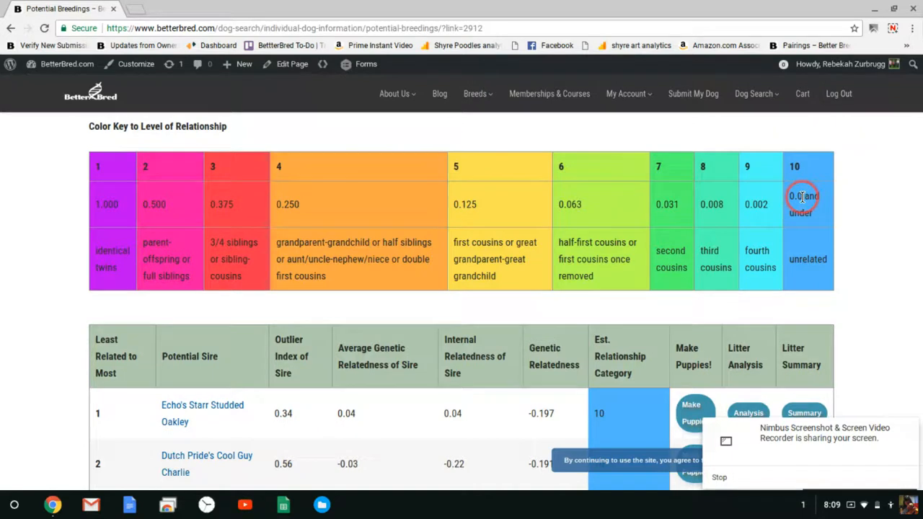
{"action": "mouse_move", "coordinate": [675, 193]}
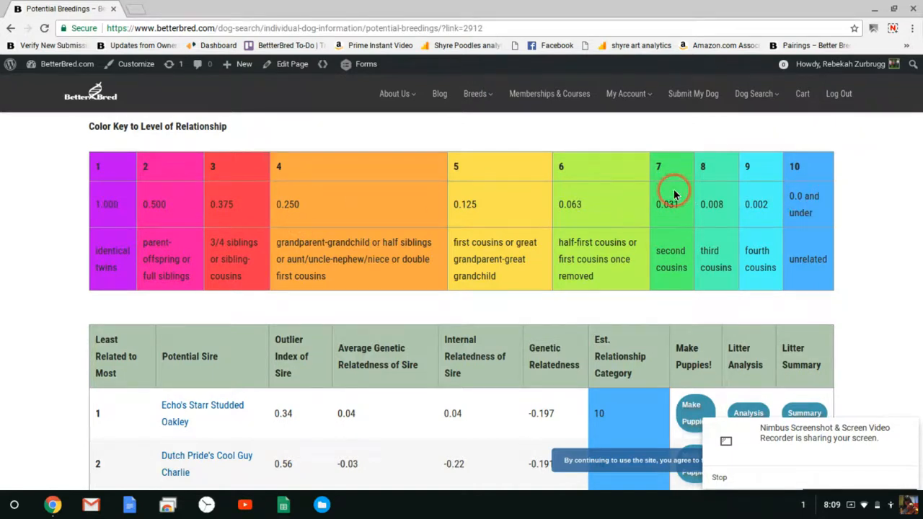
{"action": "mouse_move", "coordinate": [508, 229]}
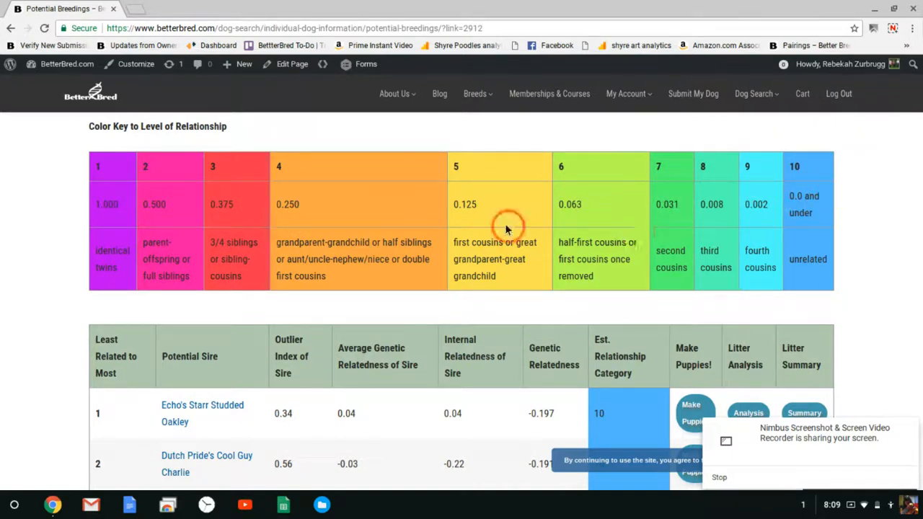
{"action": "mouse_move", "coordinate": [680, 151]}
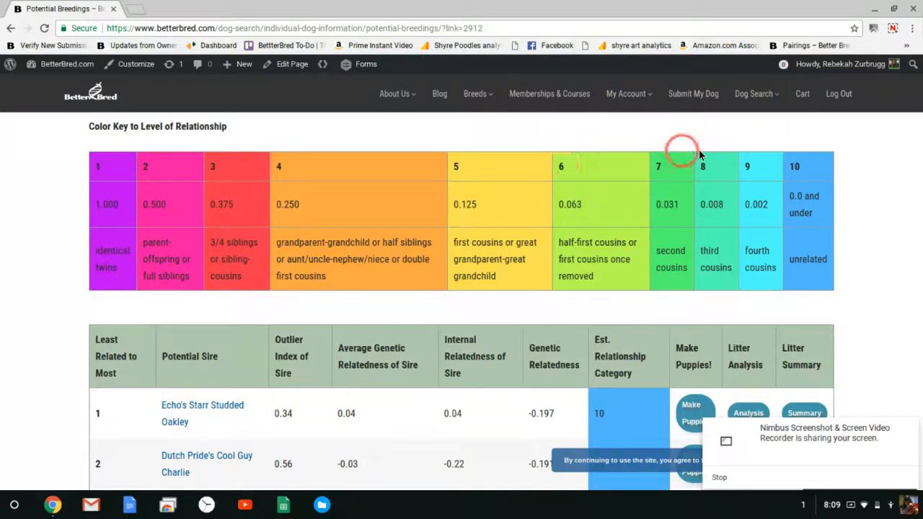
{"action": "mouse_move", "coordinate": [541, 164]}
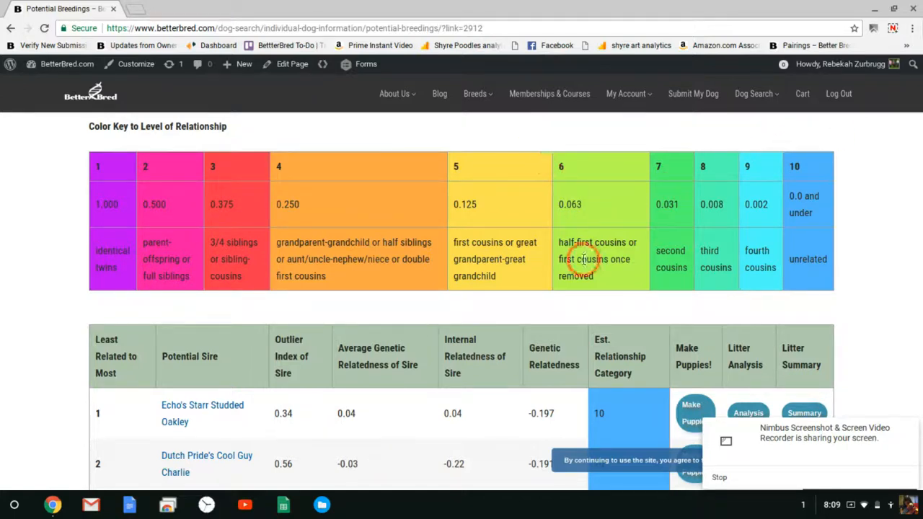
{"action": "scroll", "scroll_direction": "down", "scroll_amount": 3}
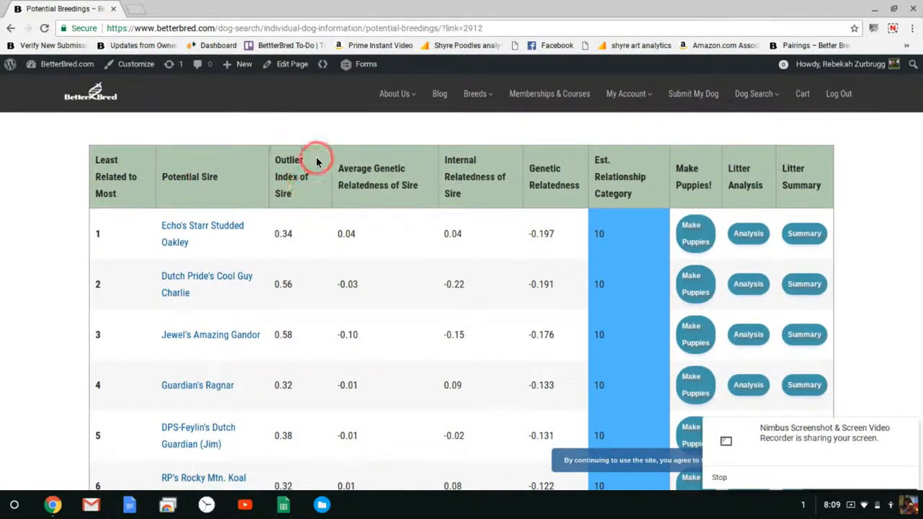
{"action": "mouse_move", "coordinate": [462, 180]}
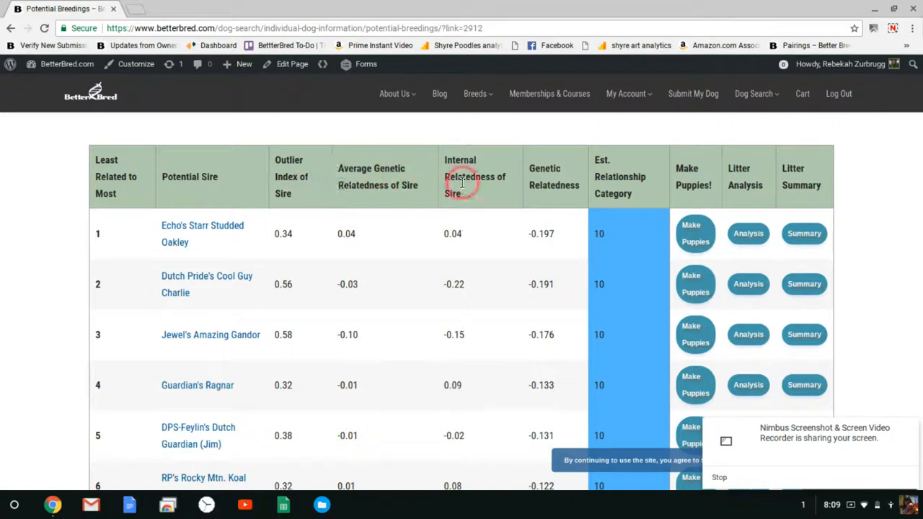
{"action": "mouse_move", "coordinate": [554, 184]}
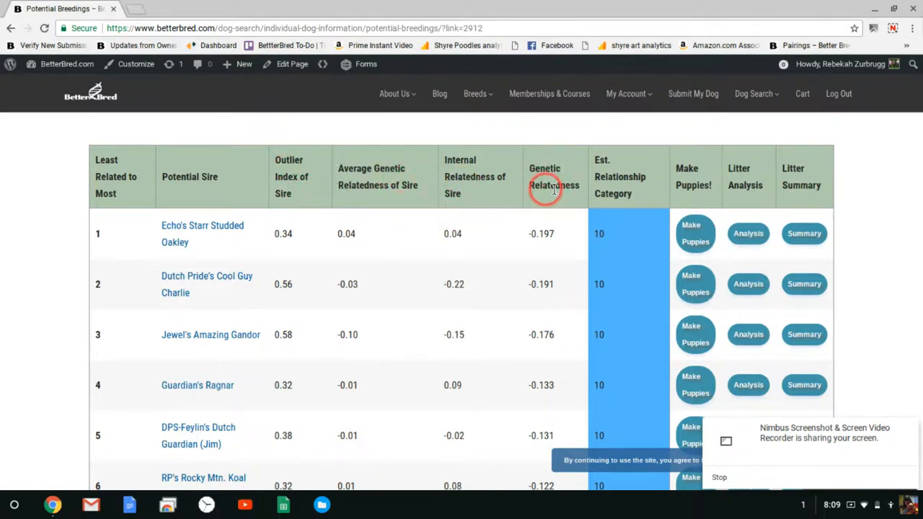
{"action": "mouse_move", "coordinate": [554, 160]}
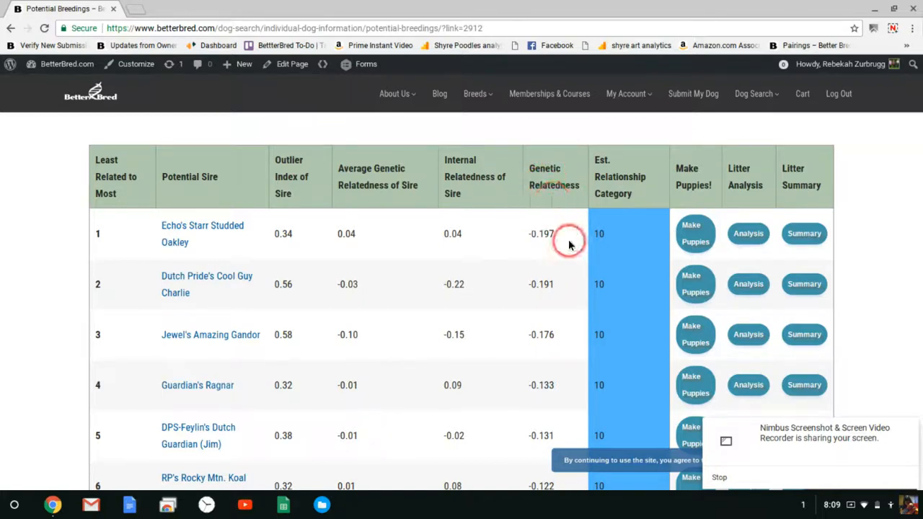
{"action": "mouse_move", "coordinate": [503, 254]}
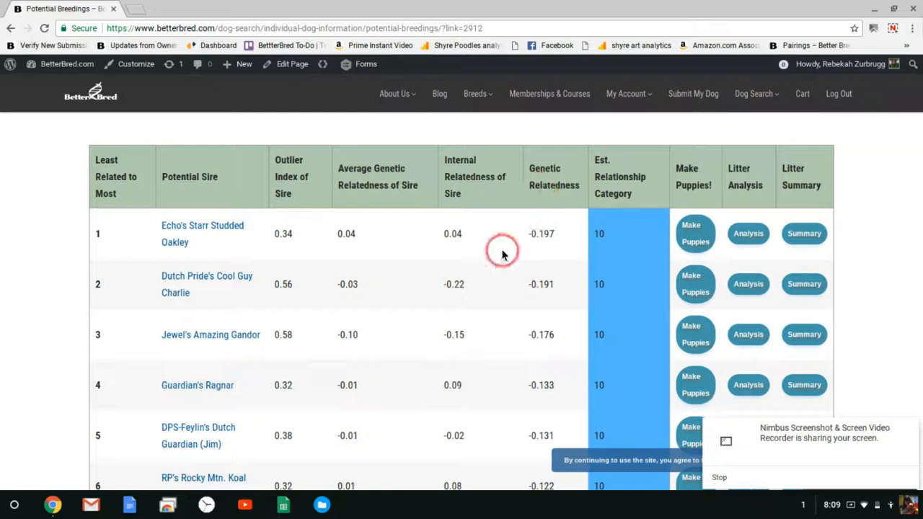
{"action": "mouse_move", "coordinate": [378, 208]}
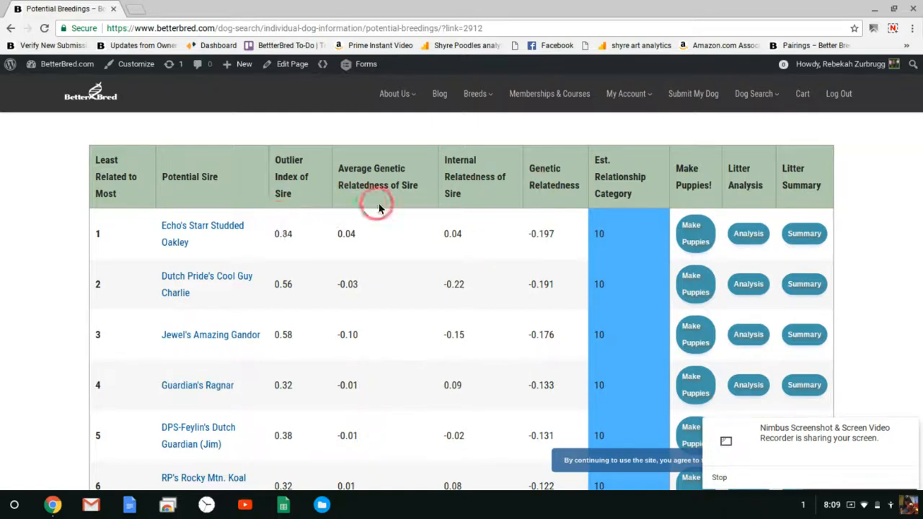
{"action": "mouse_move", "coordinate": [286, 186]}
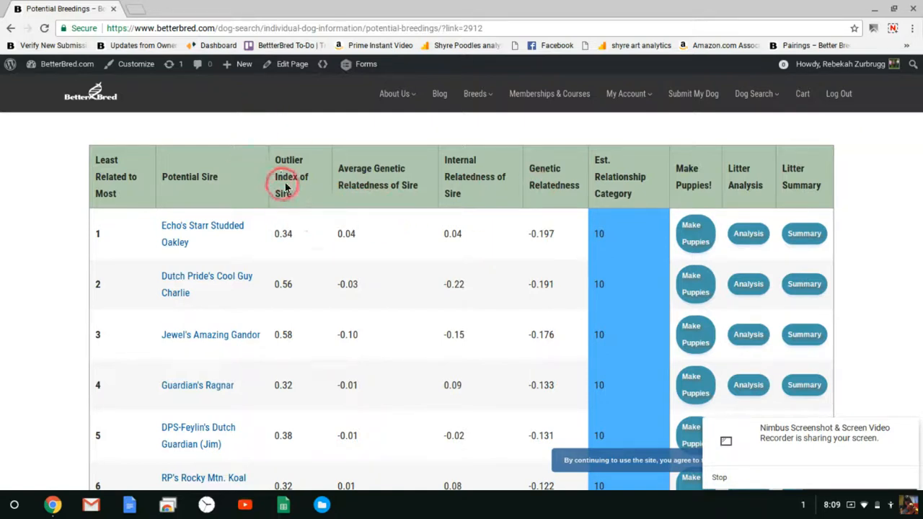
- Find 'echos' on the page to locate bCH Echo's Big League Fire Storm at rank 28
{"action": "key", "text": "ctrl+f"}
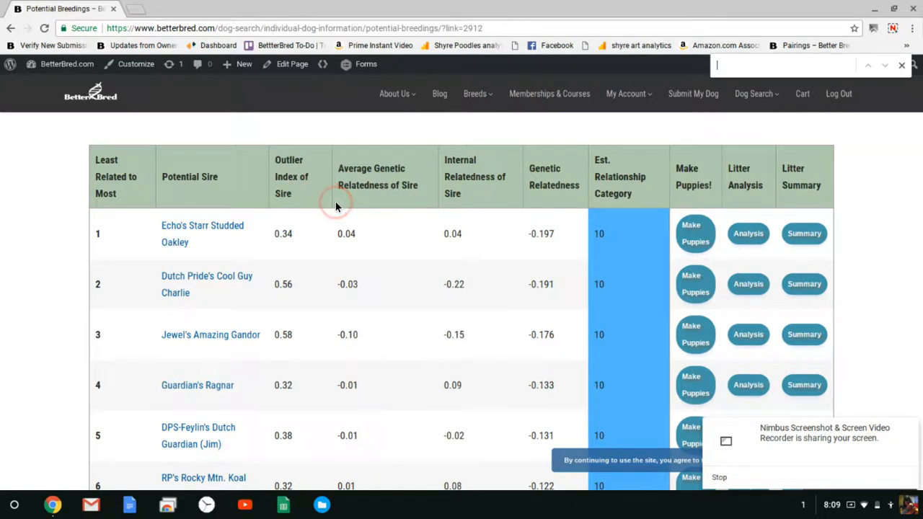
{"action": "type", "text": "echos"}
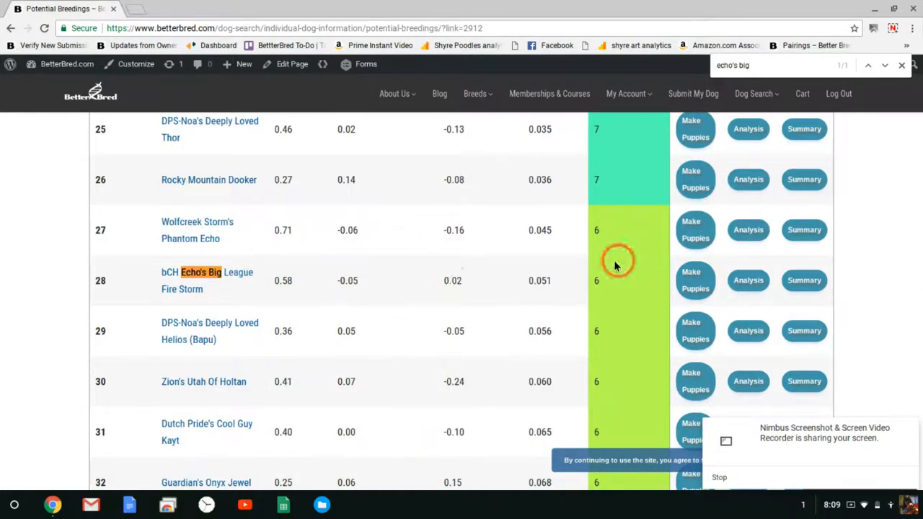
{"action": "mouse_move", "coordinate": [603, 289]}
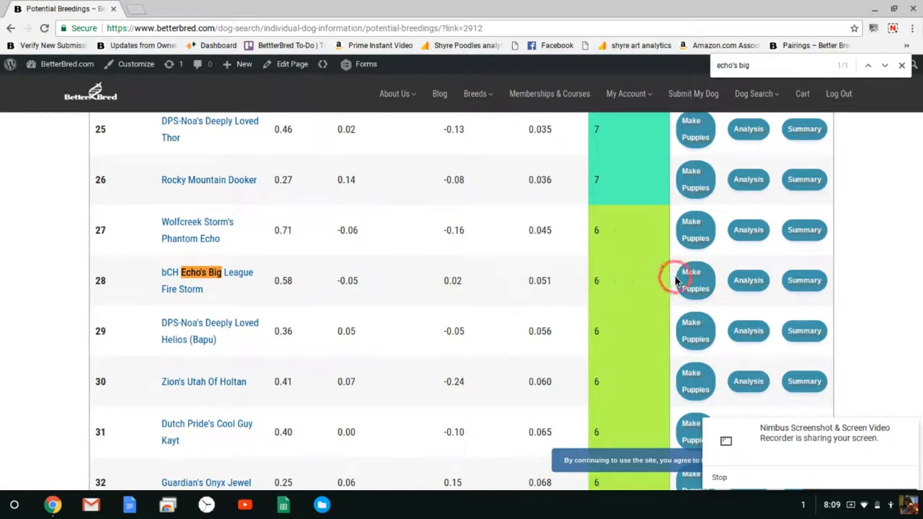
{"action": "mouse_move", "coordinate": [695, 280]}
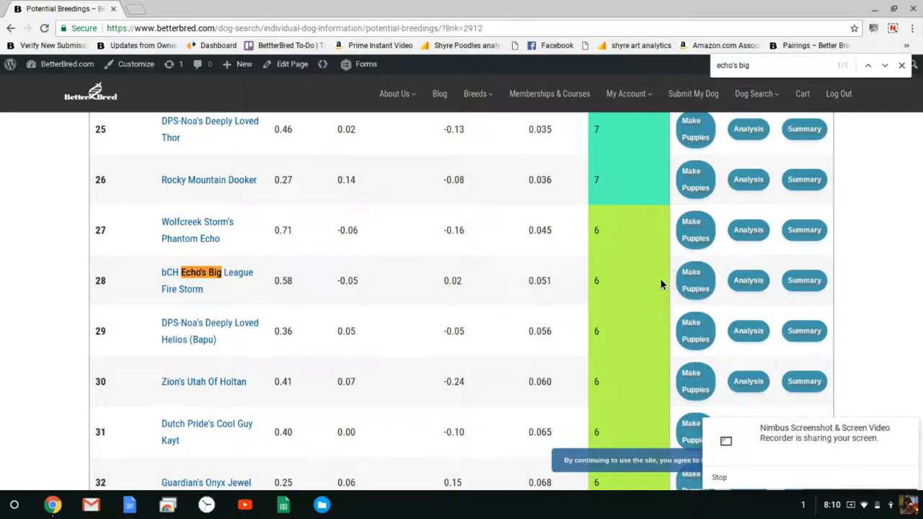
{"action": "left_click", "coordinate": [746, 279]}
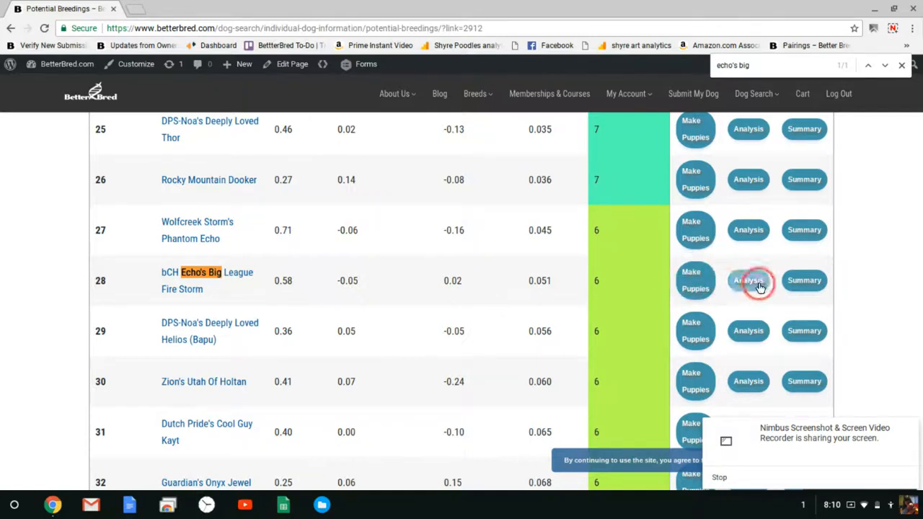
{"action": "mouse_move", "coordinate": [819, 274]}
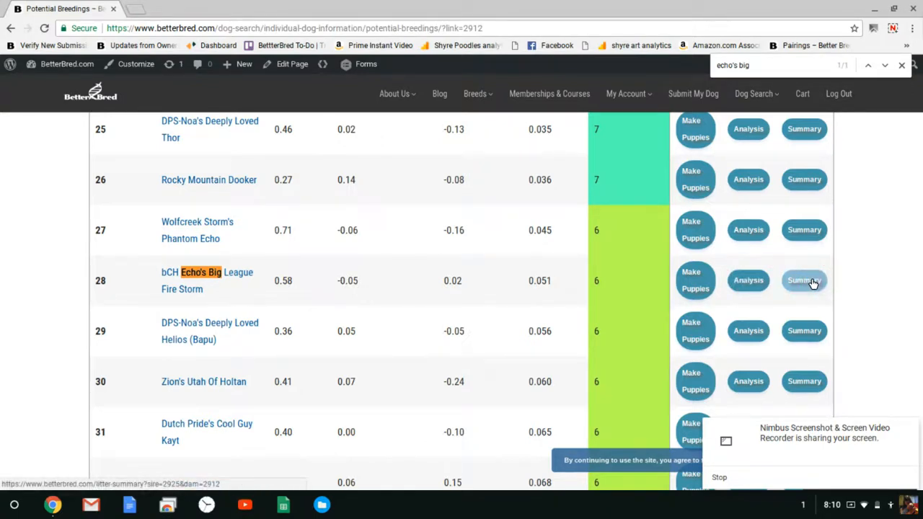
- Launch the Litter Summary for Echo's Big League Fire Storm x Nova in a new tab
{"action": "left_click", "coordinate": [804, 280]}
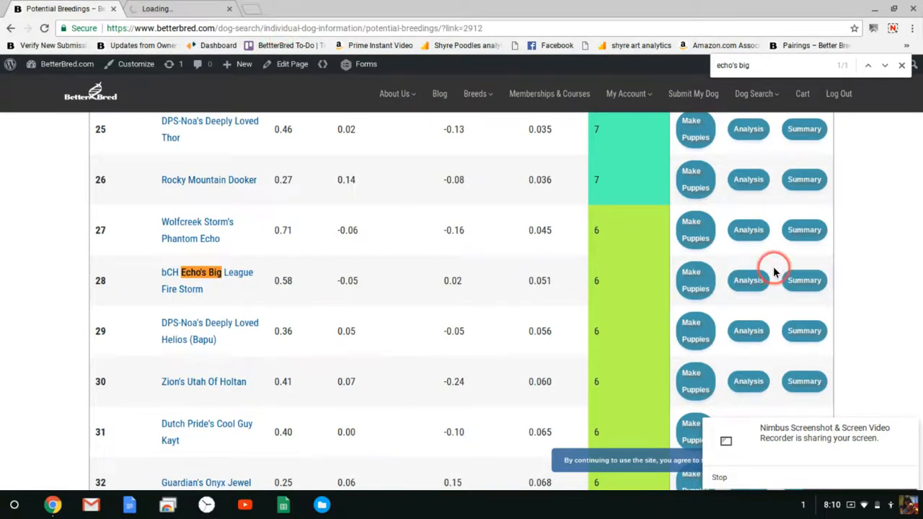
{"action": "left_click", "coordinate": [747, 280]}
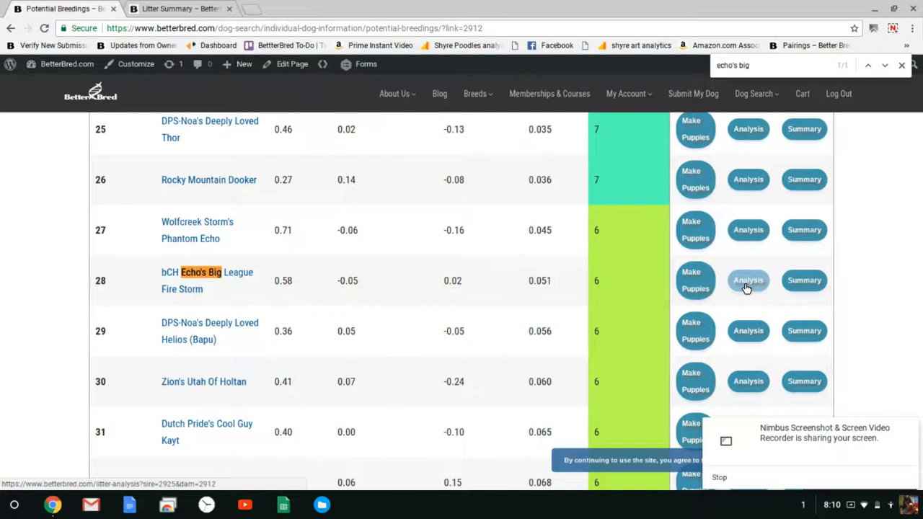
{"action": "left_click", "coordinate": [747, 280]}
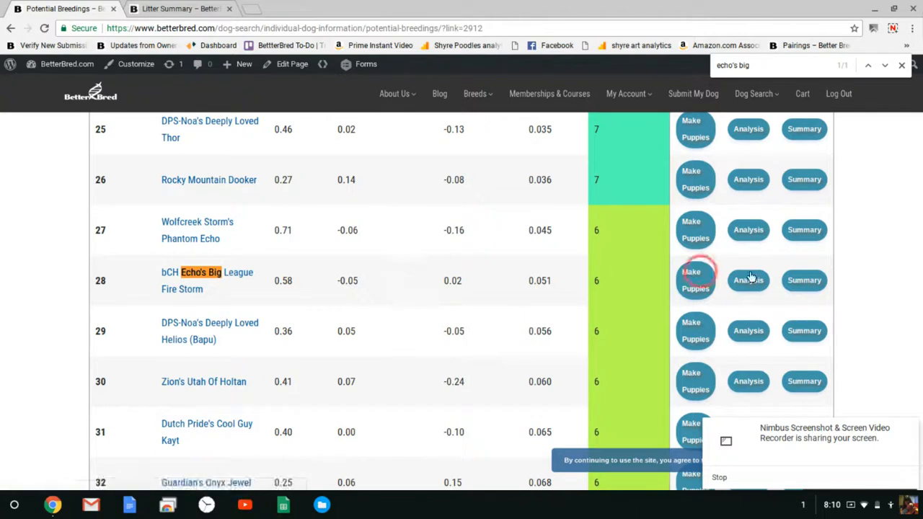
{"action": "left_click", "coordinate": [803, 280]}
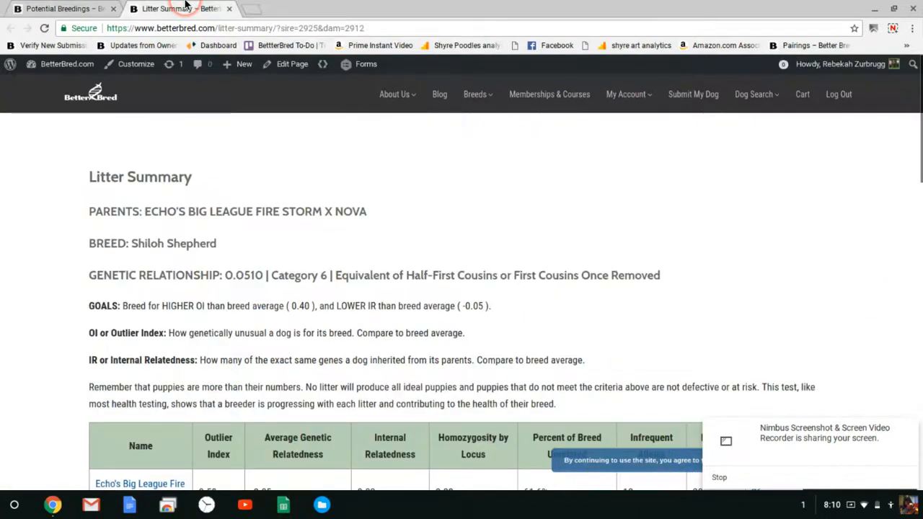
{"action": "scroll", "scroll_direction": "down", "scroll_amount": 3}
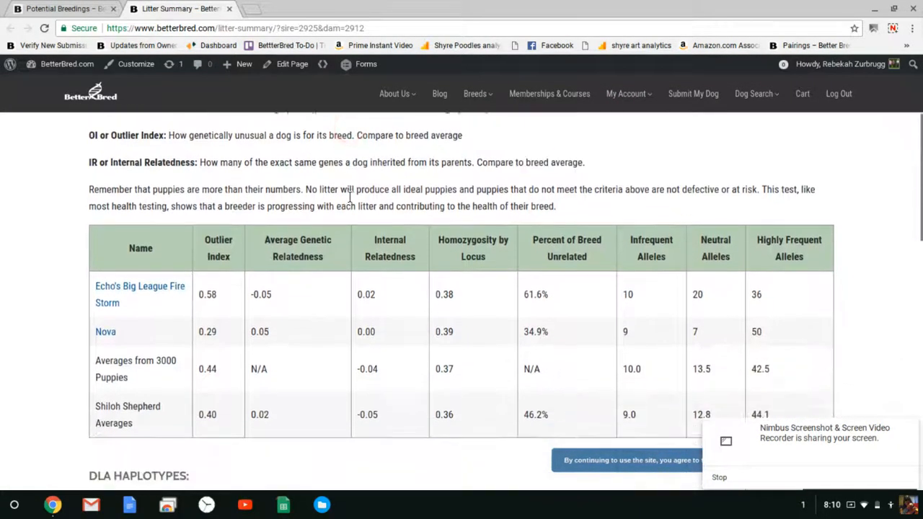
{"action": "scroll", "scroll_direction": "down", "scroll_amount": 3}
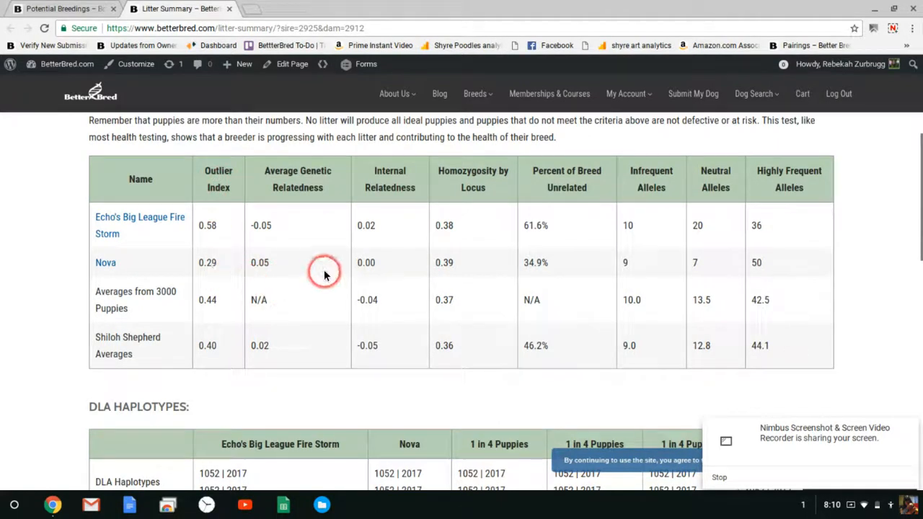
{"action": "mouse_move", "coordinate": [389, 303]}
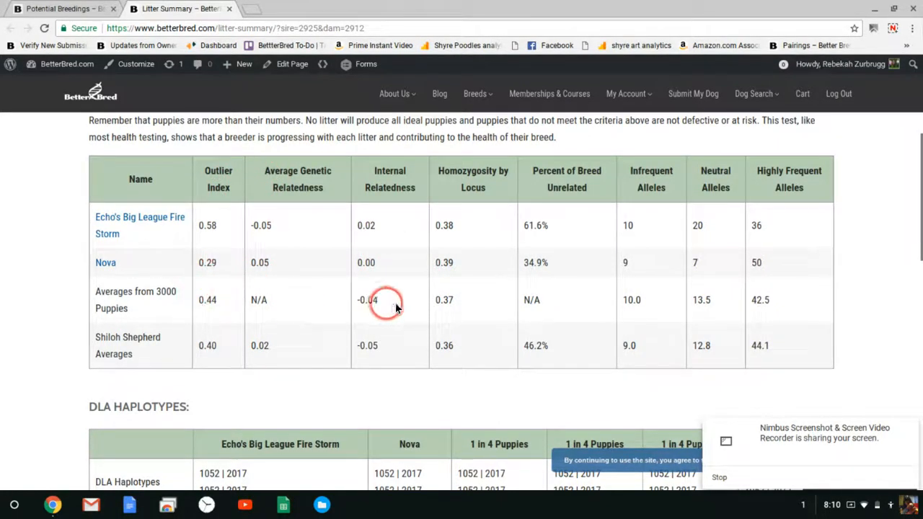
{"action": "mouse_move", "coordinate": [186, 230]}
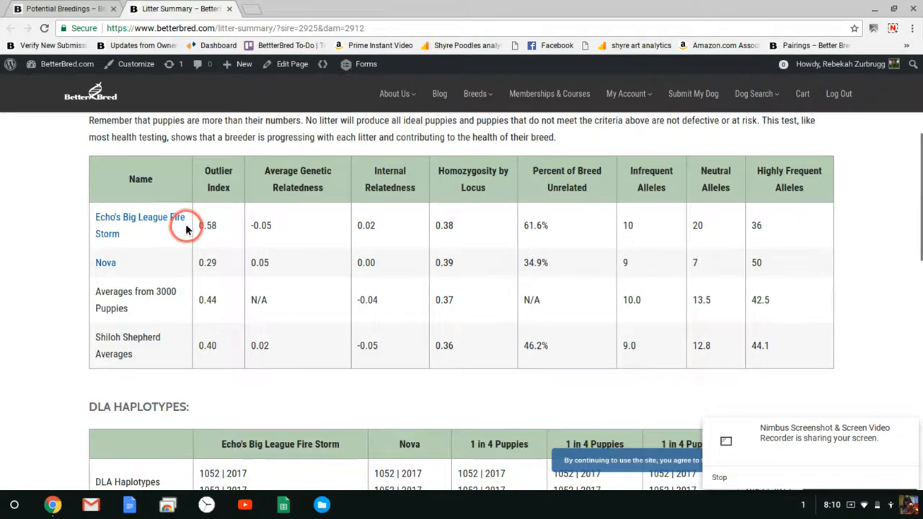
{"action": "mouse_move", "coordinate": [219, 225]}
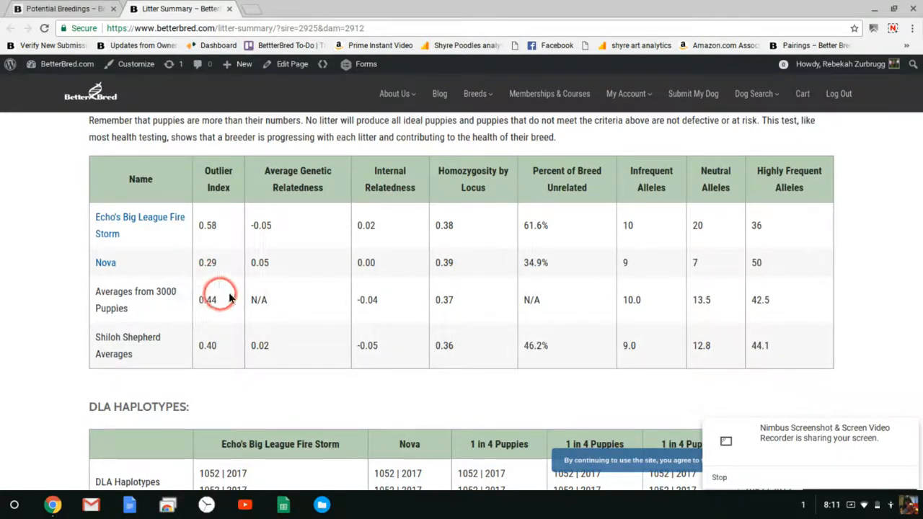
{"action": "mouse_move", "coordinate": [301, 298]}
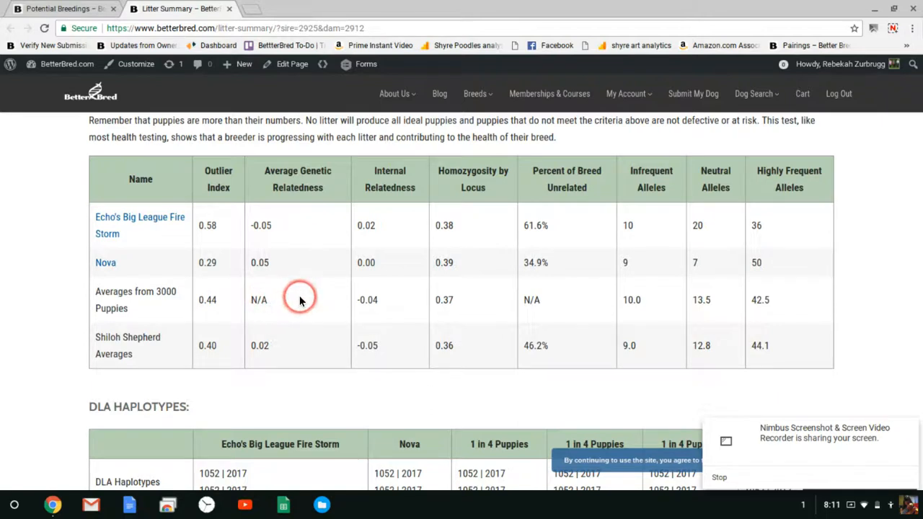
{"action": "mouse_move", "coordinate": [300, 300]}
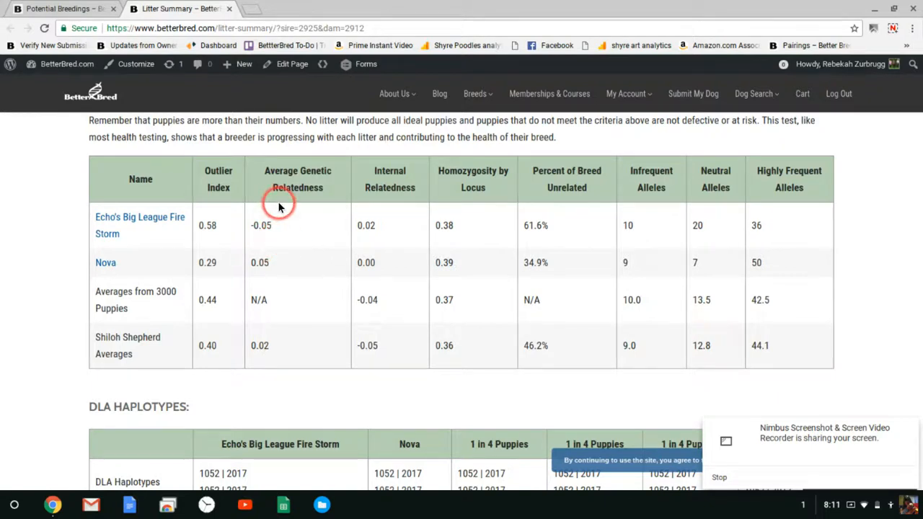
{"action": "mouse_move", "coordinate": [292, 301]}
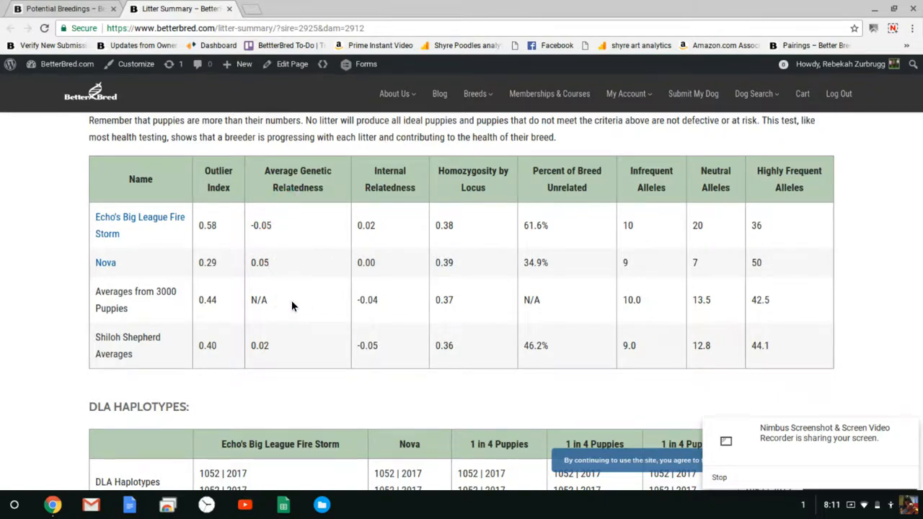
{"action": "left_click", "coordinate": [259, 299]}
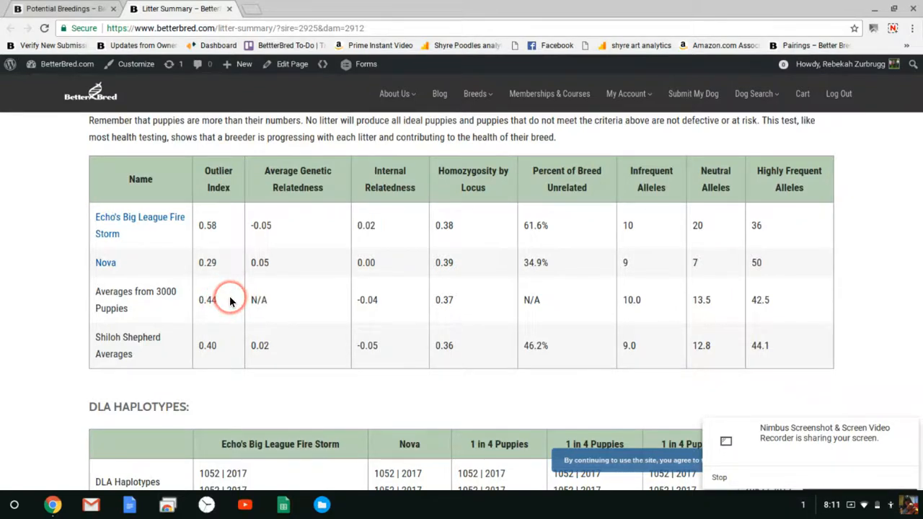
{"action": "mouse_move", "coordinate": [297, 299]}
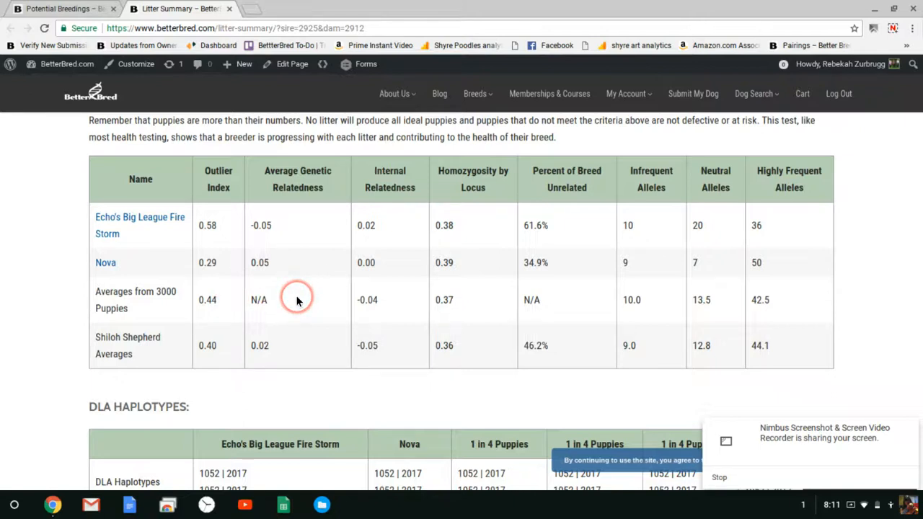
{"action": "mouse_move", "coordinate": [279, 297]}
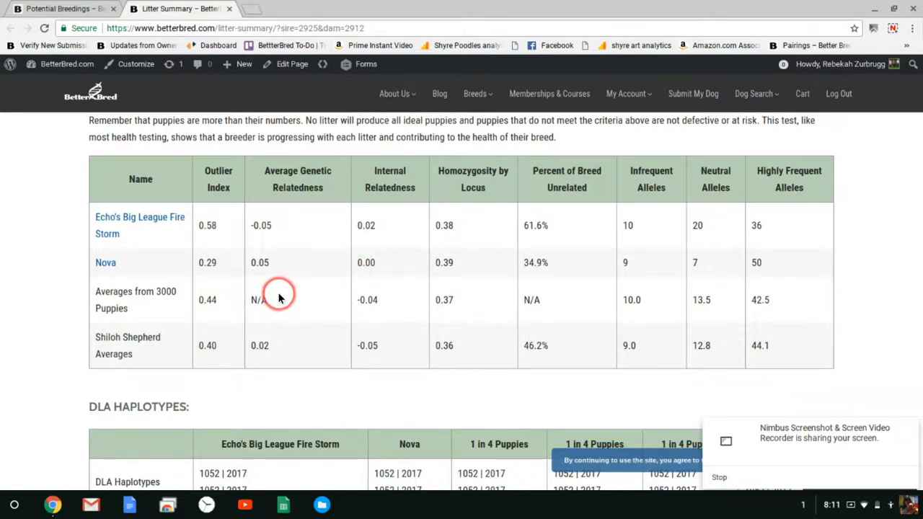
{"action": "mouse_move", "coordinate": [217, 308]}
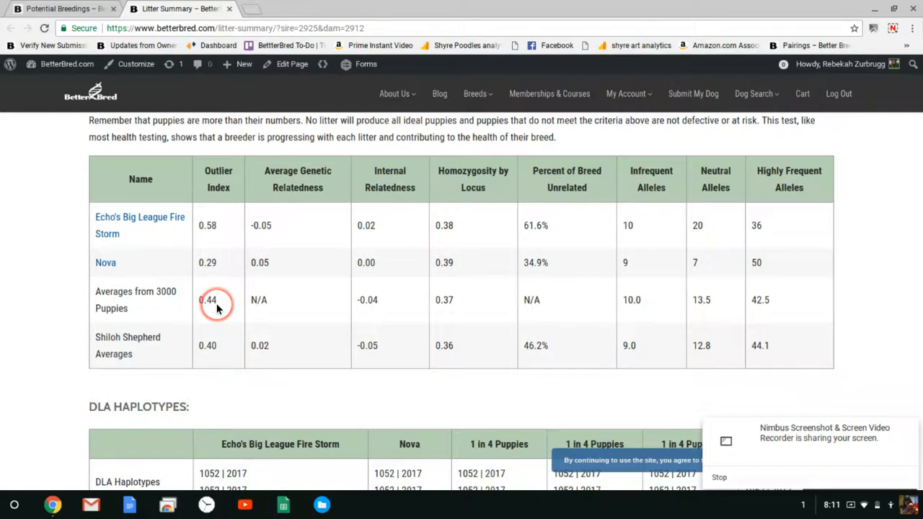
{"action": "mouse_move", "coordinate": [225, 261]}
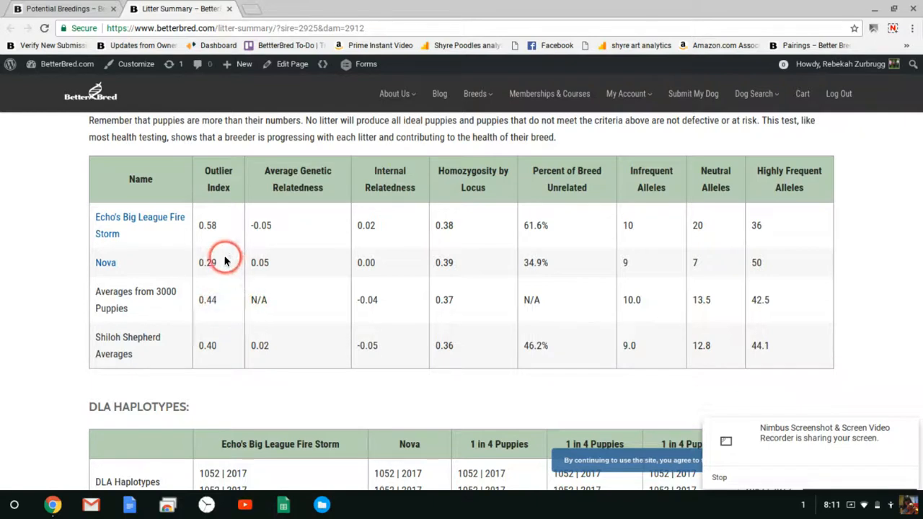
{"action": "mouse_move", "coordinate": [240, 301]}
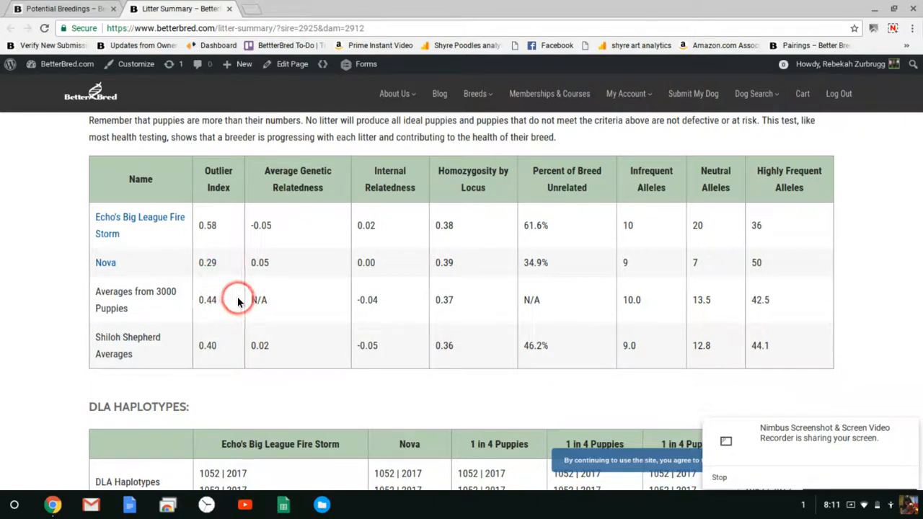
{"action": "mouse_move", "coordinate": [238, 238]}
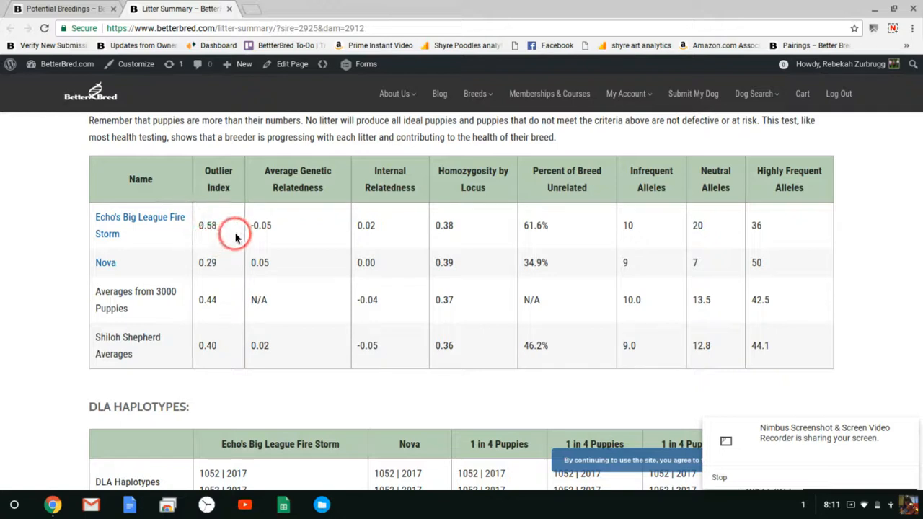
{"action": "mouse_move", "coordinate": [219, 225]}
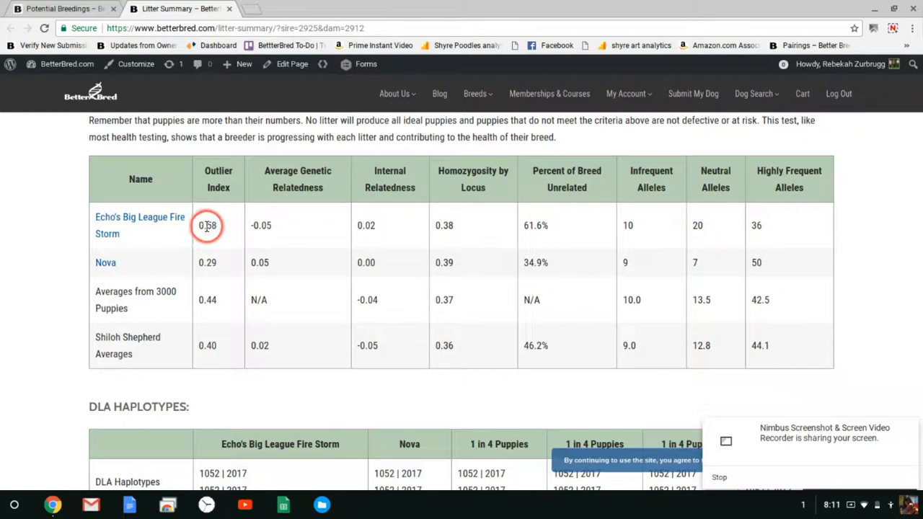
{"action": "mouse_move", "coordinate": [238, 251]}
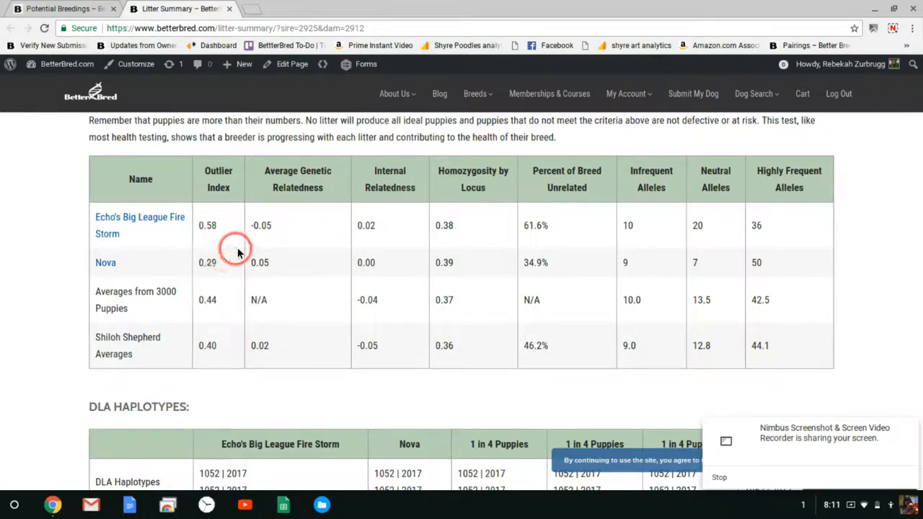
{"action": "mouse_move", "coordinate": [229, 300]}
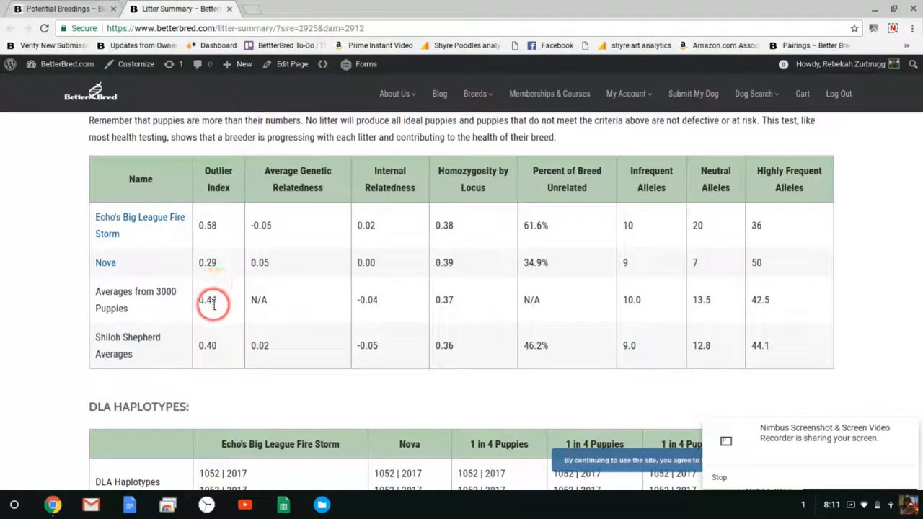
{"action": "mouse_move", "coordinate": [225, 294]}
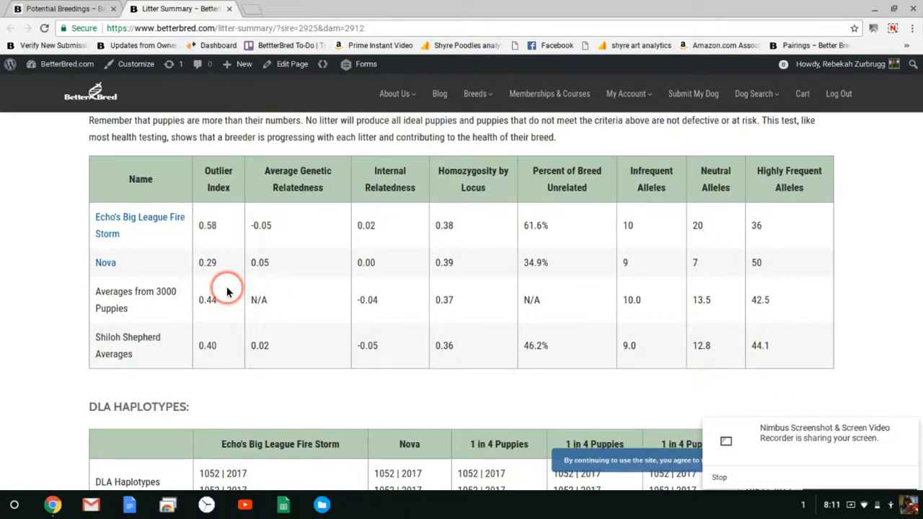
{"action": "mouse_move", "coordinate": [301, 308]}
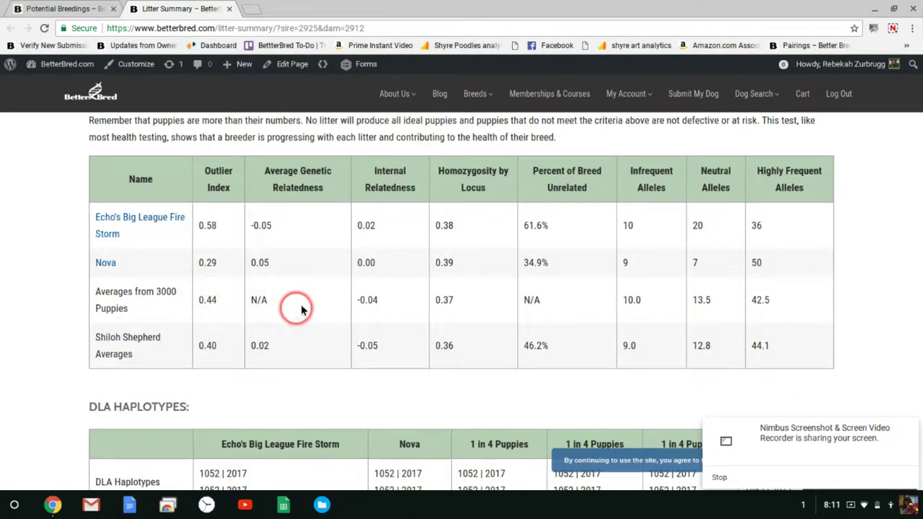
{"action": "mouse_move", "coordinate": [386, 222]}
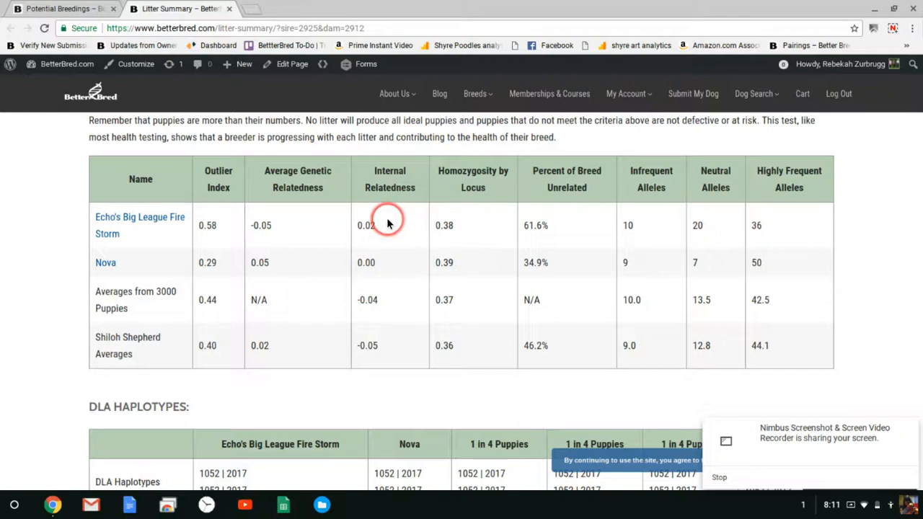
{"action": "mouse_move", "coordinate": [406, 314]}
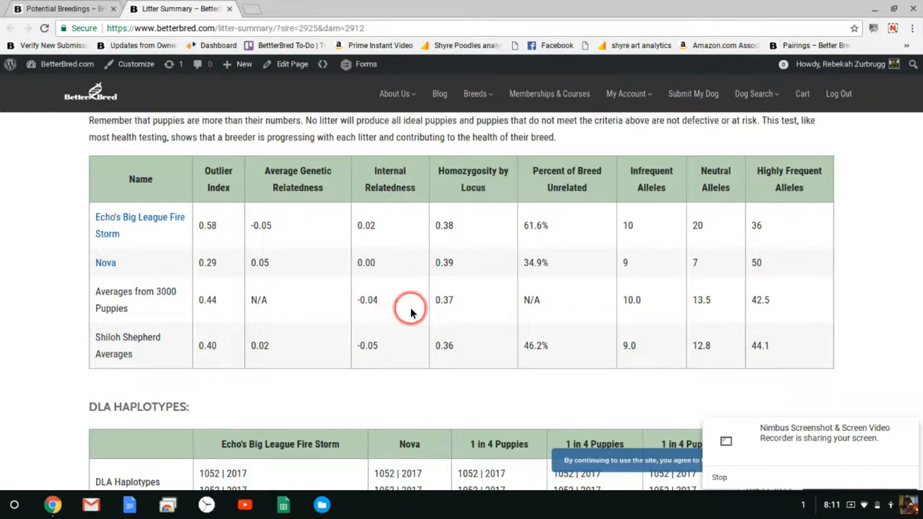
{"action": "mouse_move", "coordinate": [396, 303]}
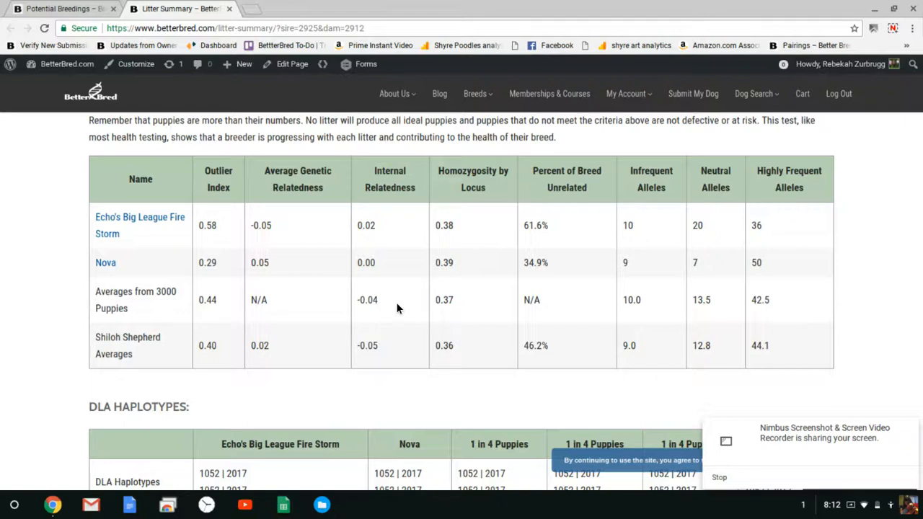
{"action": "left_click", "coordinate": [401, 303]}
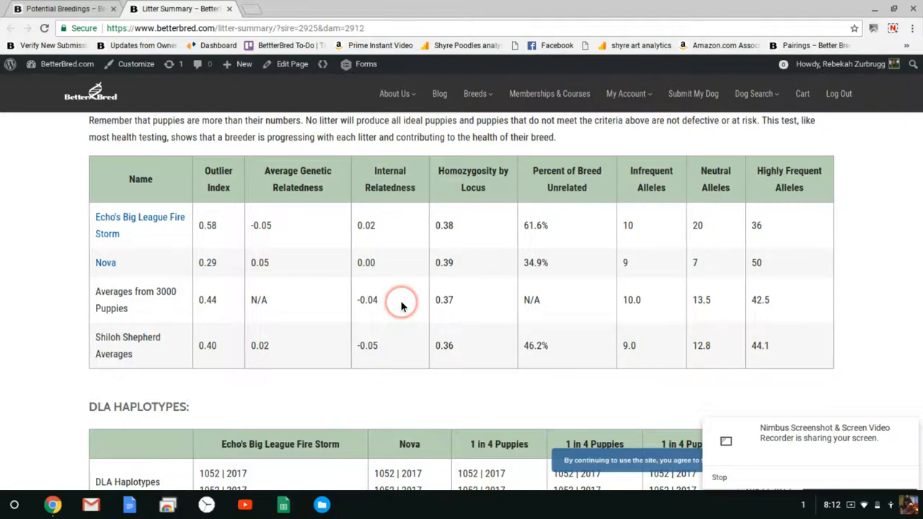
{"action": "mouse_move", "coordinate": [404, 323]}
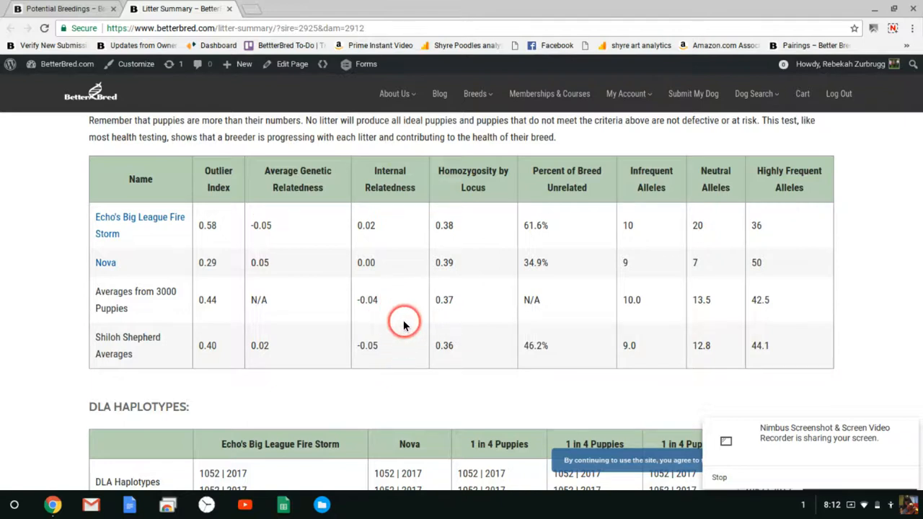
{"action": "mouse_move", "coordinate": [395, 303]}
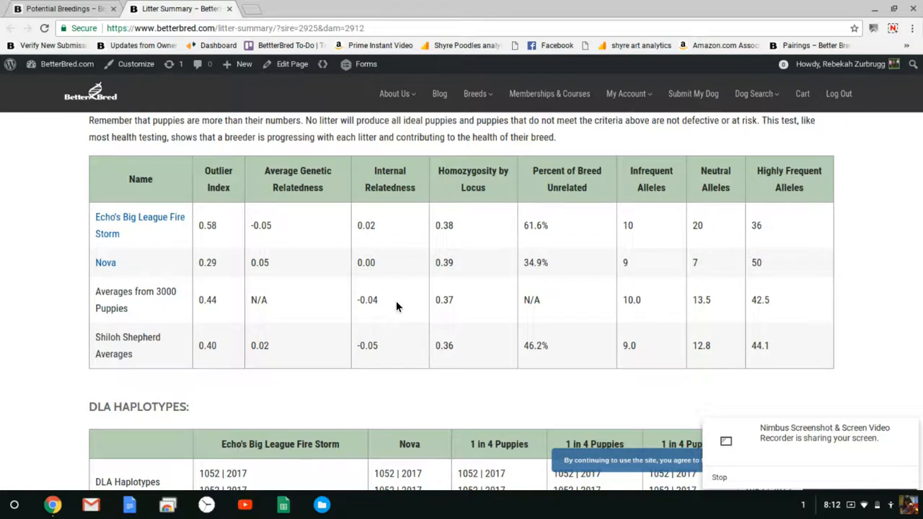
{"action": "left_click", "coordinate": [397, 292]}
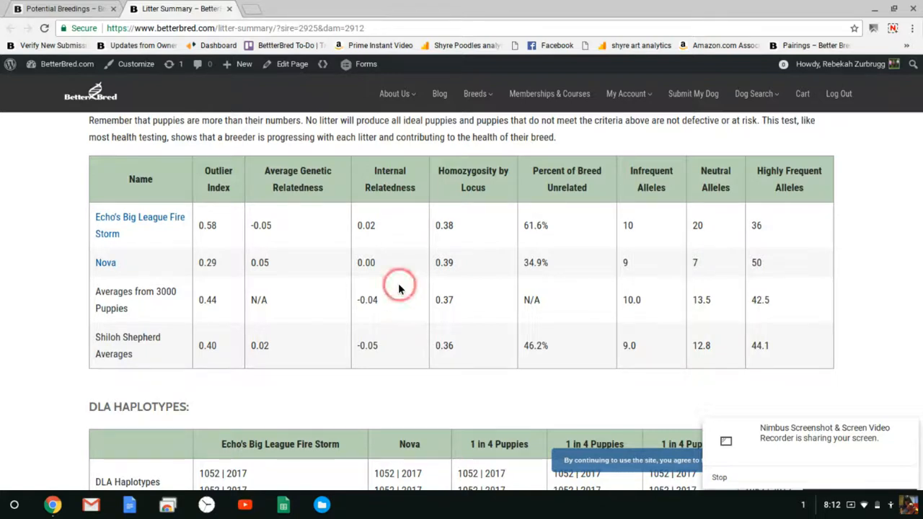
{"action": "mouse_move", "coordinate": [404, 308]}
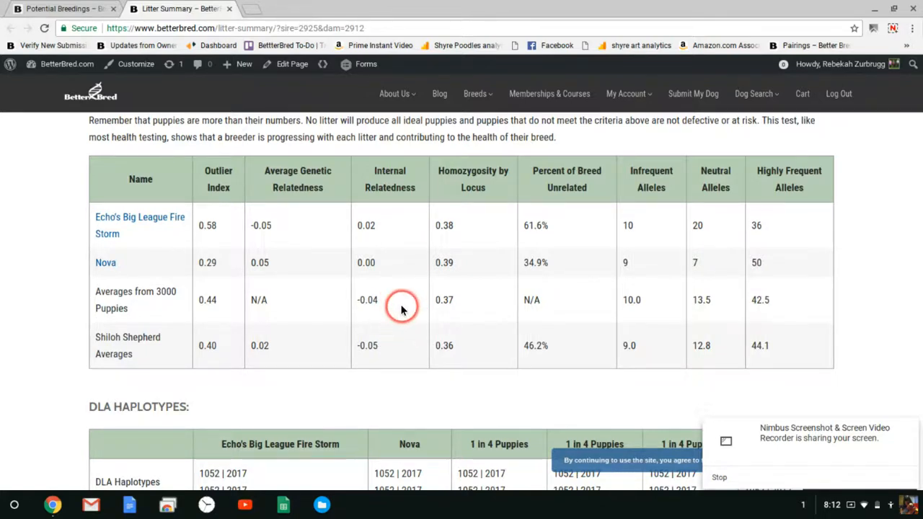
{"action": "mouse_move", "coordinate": [384, 229]}
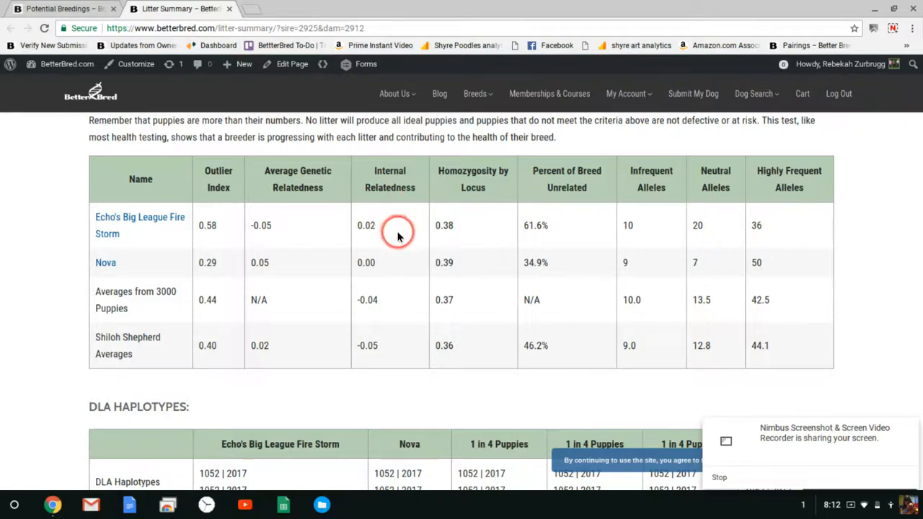
{"action": "mouse_move", "coordinate": [404, 263]}
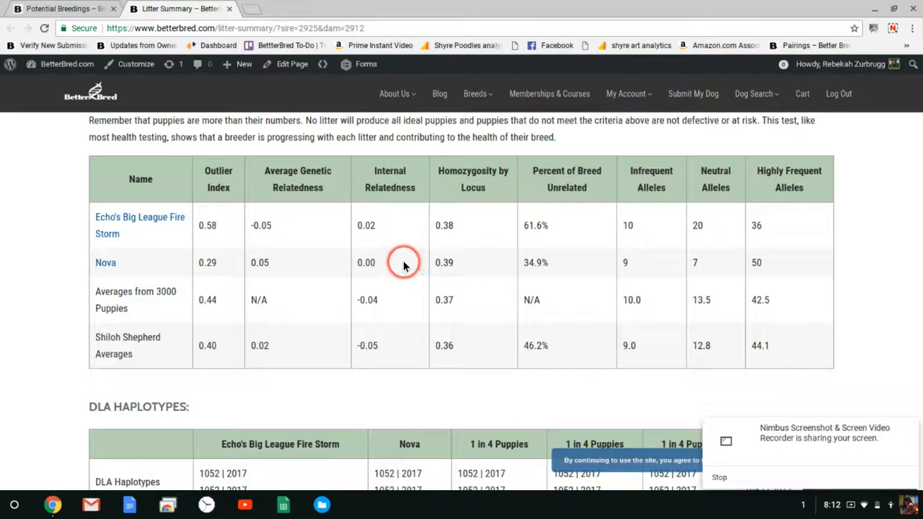
{"action": "mouse_move", "coordinate": [392, 291]}
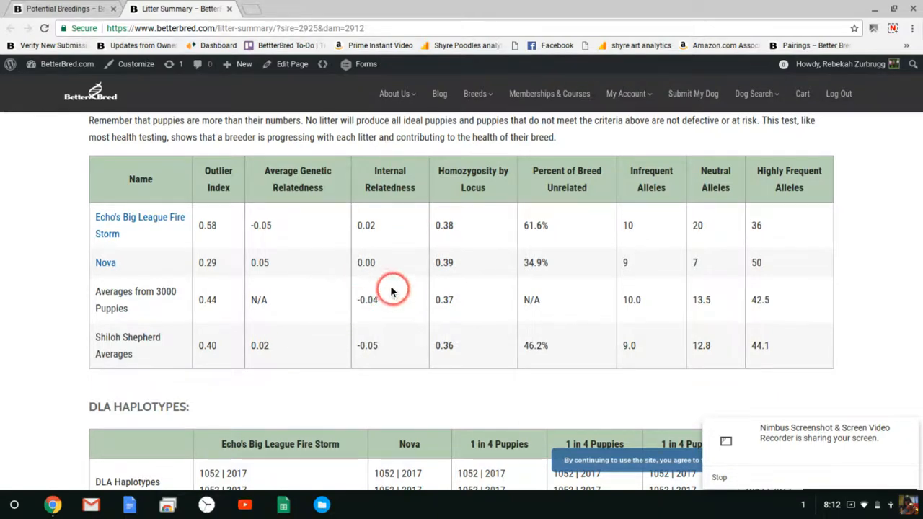
{"action": "mouse_move", "coordinate": [479, 170]}
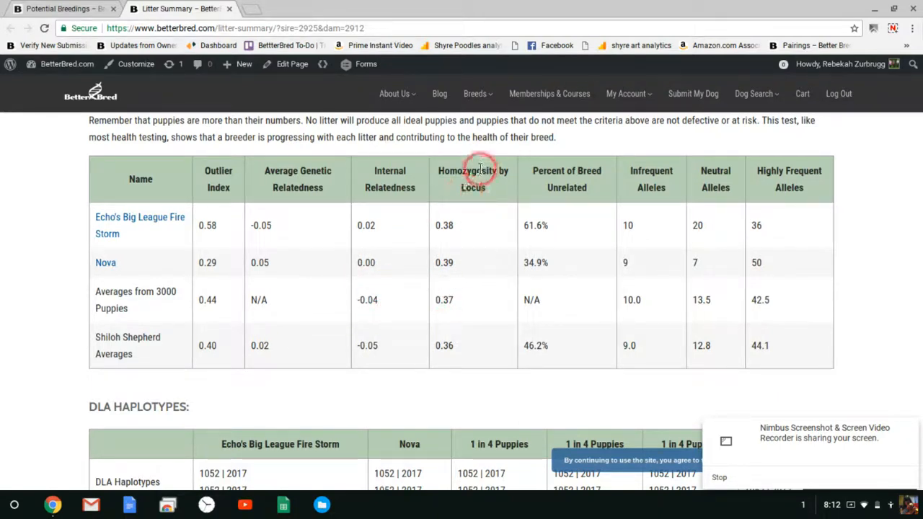
{"action": "mouse_move", "coordinate": [488, 330]}
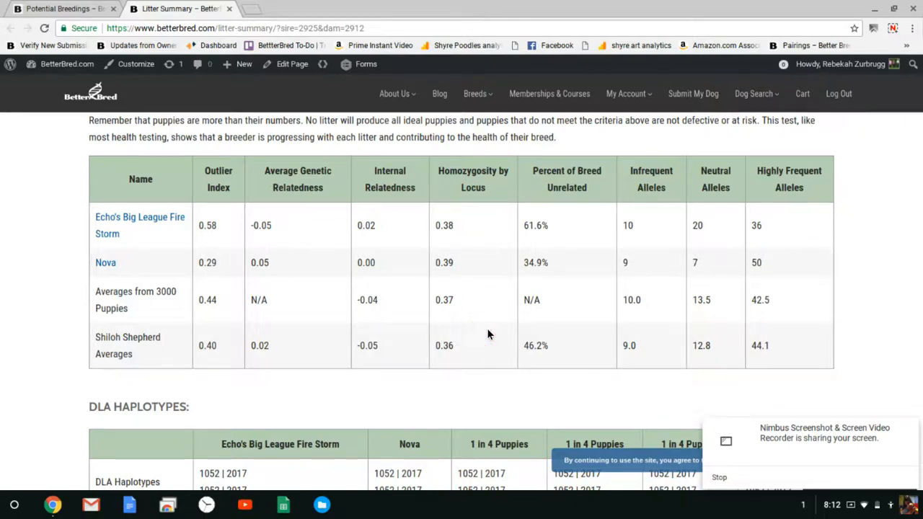
{"action": "left_click", "coordinate": [470, 225]}
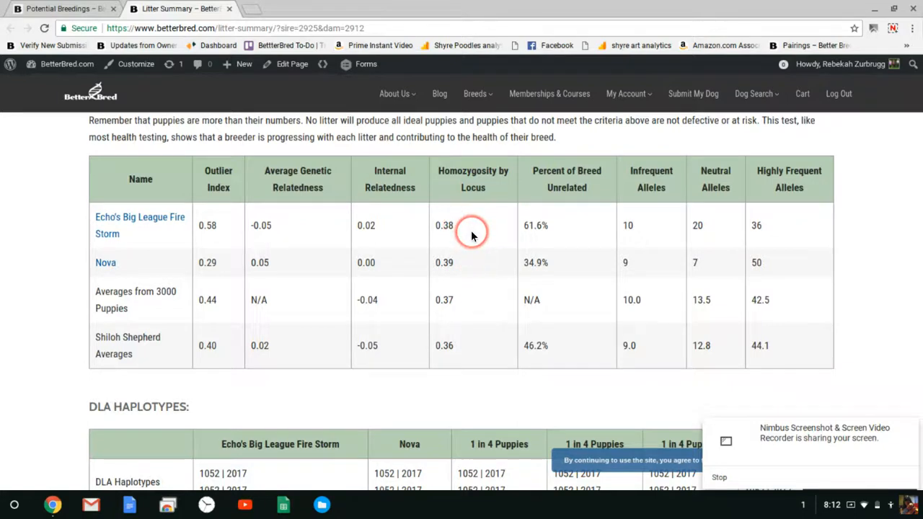
{"action": "mouse_move", "coordinate": [489, 238]}
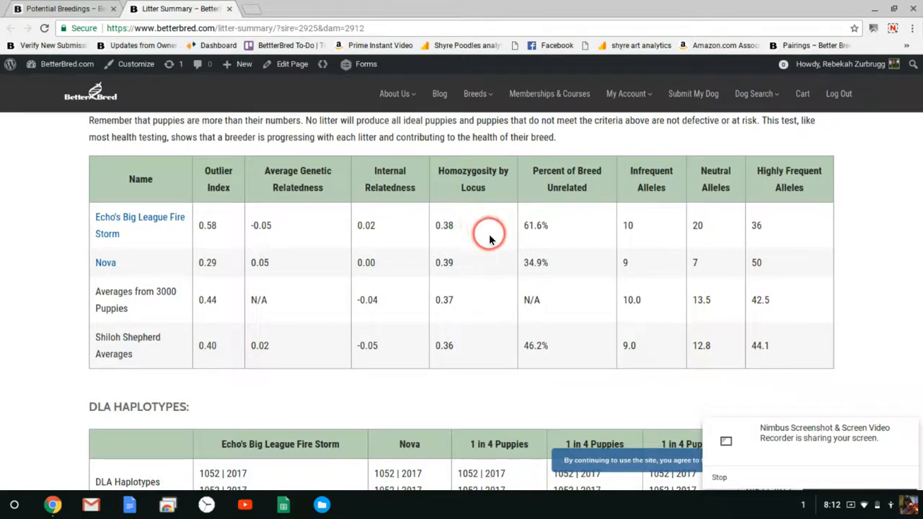
{"action": "mouse_move", "coordinate": [476, 259]}
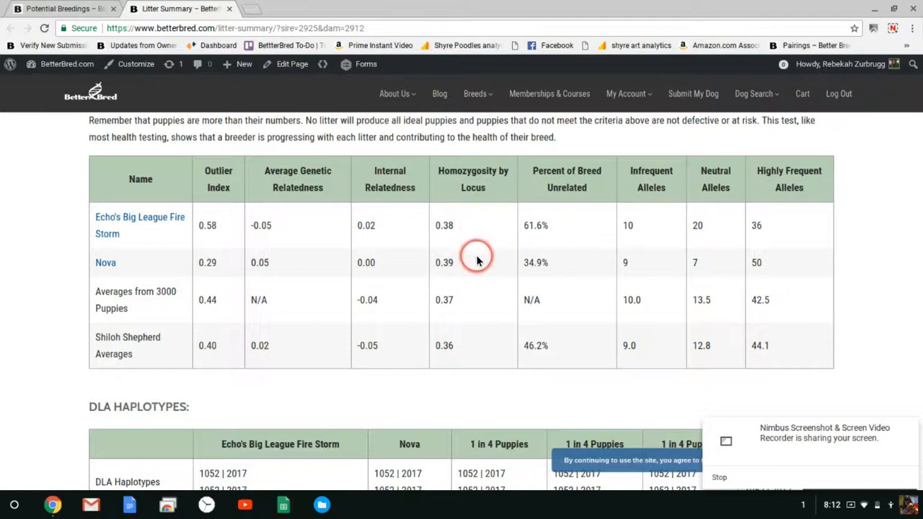
{"action": "mouse_move", "coordinate": [485, 318]}
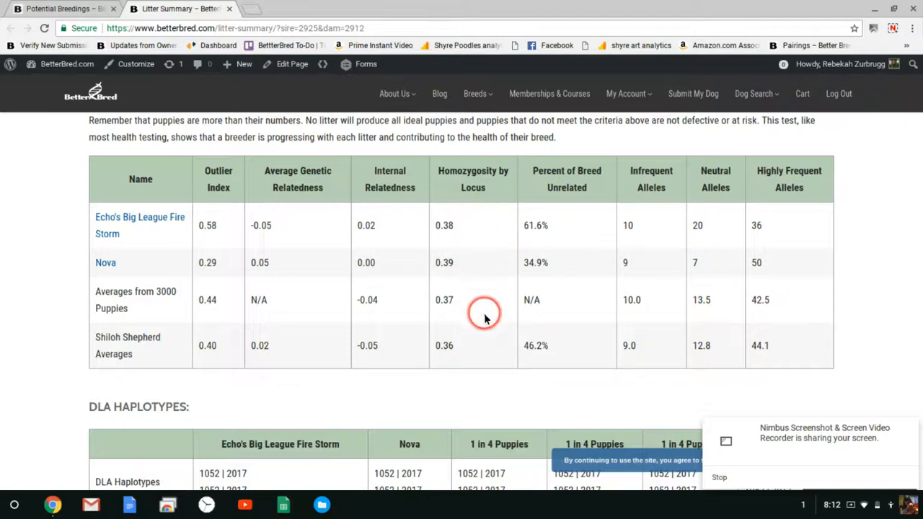
{"action": "mouse_move", "coordinate": [383, 280]}
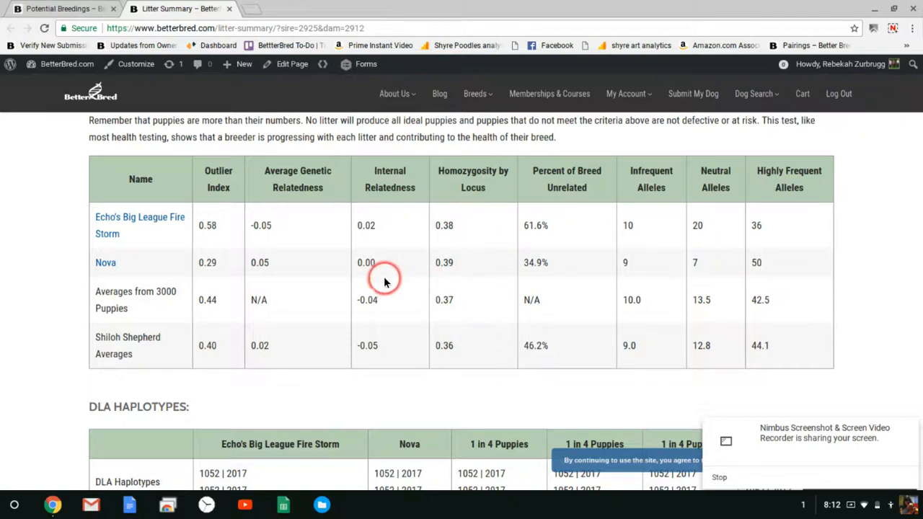
{"action": "mouse_move", "coordinate": [388, 286]}
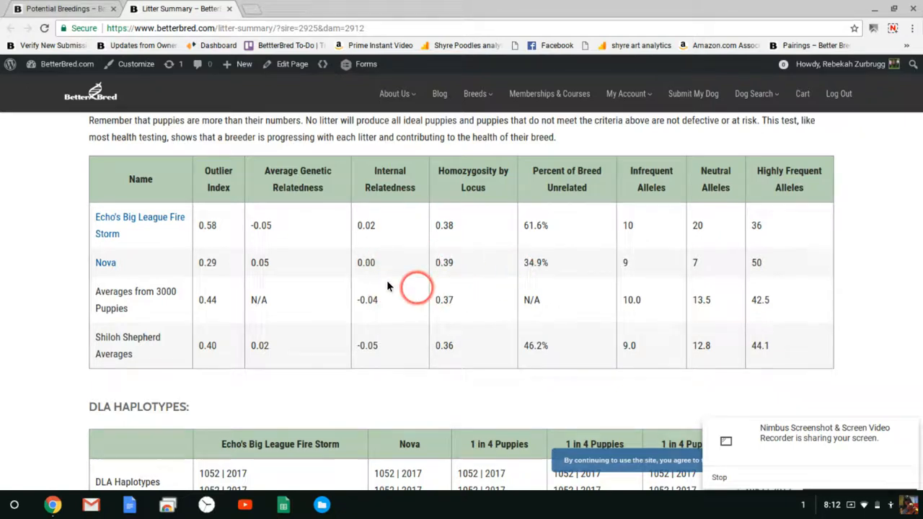
{"action": "mouse_move", "coordinate": [485, 262]}
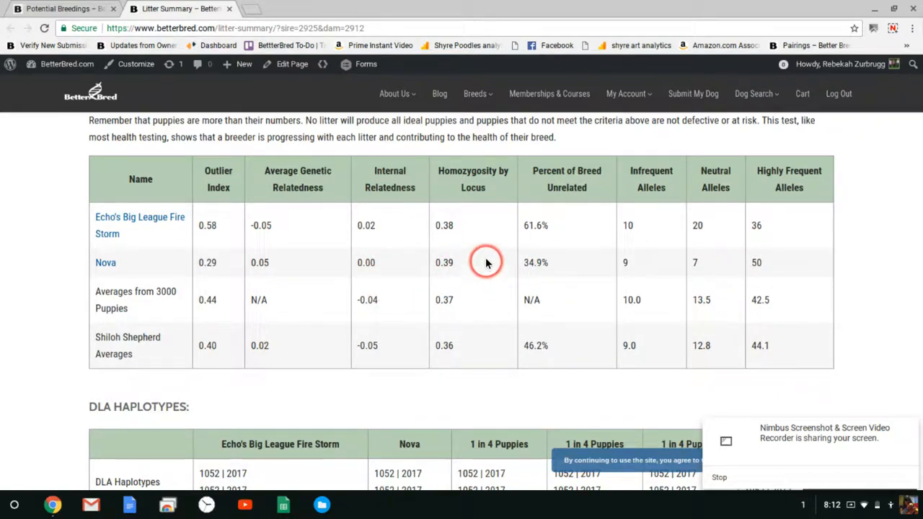
{"action": "mouse_move", "coordinate": [576, 219]}
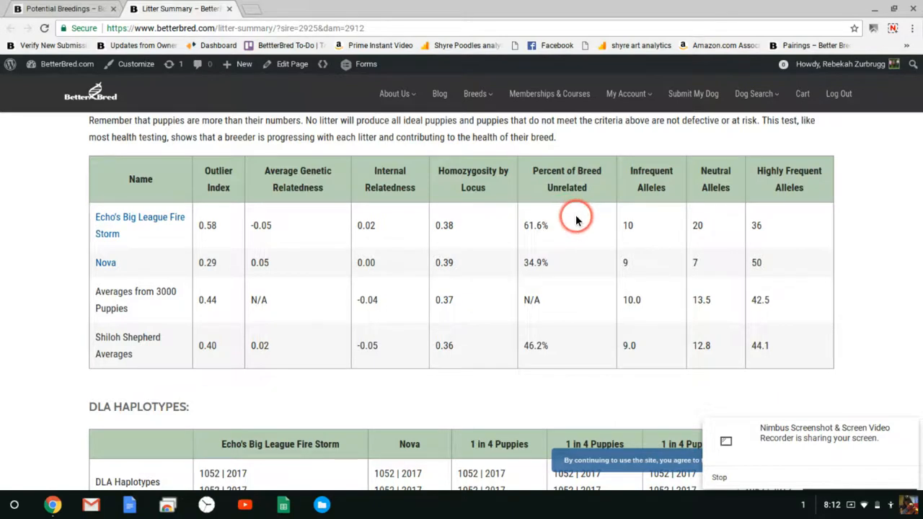
{"action": "mouse_move", "coordinate": [577, 173]}
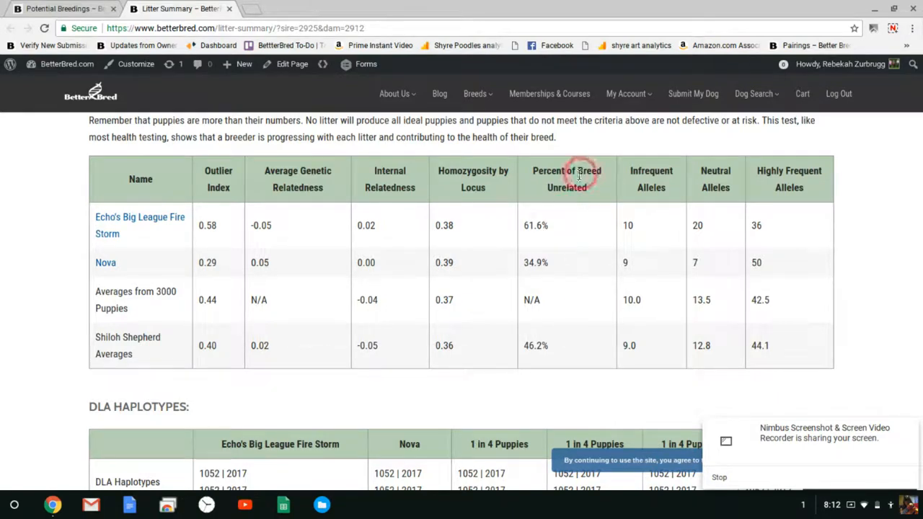
{"action": "mouse_move", "coordinate": [569, 299]}
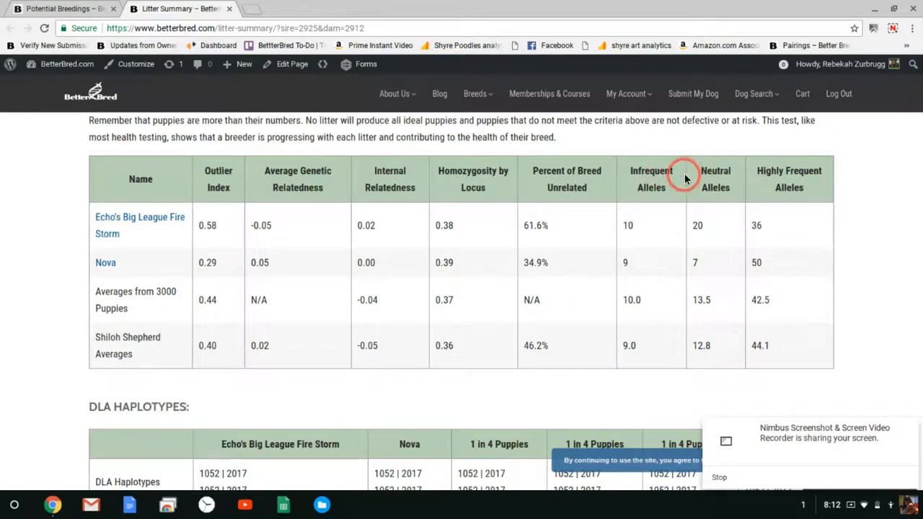
{"action": "mouse_move", "coordinate": [590, 210]}
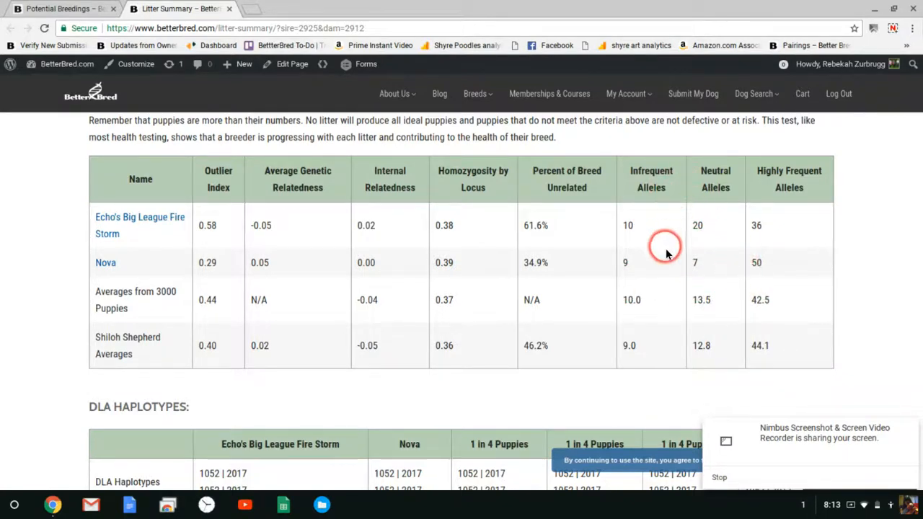
{"action": "mouse_move", "coordinate": [776, 248]}
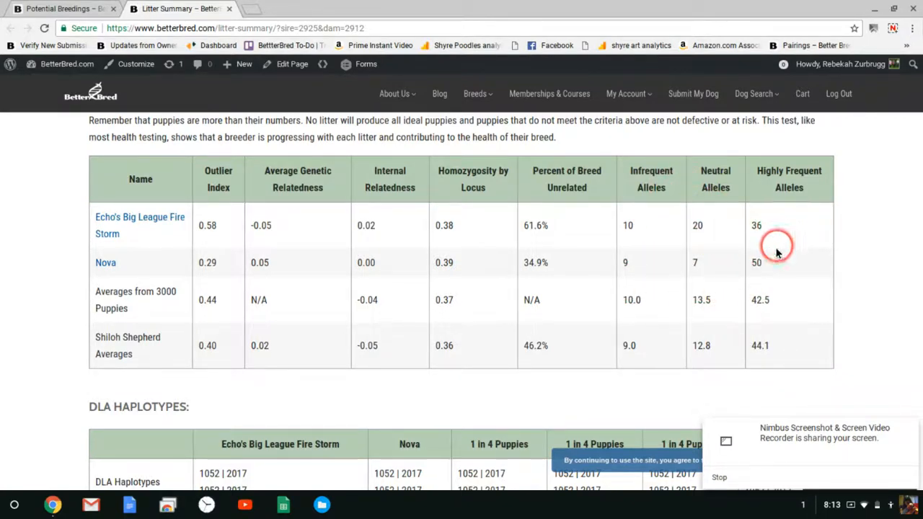
{"action": "scroll", "scroll_direction": "down", "scroll_amount": 3}
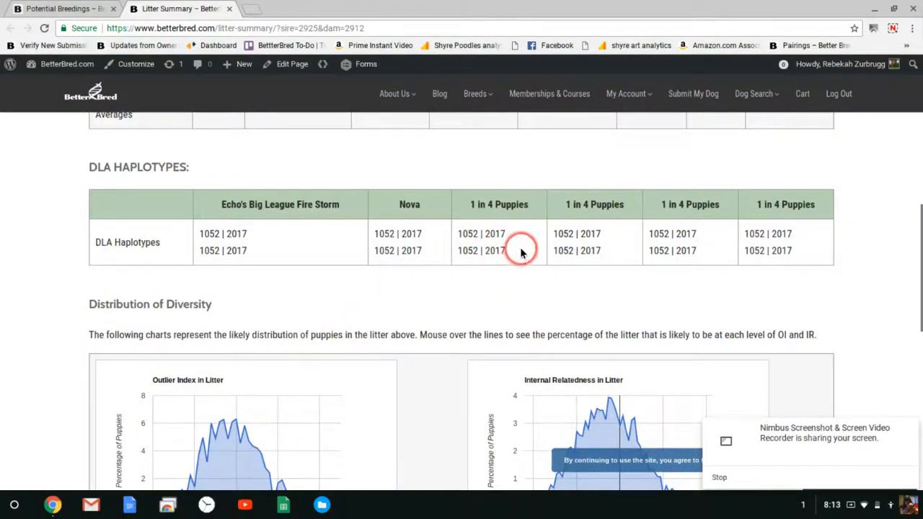
{"action": "mouse_move", "coordinate": [767, 277]}
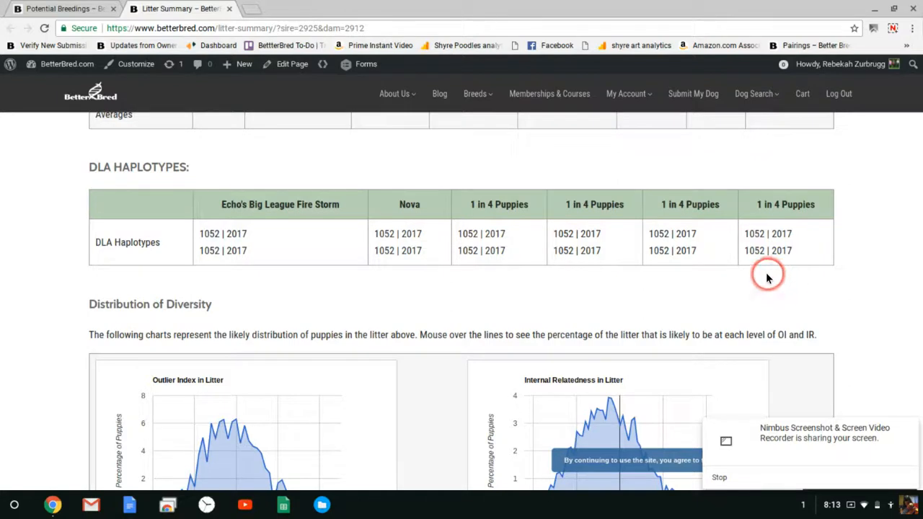
{"action": "mouse_move", "coordinate": [577, 303]}
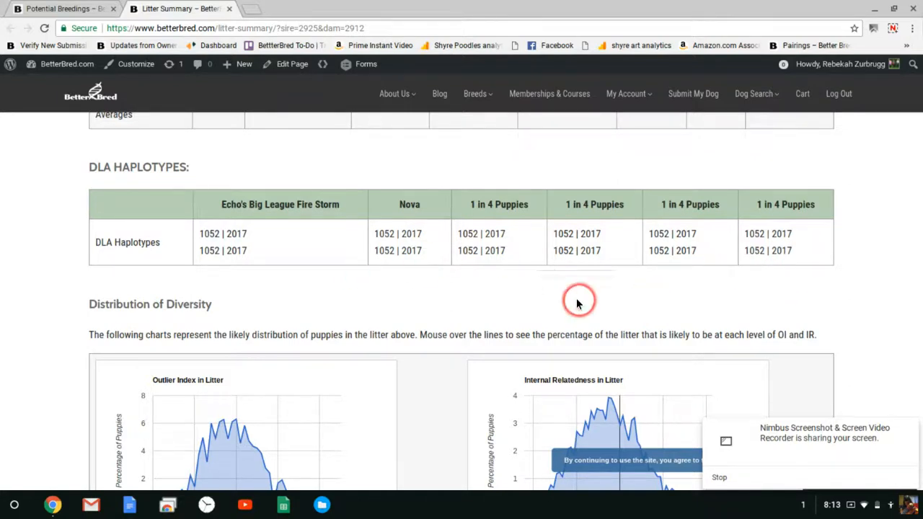
{"action": "mouse_move", "coordinate": [405, 294]}
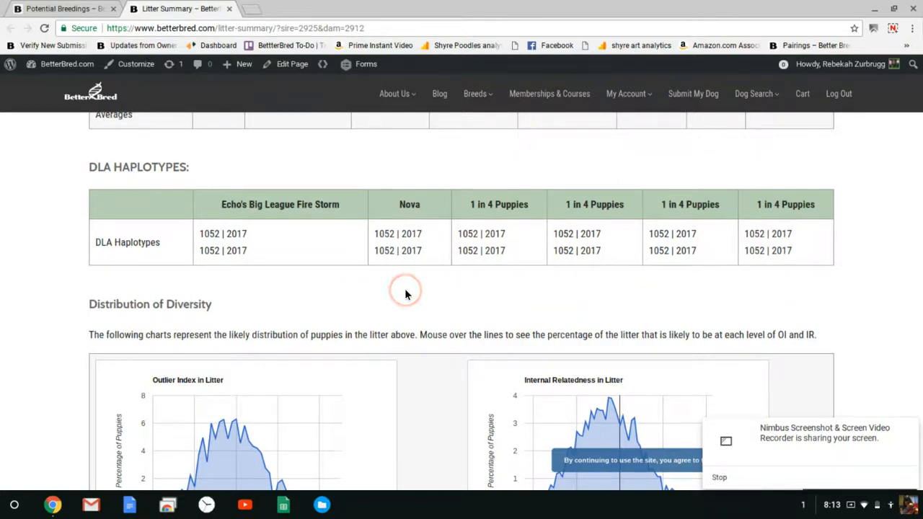
- Scroll the Litter Summary to the DLA Haplotypes table and Distribution of Diversity heading
{"action": "scroll", "scroll_direction": "up", "scroll_amount": 3}
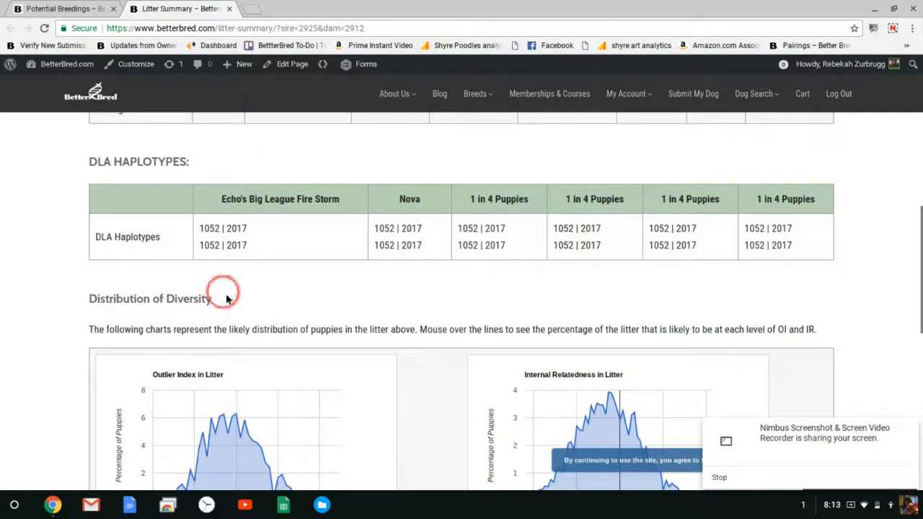
{"action": "mouse_move", "coordinate": [387, 151]}
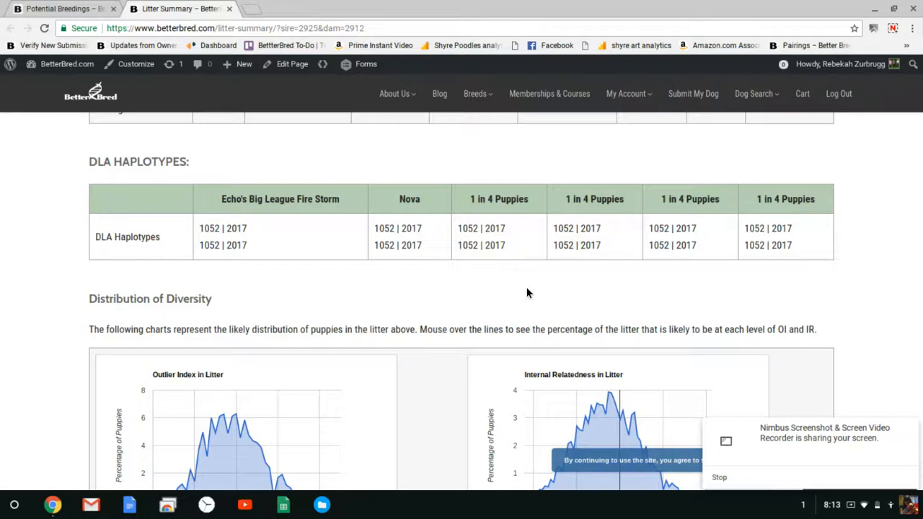
{"action": "left_click", "coordinate": [467, 280]}
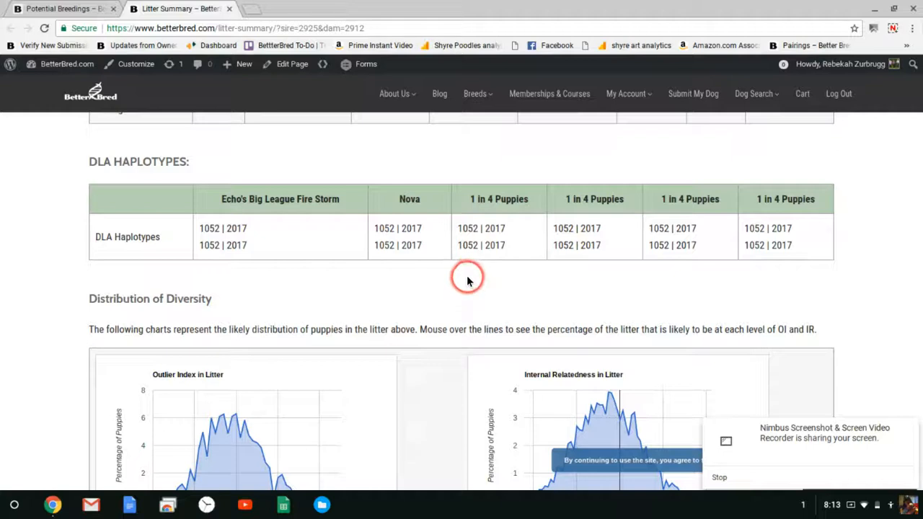
{"action": "scroll", "scroll_direction": "down", "scroll_amount": 3}
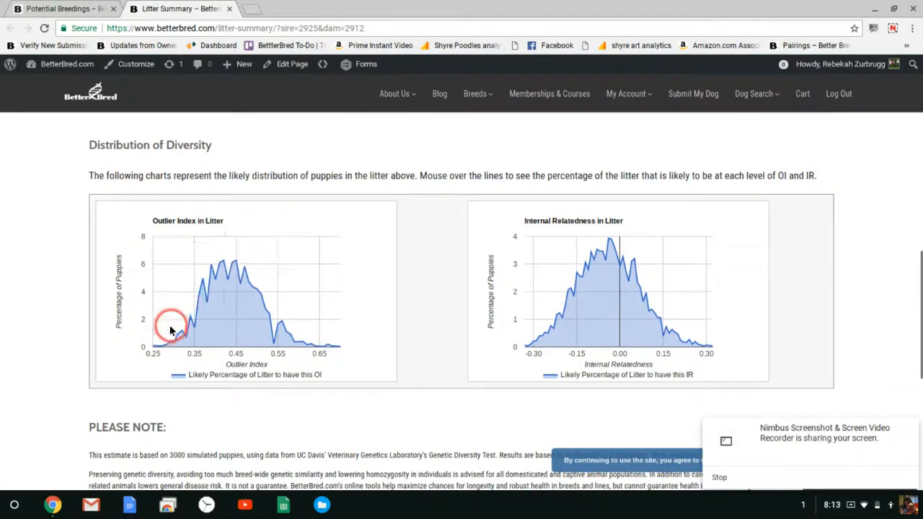
{"action": "mouse_move", "coordinate": [296, 335]}
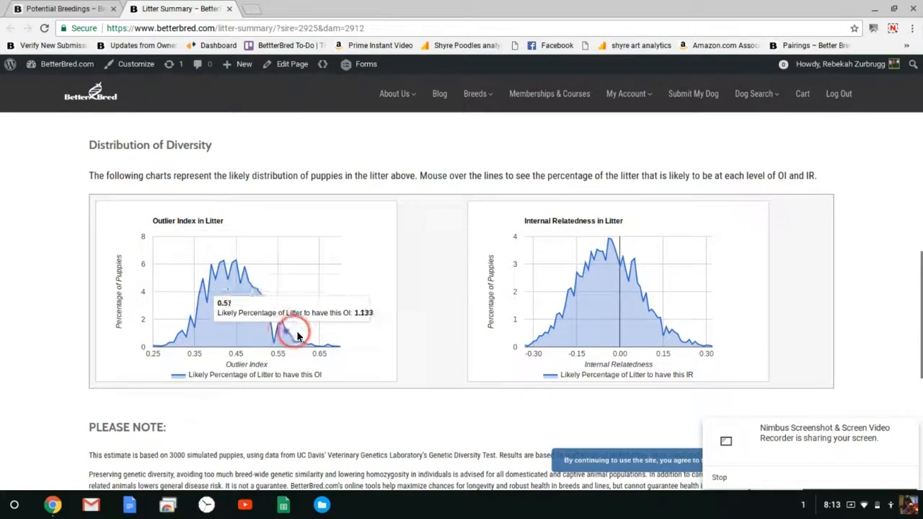
{"action": "mouse_move", "coordinate": [600, 297]}
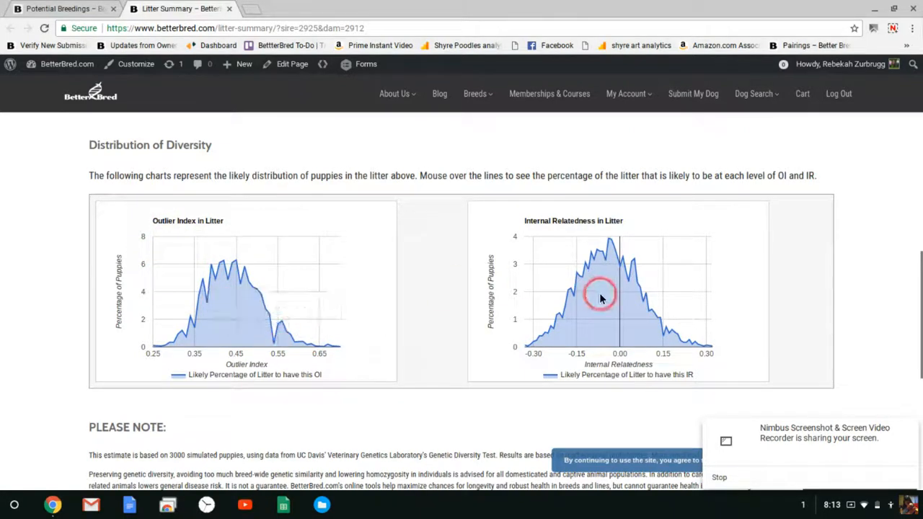
{"action": "mouse_move", "coordinate": [219, 267]}
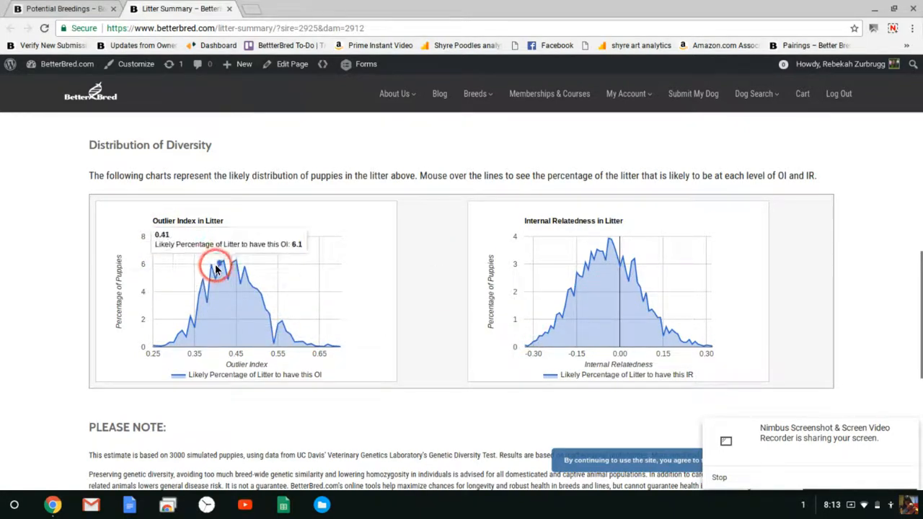
{"action": "mouse_move", "coordinate": [588, 298]}
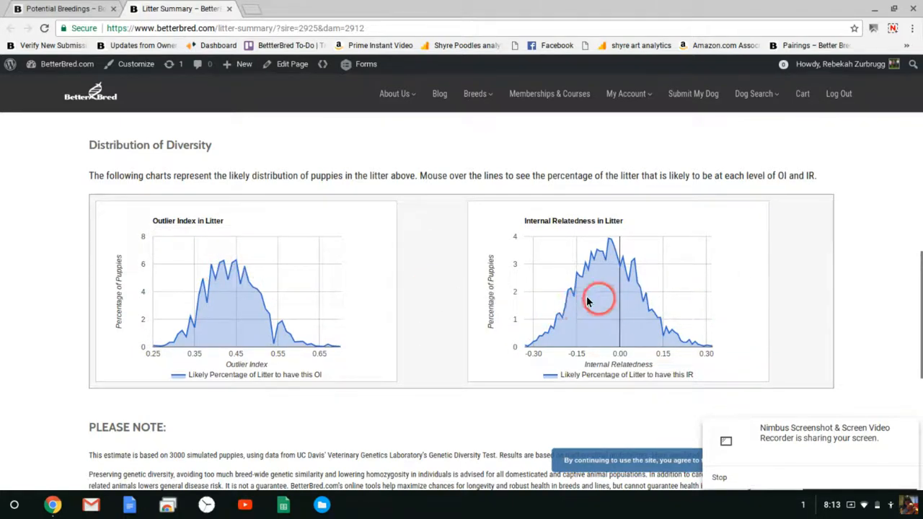
{"action": "mouse_move", "coordinate": [770, 326]}
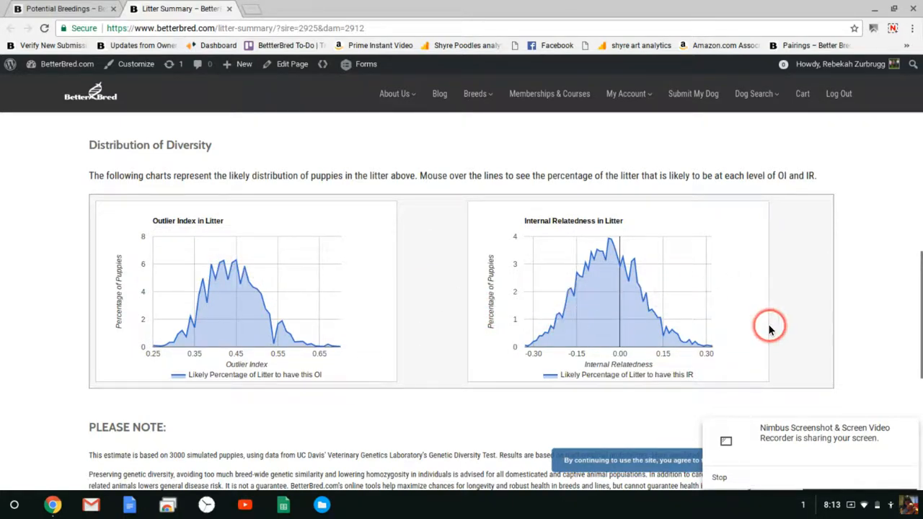
{"action": "mouse_move", "coordinate": [617, 260]}
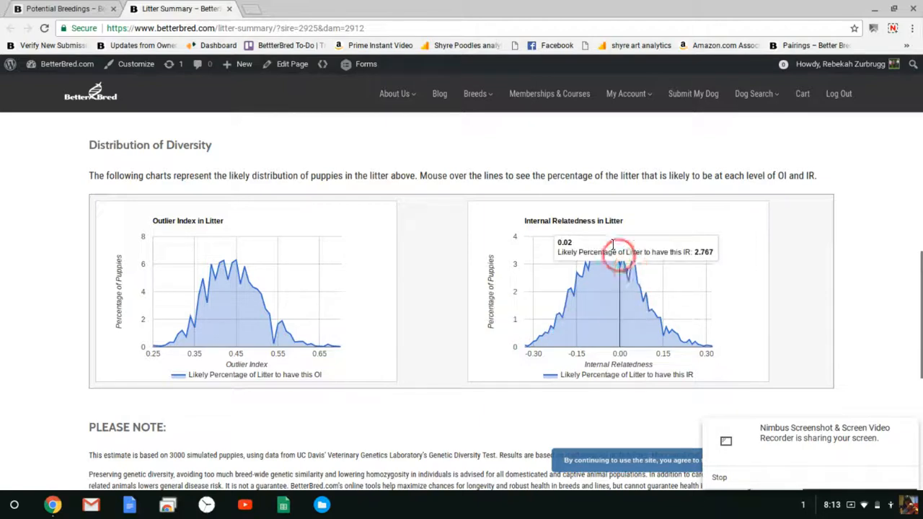
{"action": "mouse_move", "coordinate": [636, 280]}
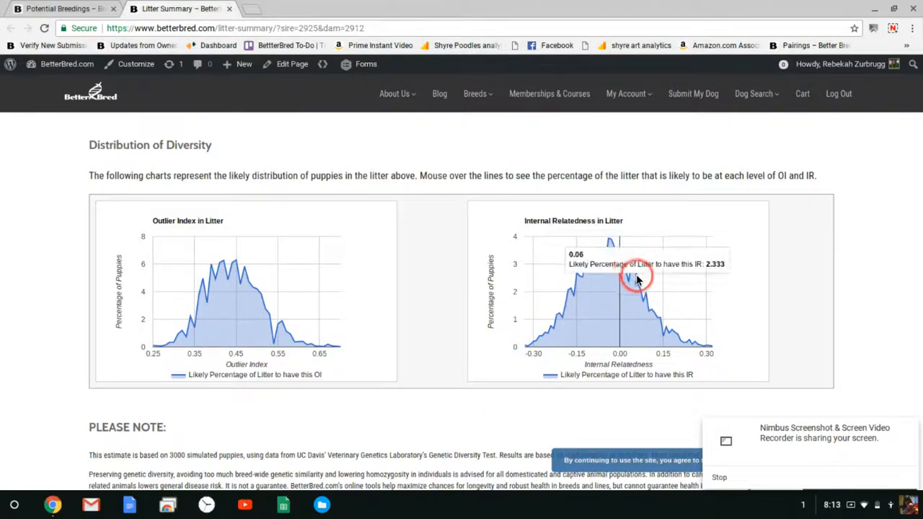
{"action": "mouse_move", "coordinate": [649, 310]}
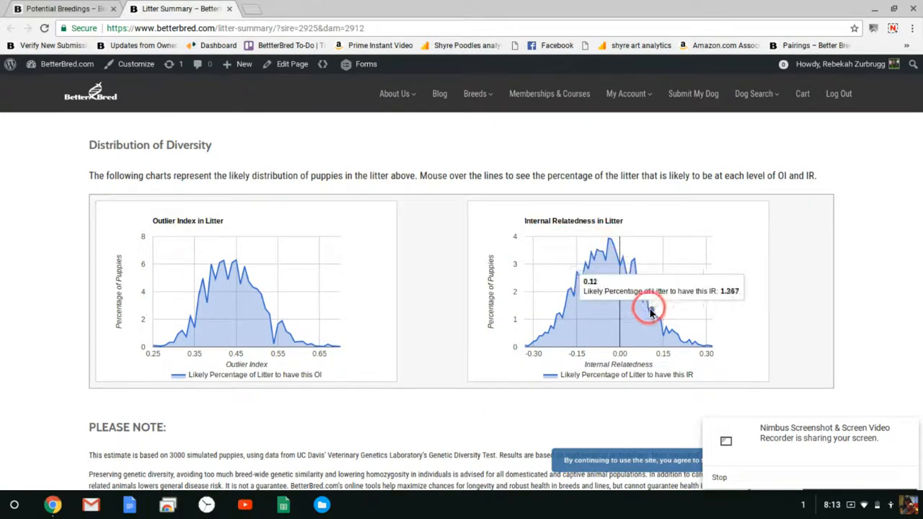
{"action": "mouse_move", "coordinate": [666, 324]}
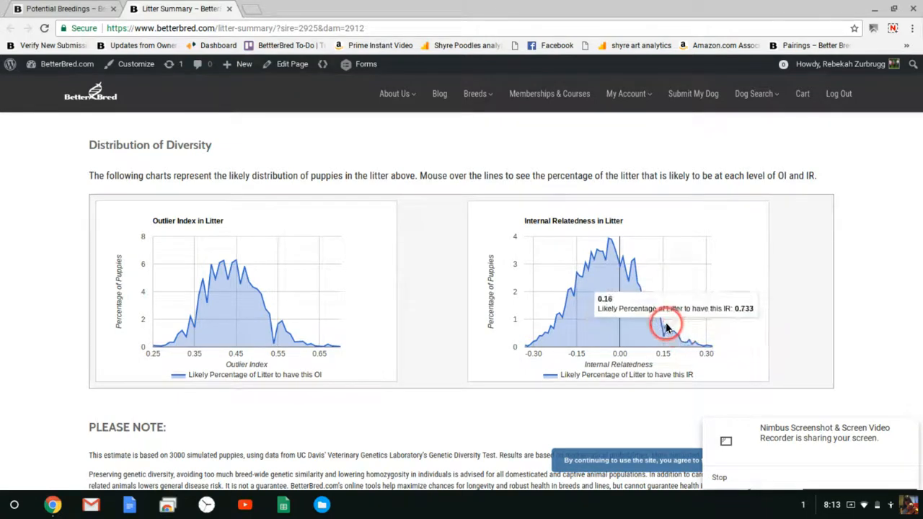
{"action": "mouse_move", "coordinate": [617, 263]}
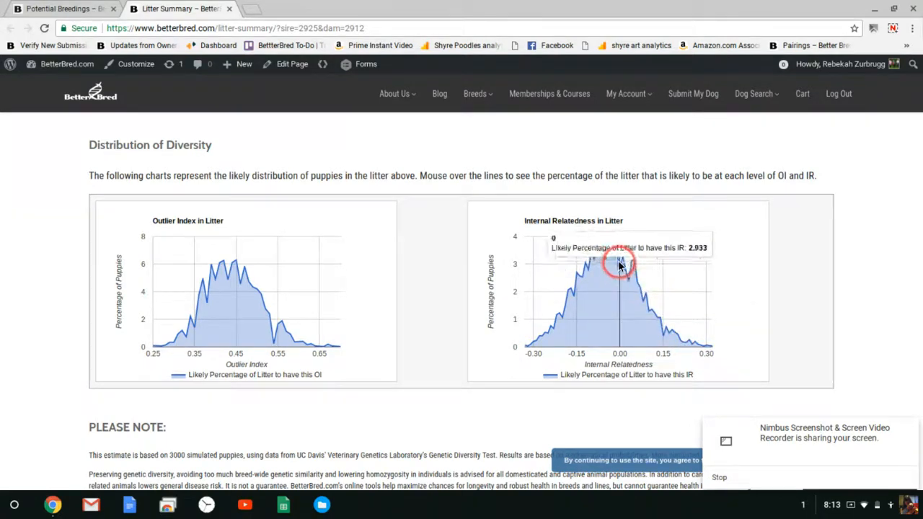
{"action": "mouse_move", "coordinate": [557, 303]}
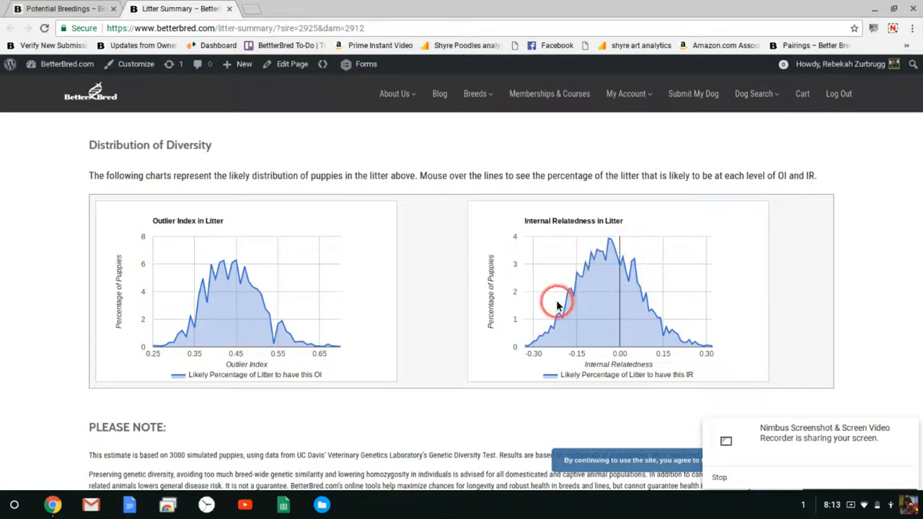
{"action": "mouse_move", "coordinate": [619, 263]}
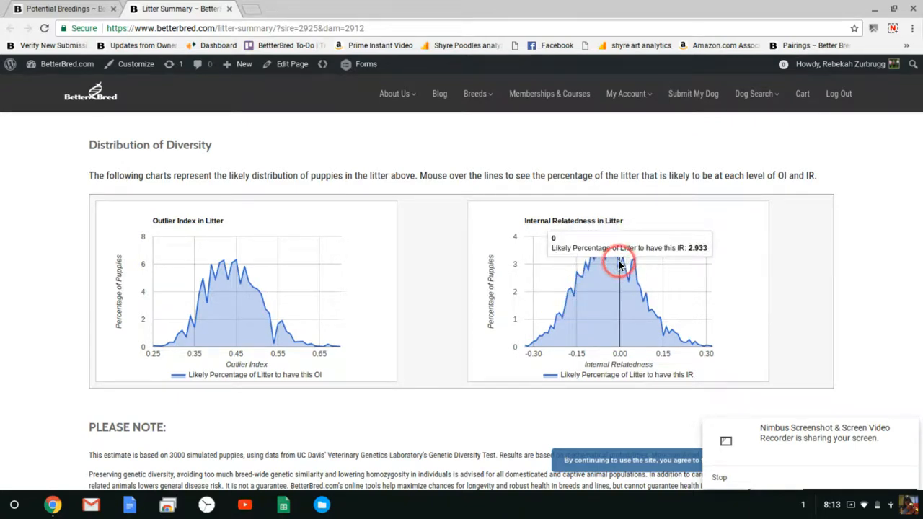
{"action": "mouse_move", "coordinate": [608, 261]}
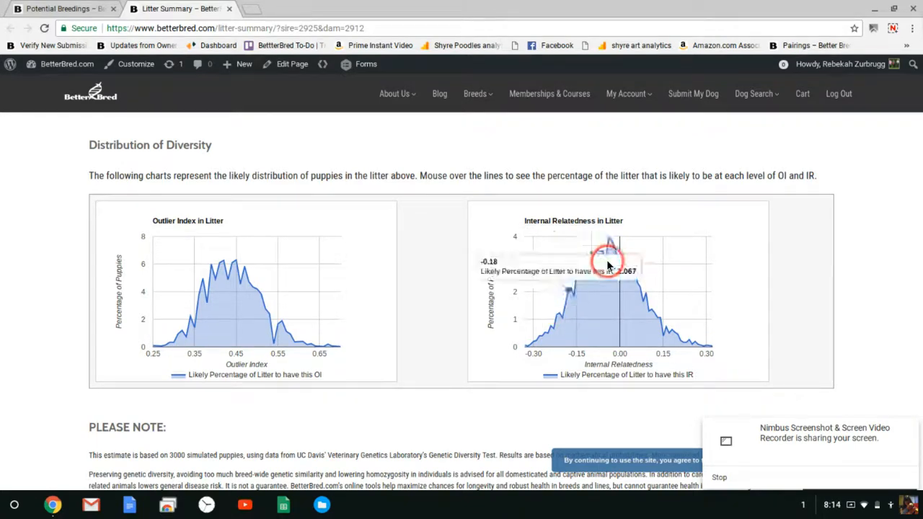
{"action": "mouse_move", "coordinate": [617, 273]}
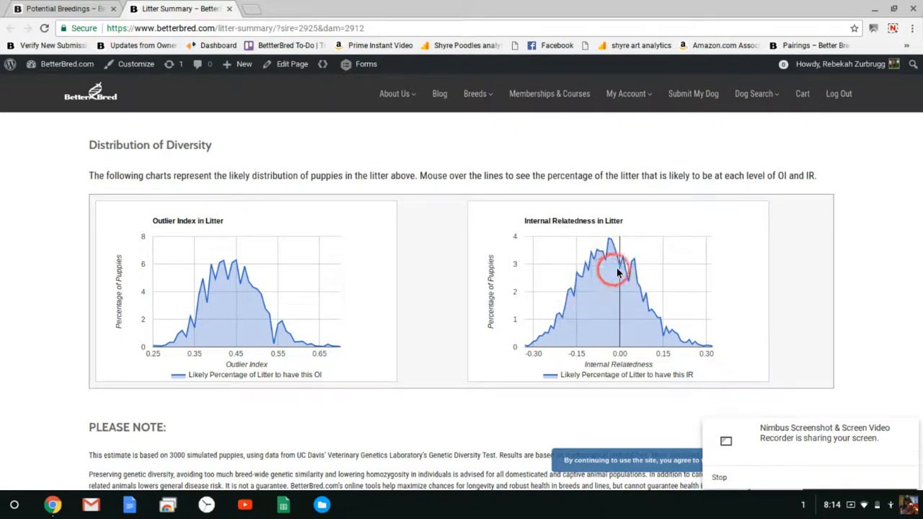
{"action": "mouse_move", "coordinate": [634, 285]}
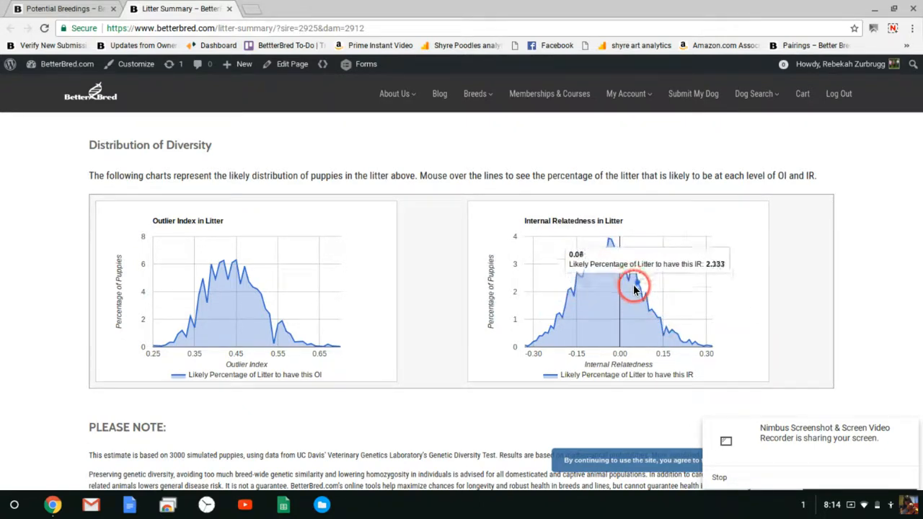
{"action": "mouse_move", "coordinate": [238, 258]}
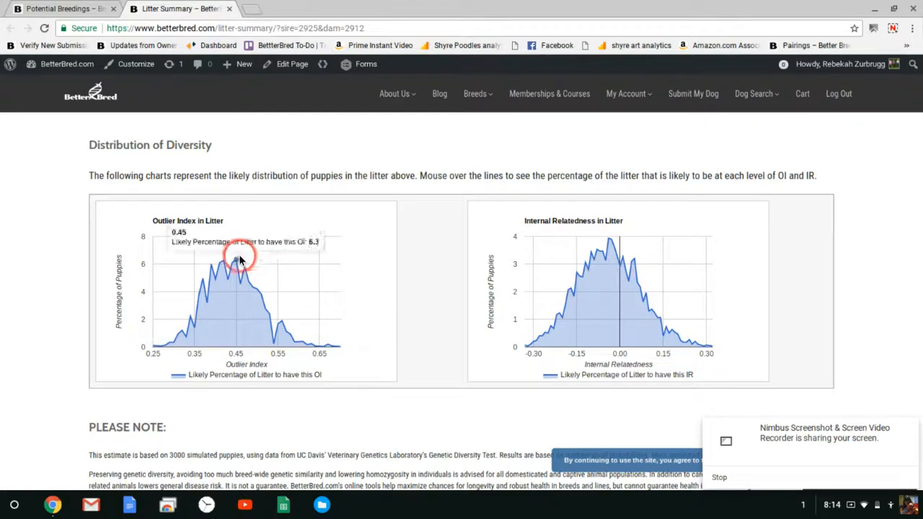
{"action": "mouse_move", "coordinate": [234, 265]}
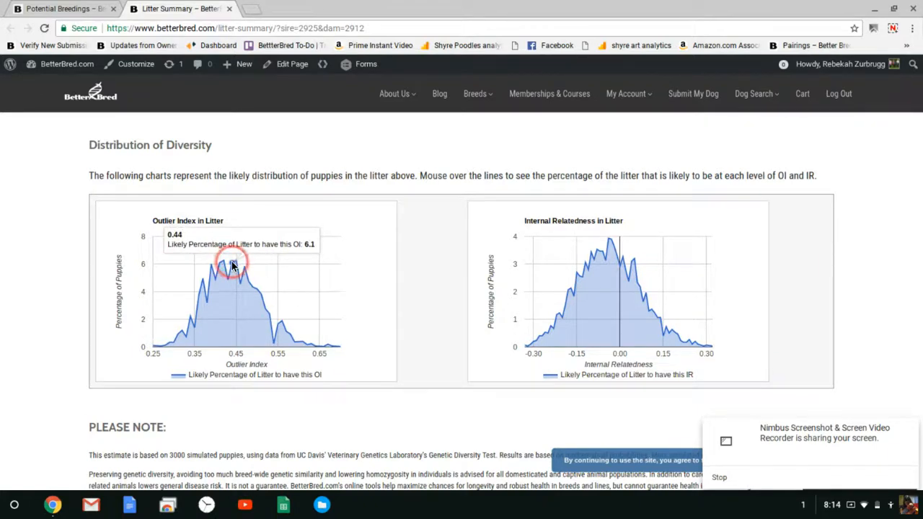
{"action": "mouse_move", "coordinate": [213, 265]}
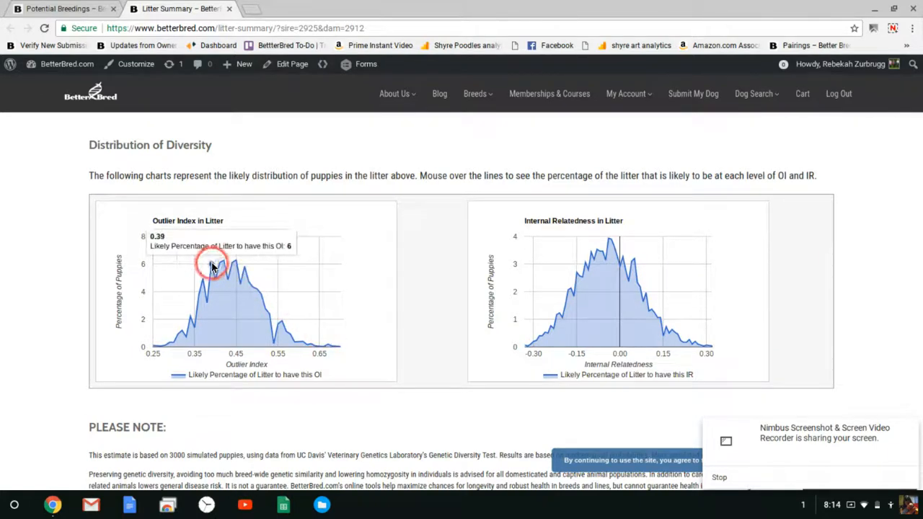
{"action": "mouse_move", "coordinate": [219, 268]}
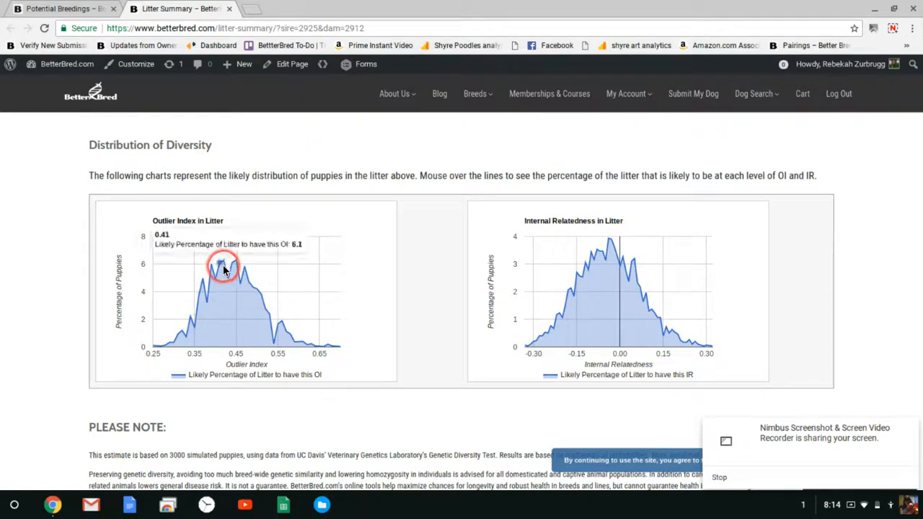
{"action": "mouse_move", "coordinate": [540, 217]}
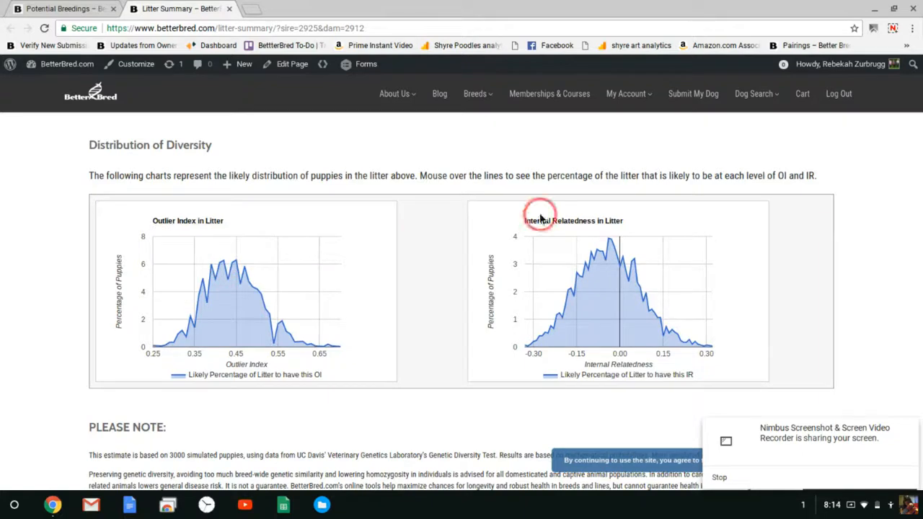
{"action": "mouse_move", "coordinate": [436, 320]}
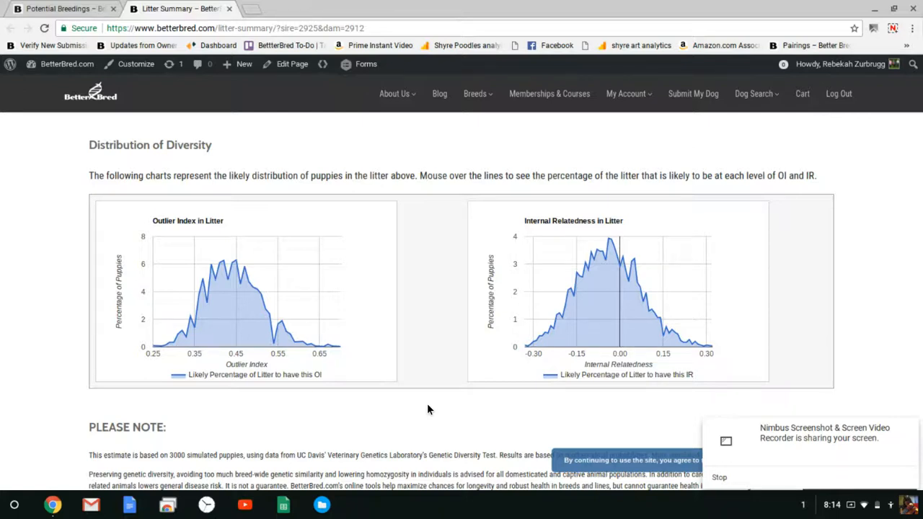
{"action": "mouse_move", "coordinate": [628, 274]}
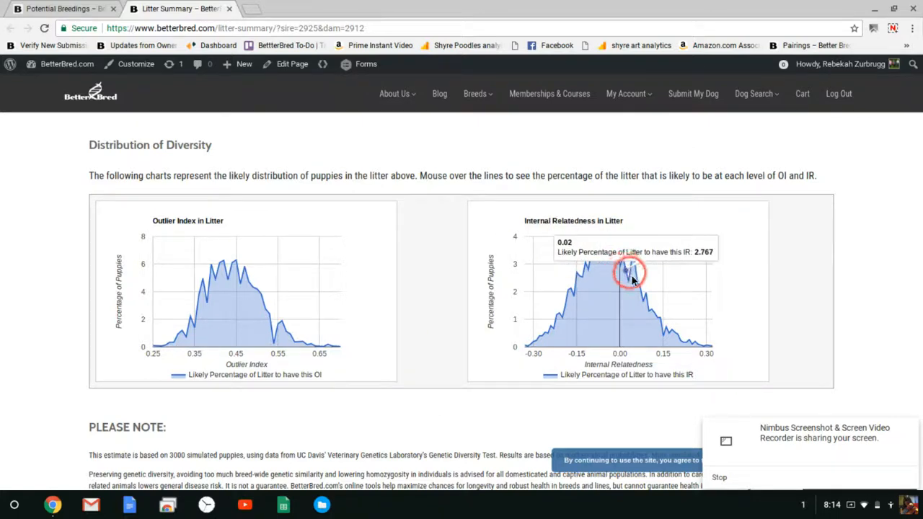
{"action": "mouse_move", "coordinate": [231, 277]}
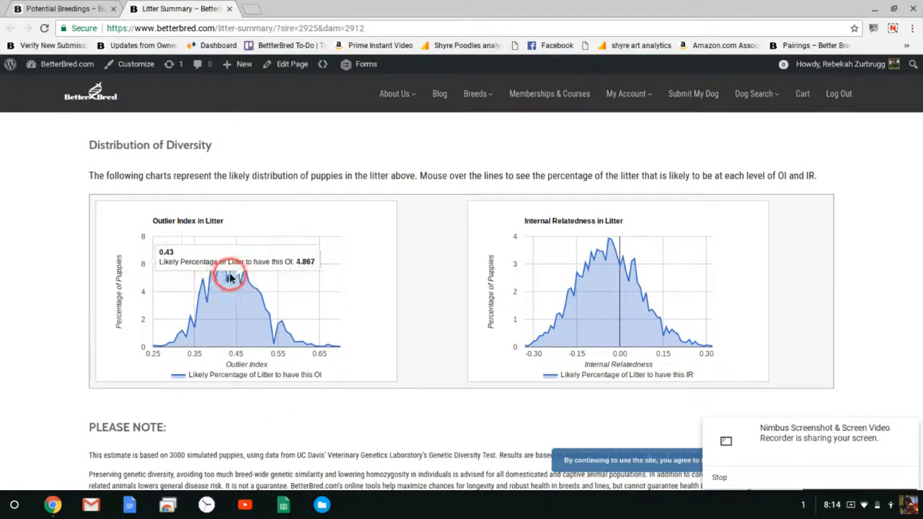
{"action": "mouse_move", "coordinate": [225, 265]}
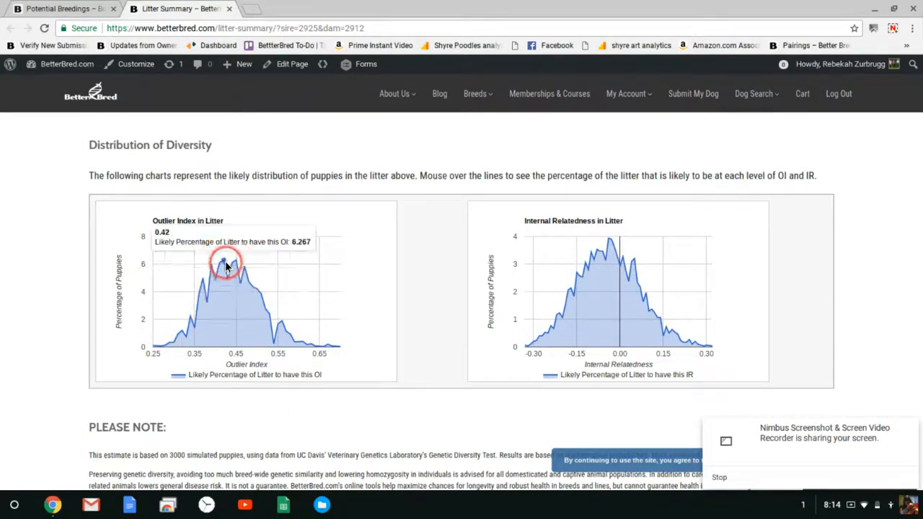
{"action": "mouse_move", "coordinate": [407, 237]}
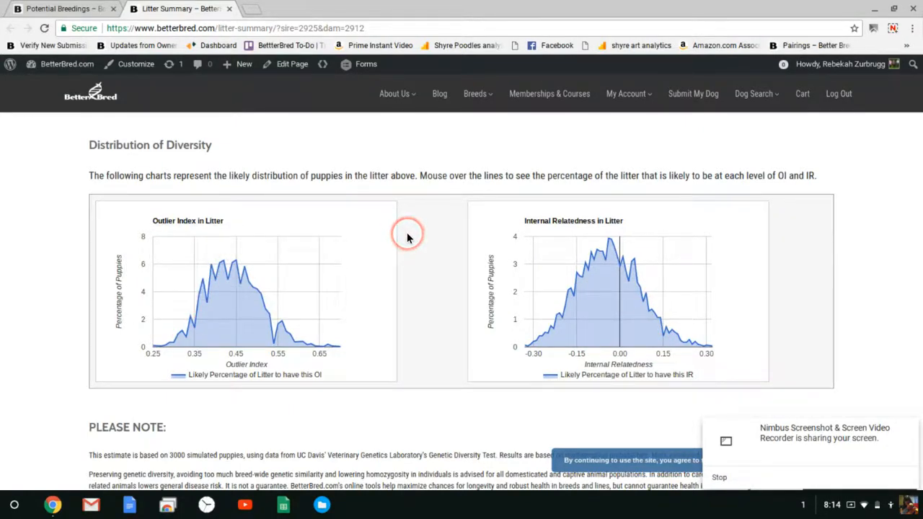
{"action": "mouse_move", "coordinate": [407, 238]}
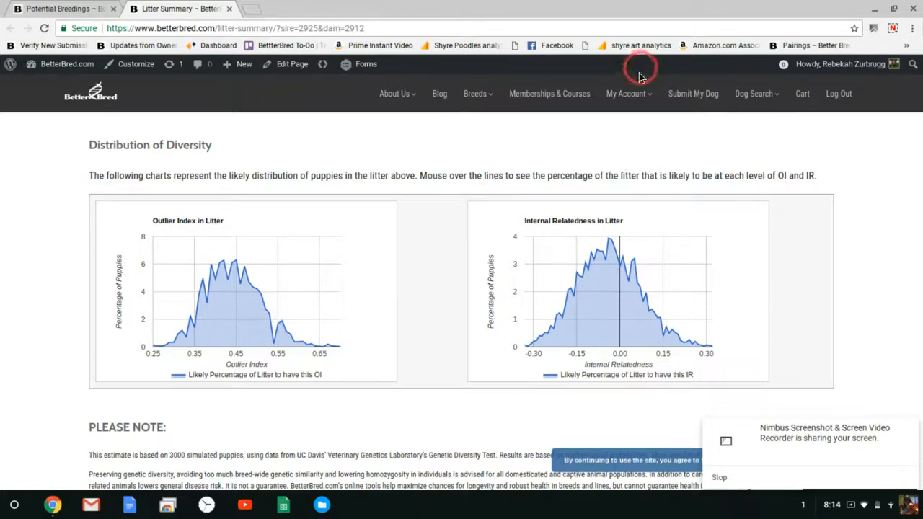
- Use My Account to reach My Litters listing the Fire Storm x Nova analysis
{"action": "left_click", "coordinate": [633, 151]}
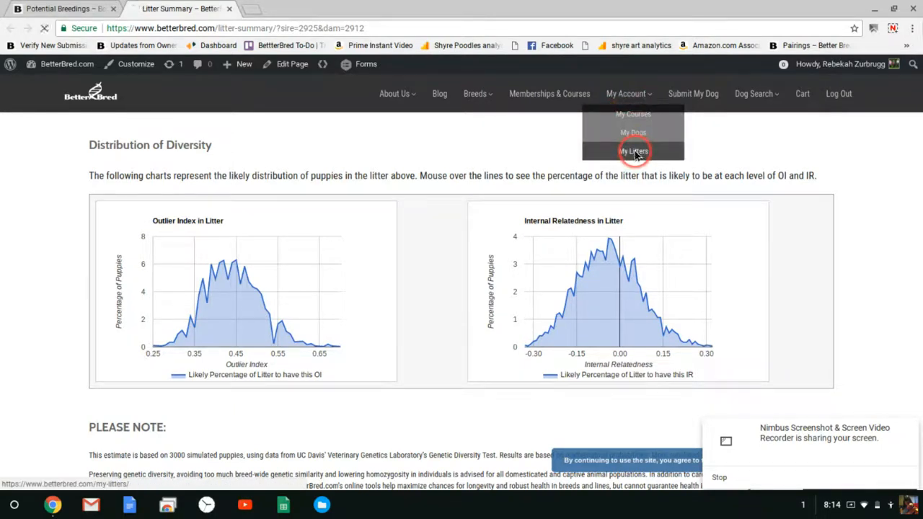
{"action": "left_click", "coordinate": [633, 151]}
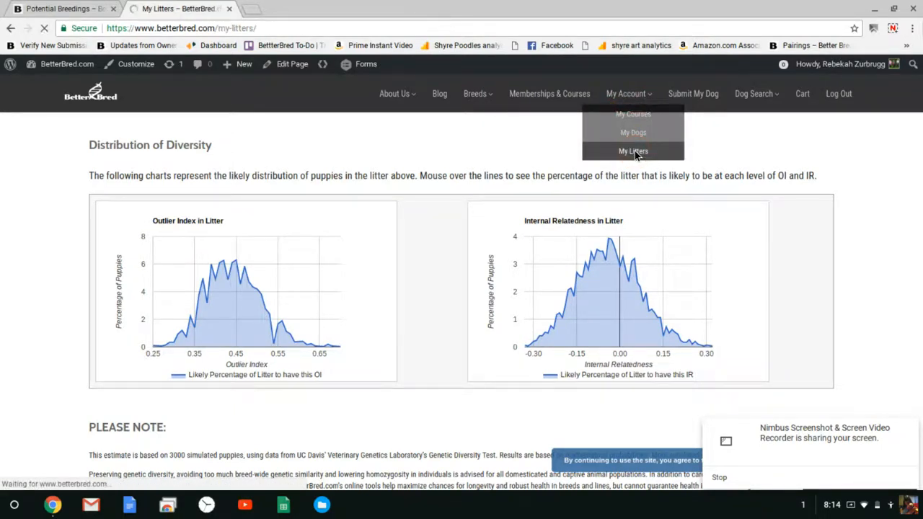
{"action": "left_click", "coordinate": [633, 151]}
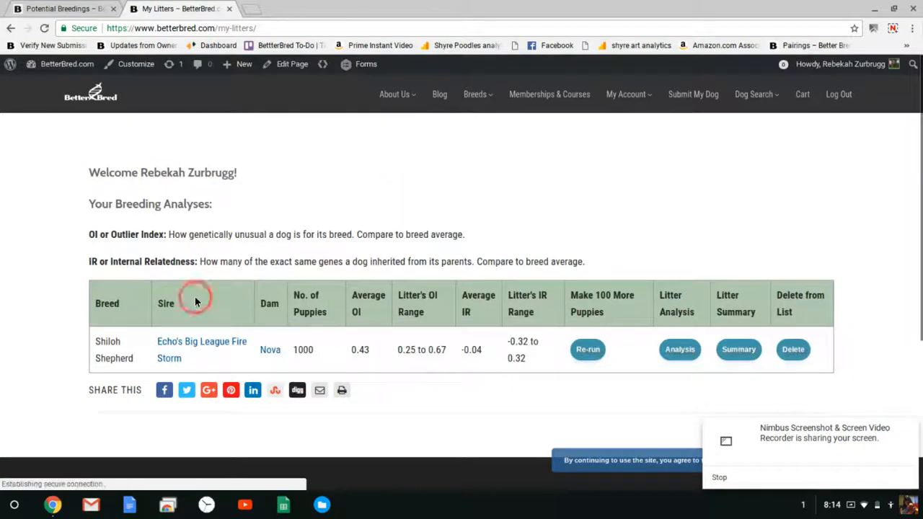
{"action": "mouse_move", "coordinate": [291, 333]}
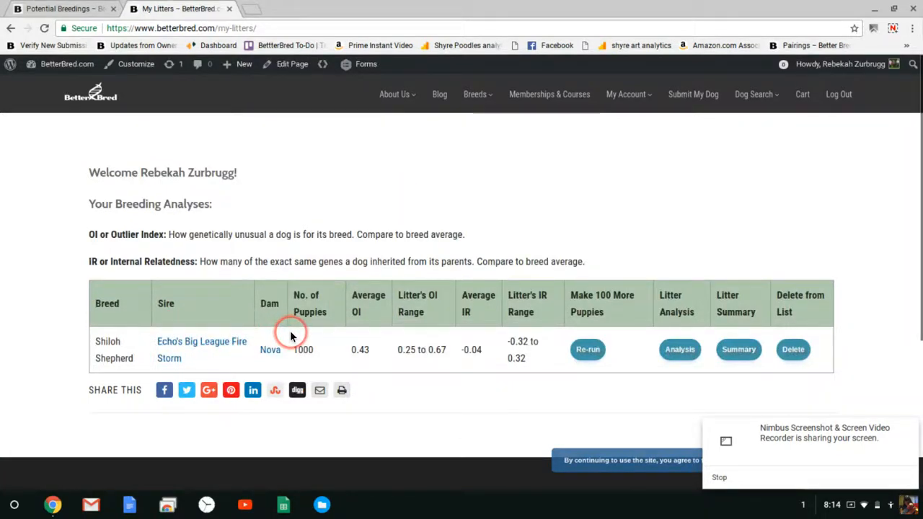
{"action": "mouse_move", "coordinate": [339, 338]}
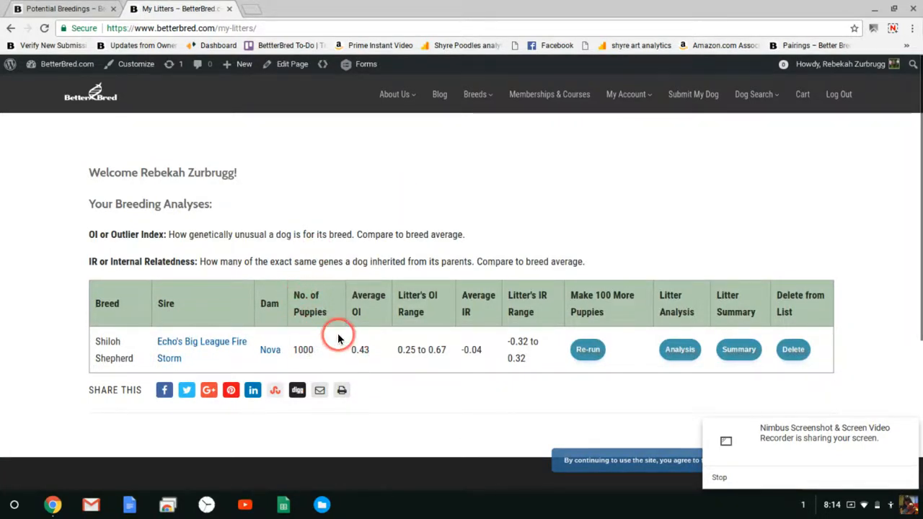
{"action": "mouse_move", "coordinate": [330, 261]}
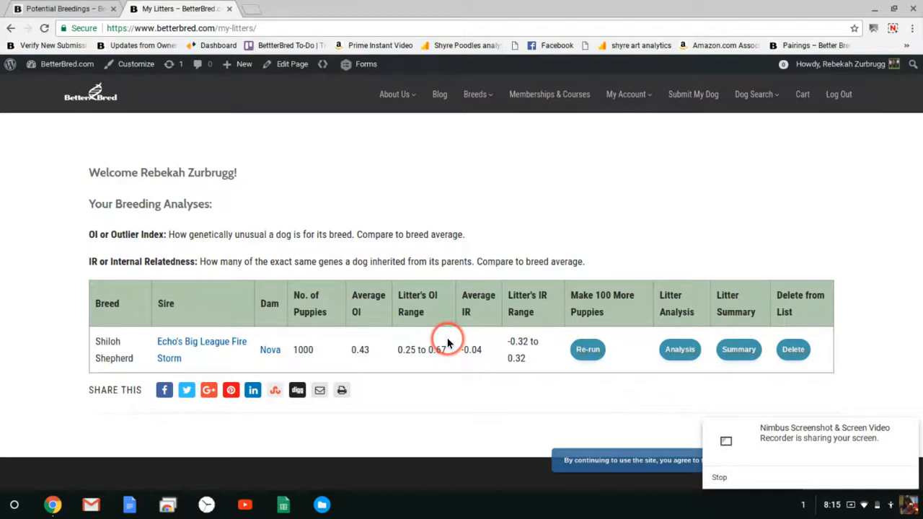
{"action": "mouse_move", "coordinate": [344, 337]}
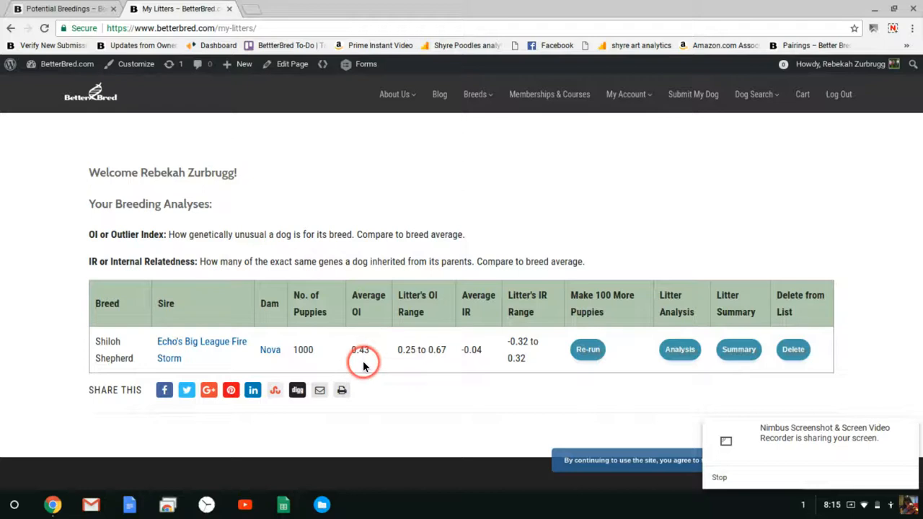
{"action": "mouse_move", "coordinate": [444, 346]}
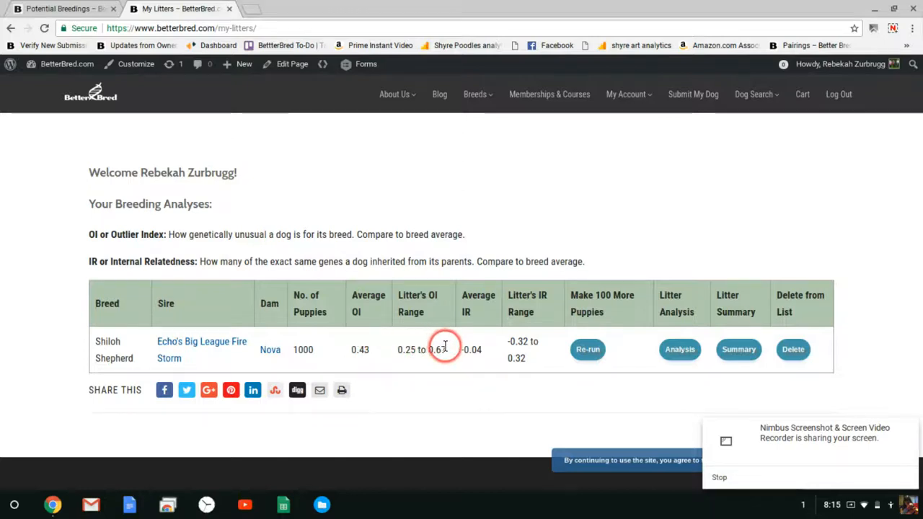
{"action": "mouse_move", "coordinate": [522, 350]}
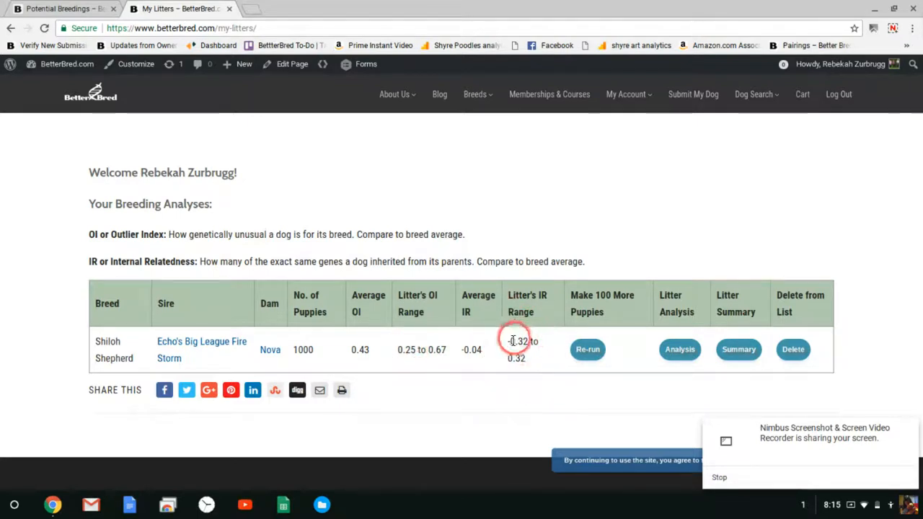
{"action": "mouse_move", "coordinate": [383, 349]}
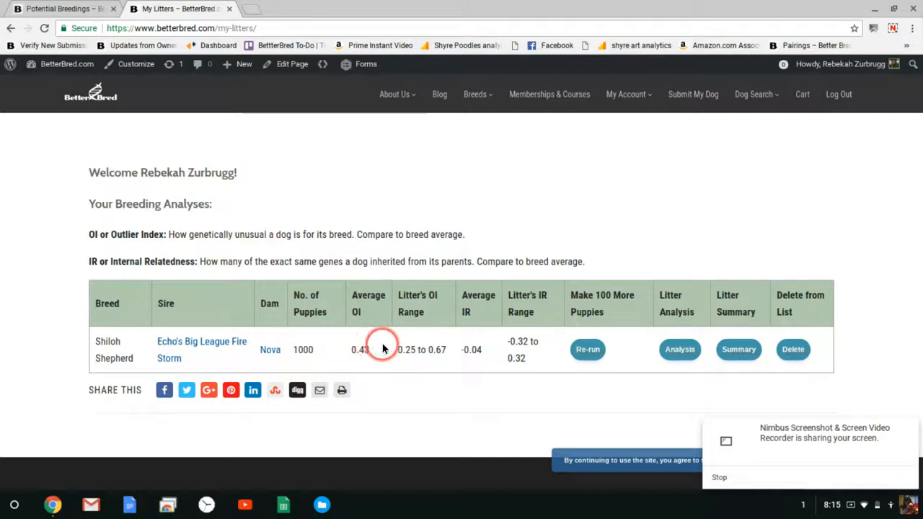
{"action": "mouse_move", "coordinate": [405, 350]}
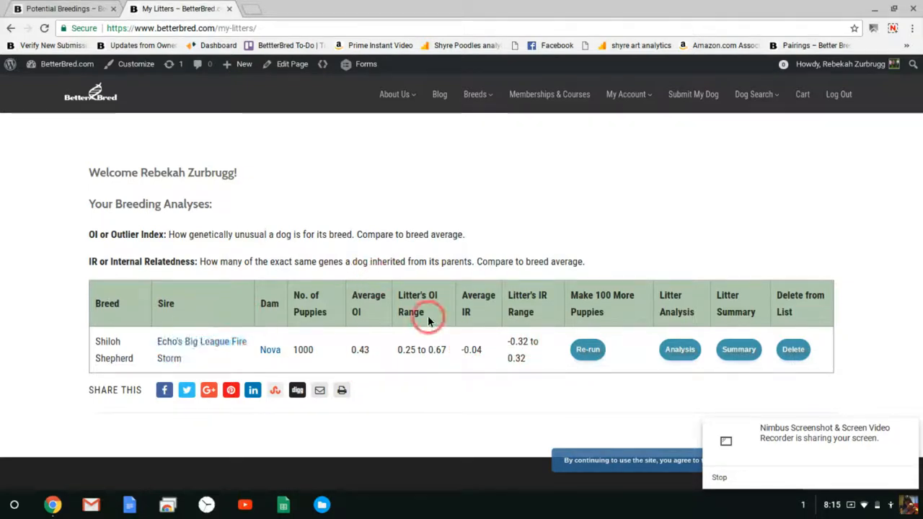
{"action": "mouse_move", "coordinate": [479, 303]}
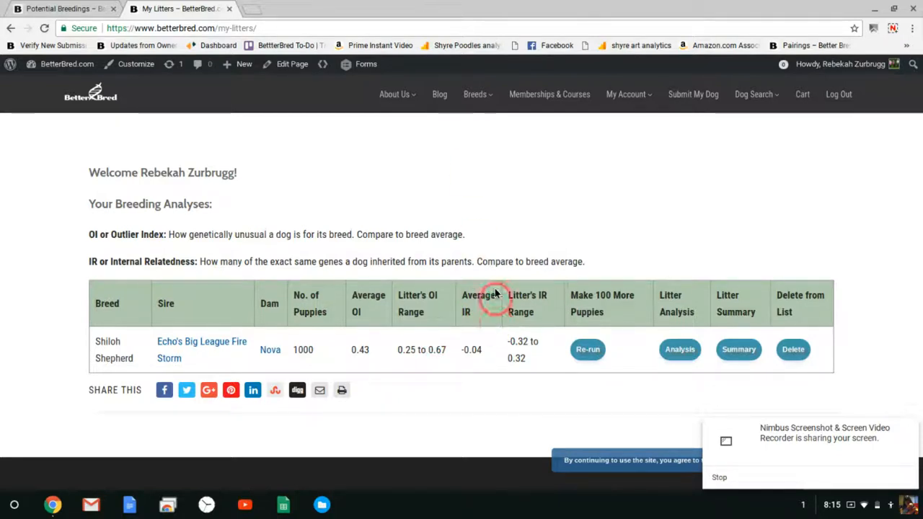
{"action": "mouse_move", "coordinate": [623, 335]}
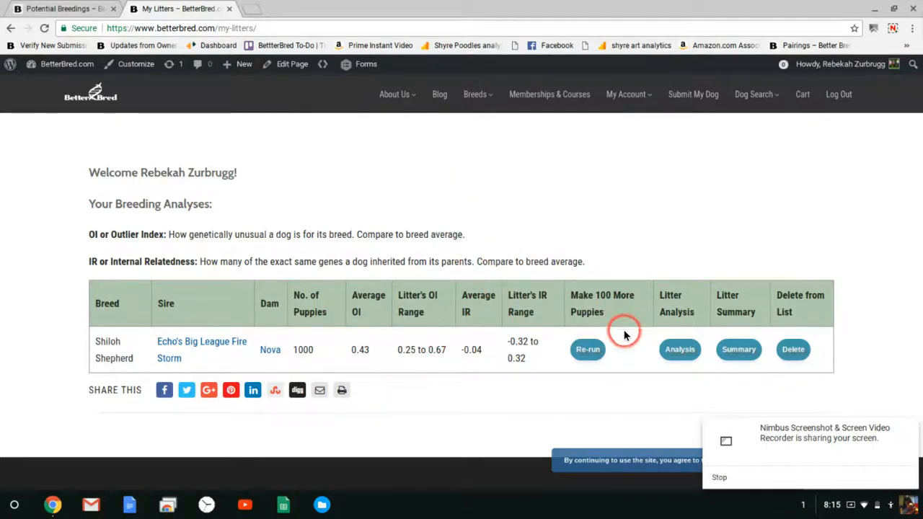
{"action": "mouse_move", "coordinate": [689, 441]}
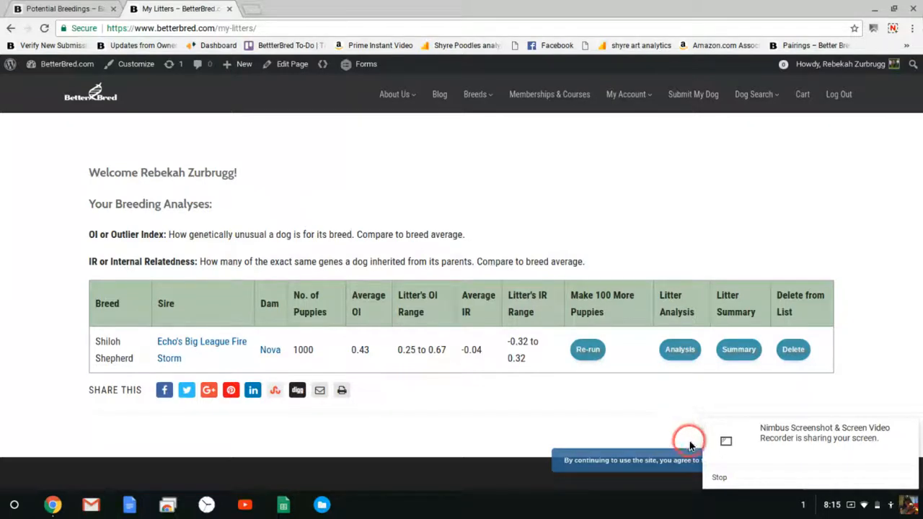